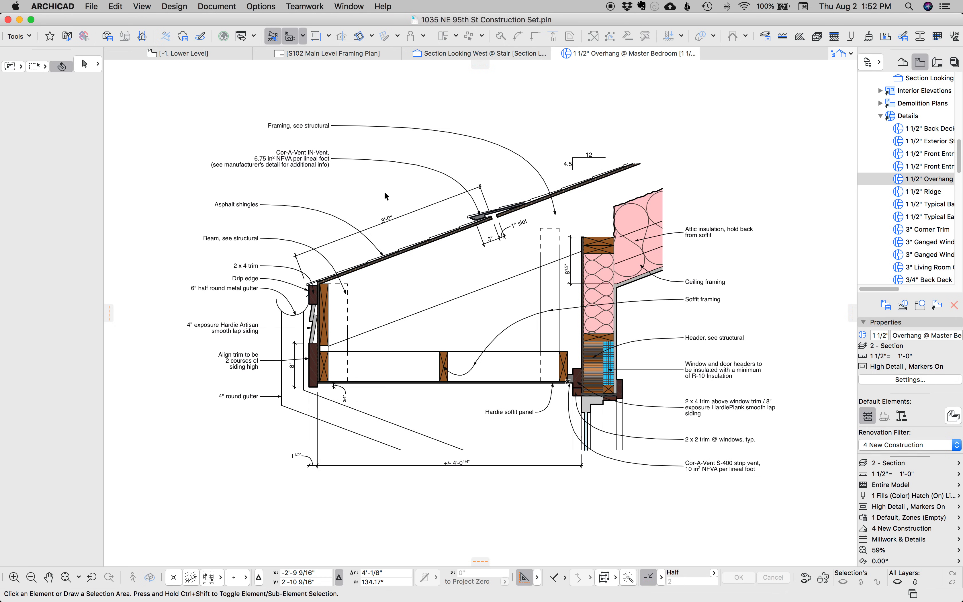
{"action": "mouse_move", "coordinate": [408, 234]}
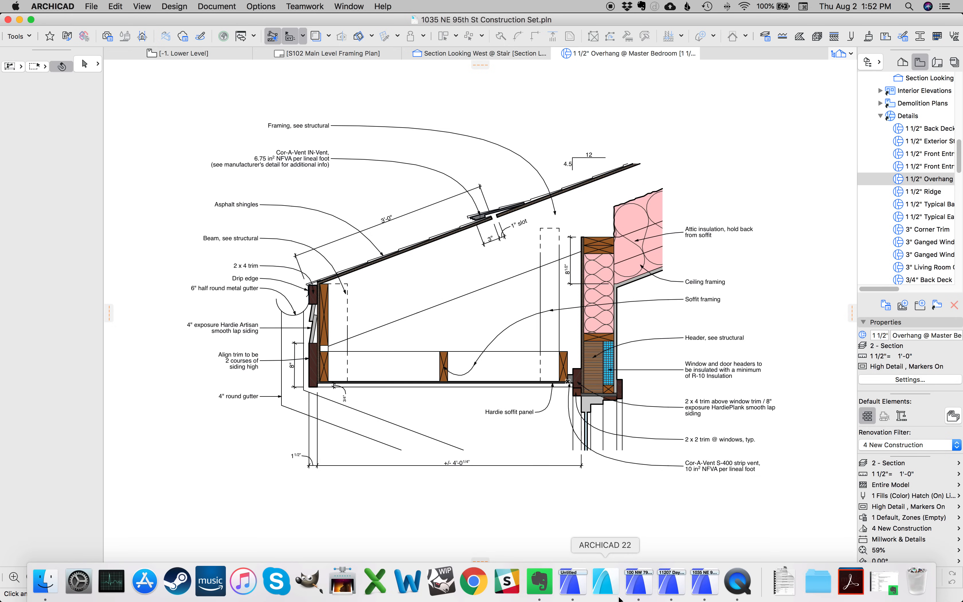
{"action": "mouse_move", "coordinate": [572, 576]}
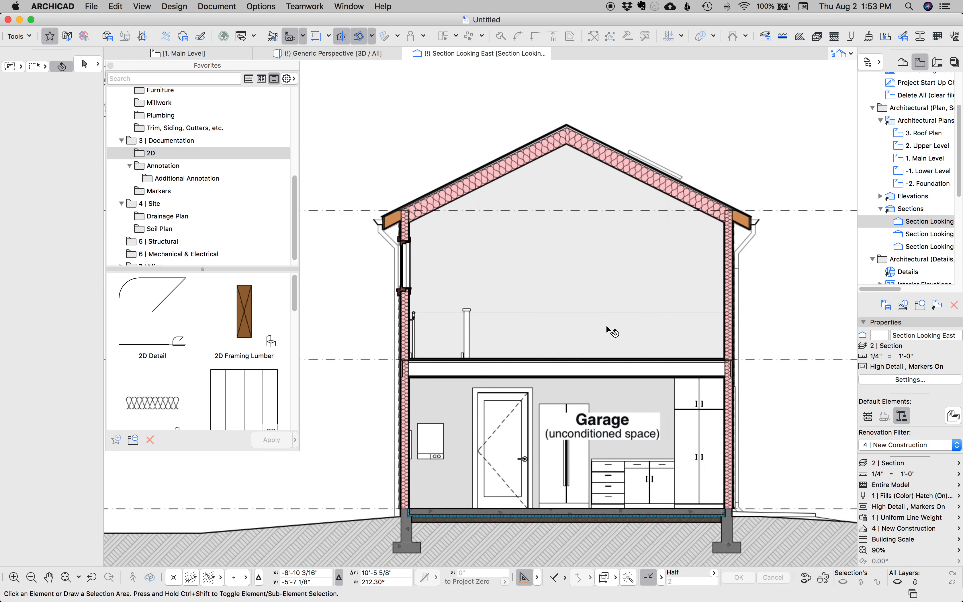
{"action": "left_click", "coordinate": [332, 53]}
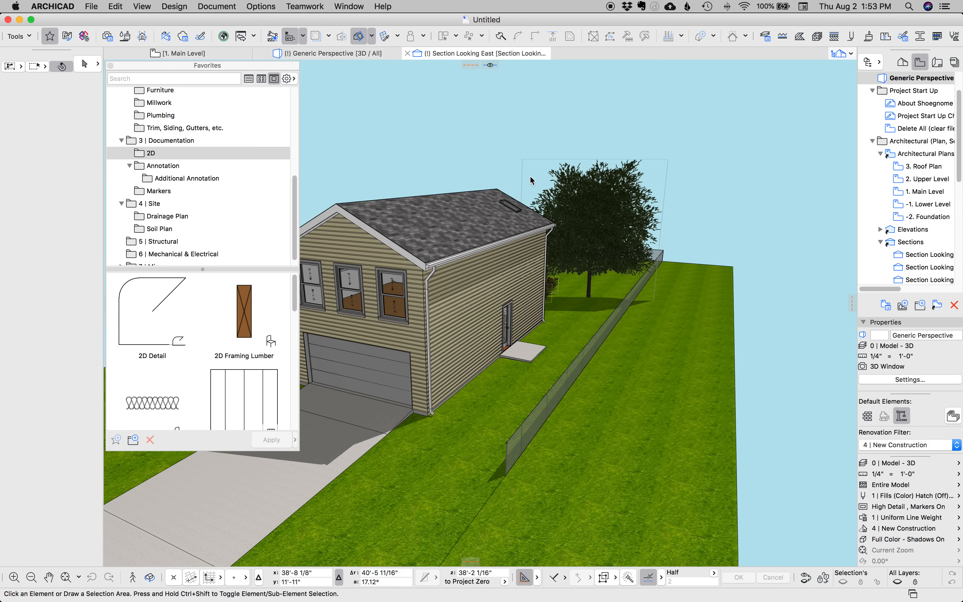
{"action": "left_click", "coordinate": [484, 53]}
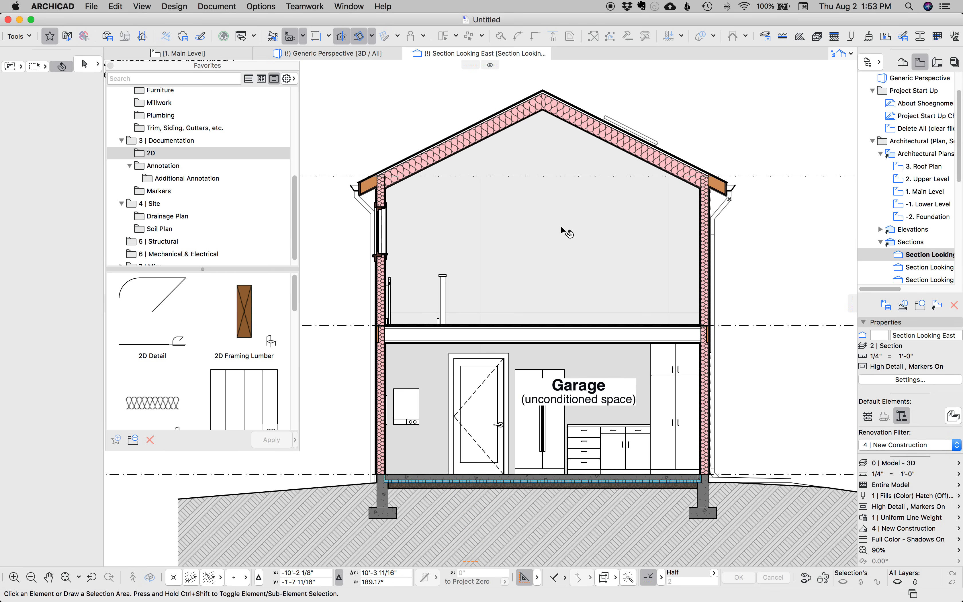
{"action": "left_click", "coordinate": [563, 232]}
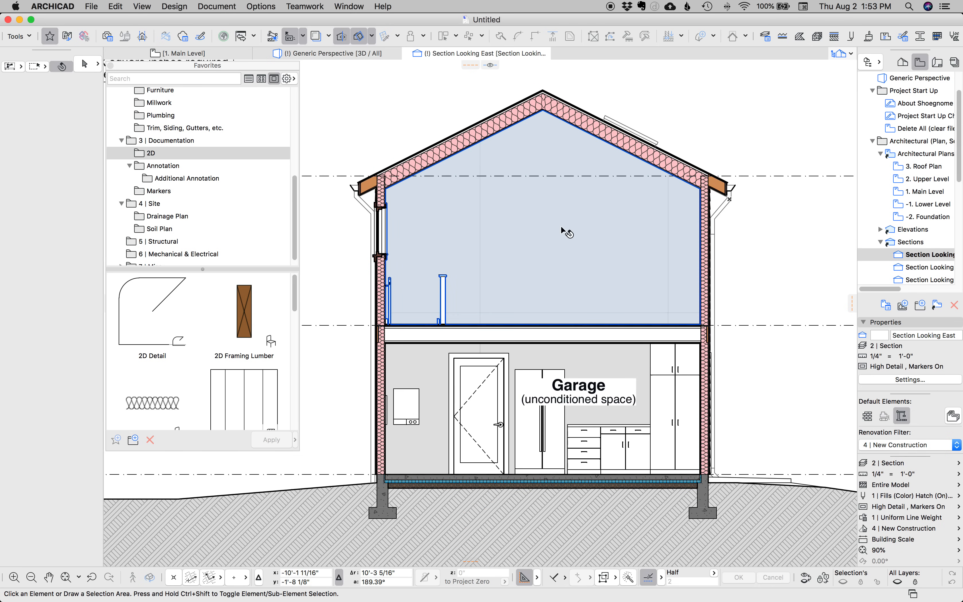
{"action": "left_click", "coordinate": [754, 219]}
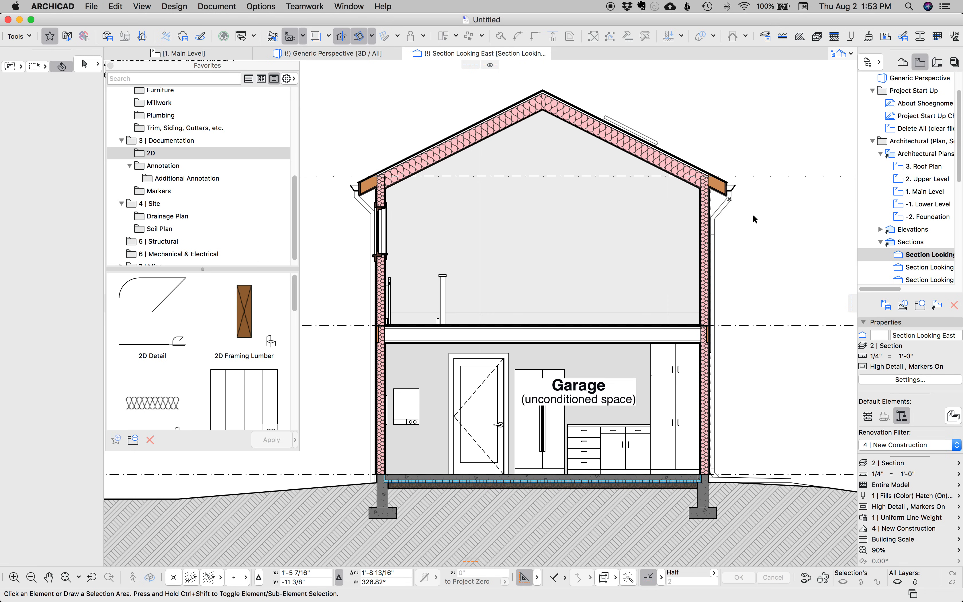
{"action": "mouse_move", "coordinate": [734, 220]}
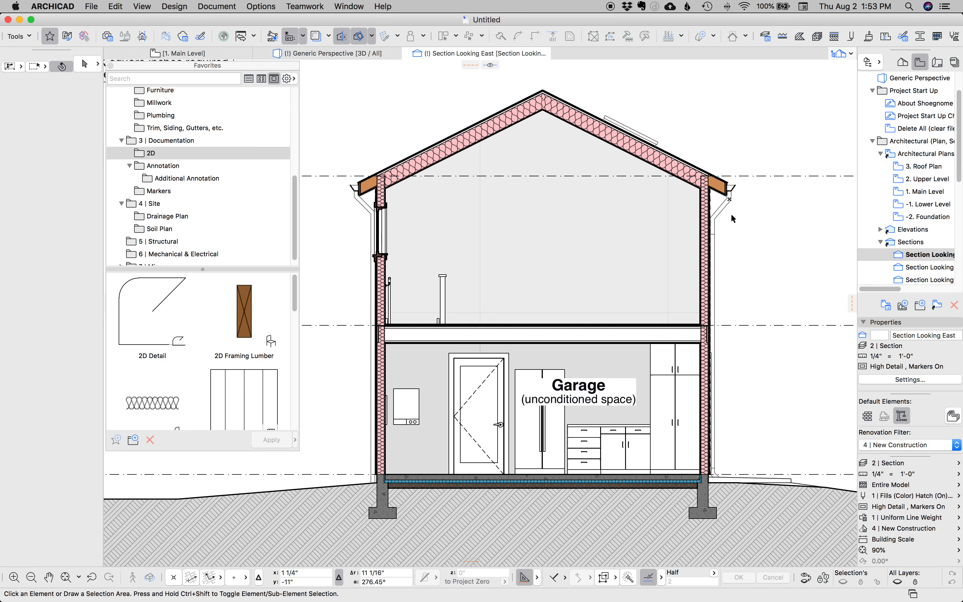
{"action": "mouse_move", "coordinate": [694, 458]}
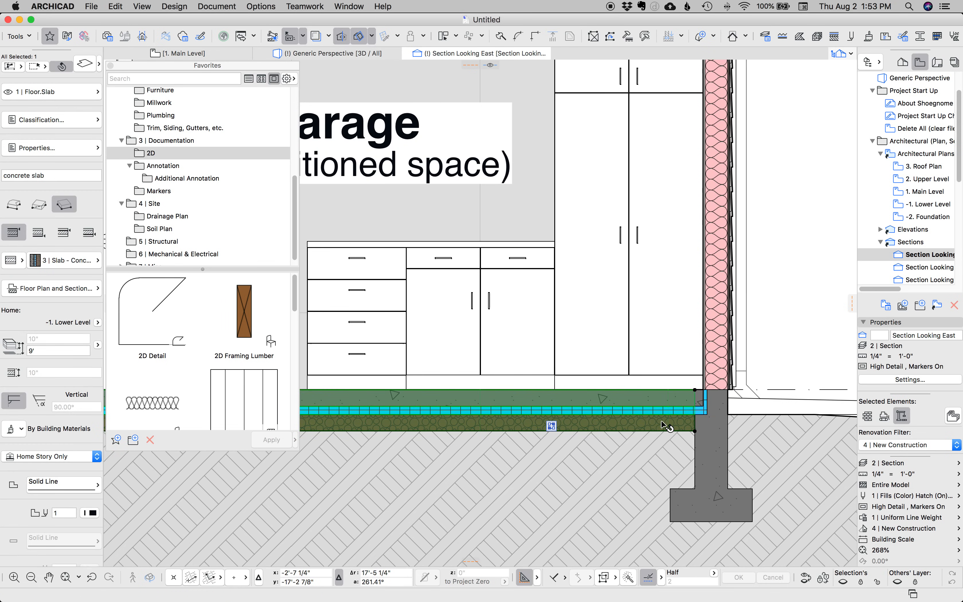
{"action": "mouse_move", "coordinate": [641, 417]}
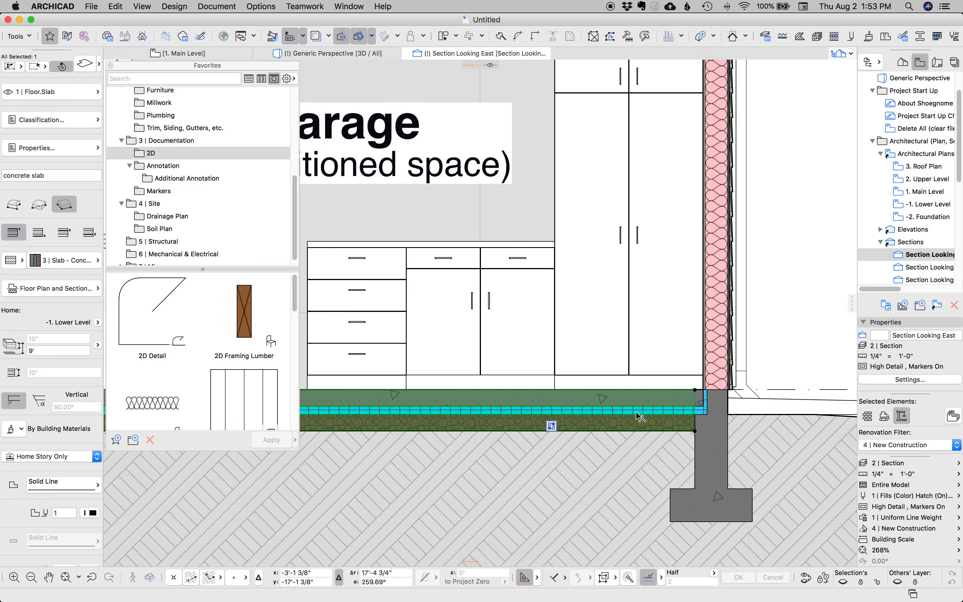
{"action": "left_click", "coordinate": [699, 408]}
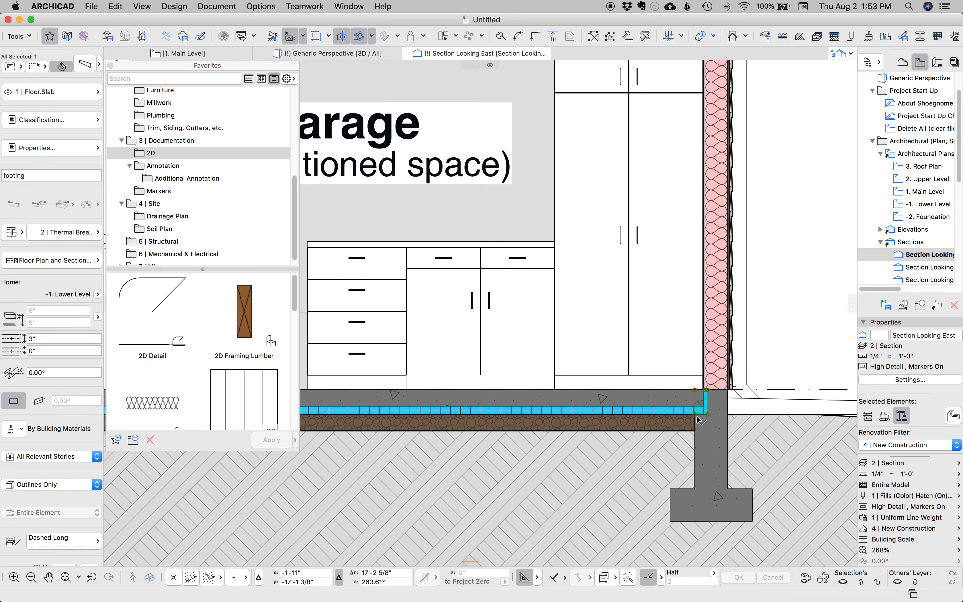
{"action": "mouse_move", "coordinate": [700, 417]}
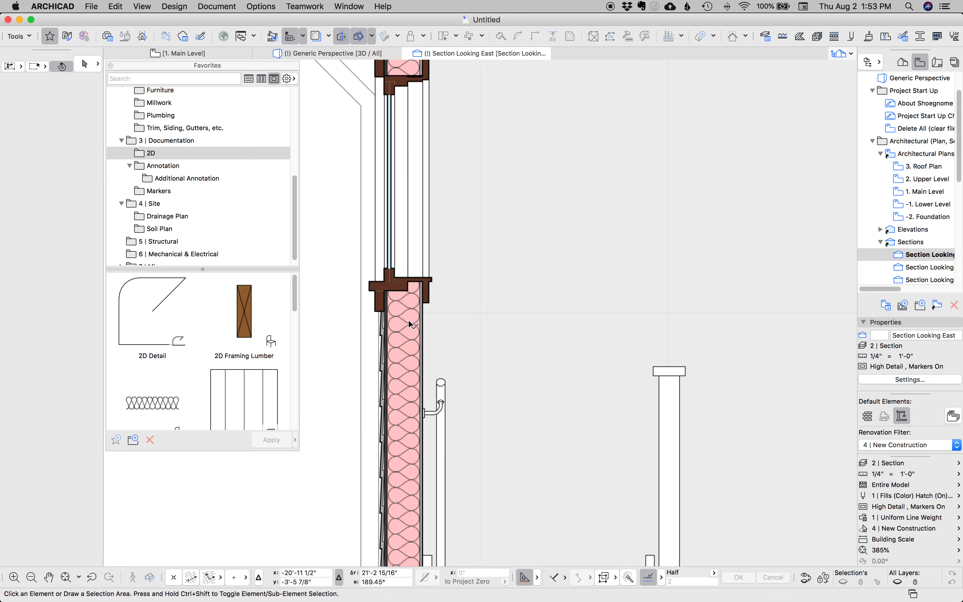
{"action": "mouse_move", "coordinate": [671, 580]}
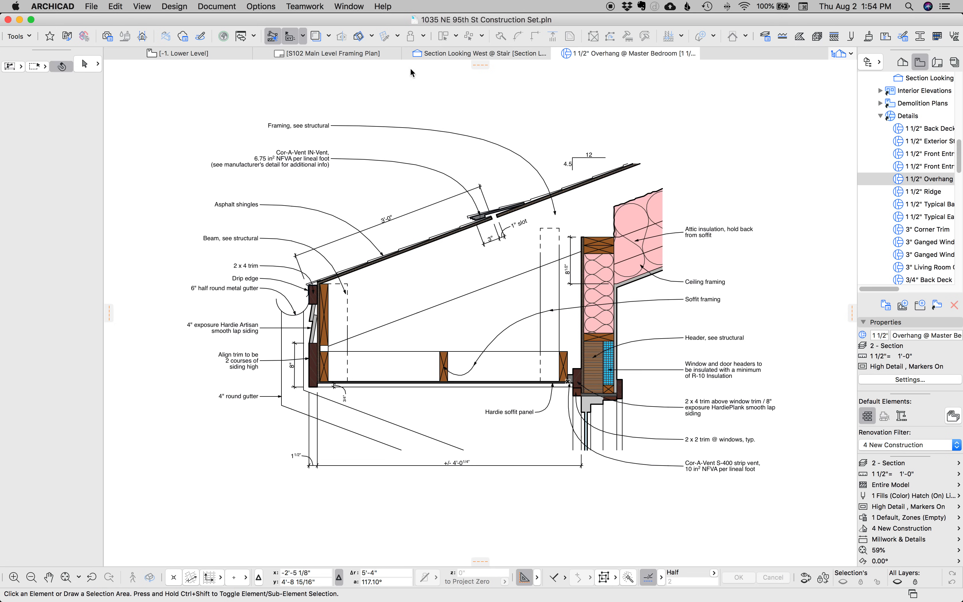
{"action": "left_click", "coordinate": [476, 53]}
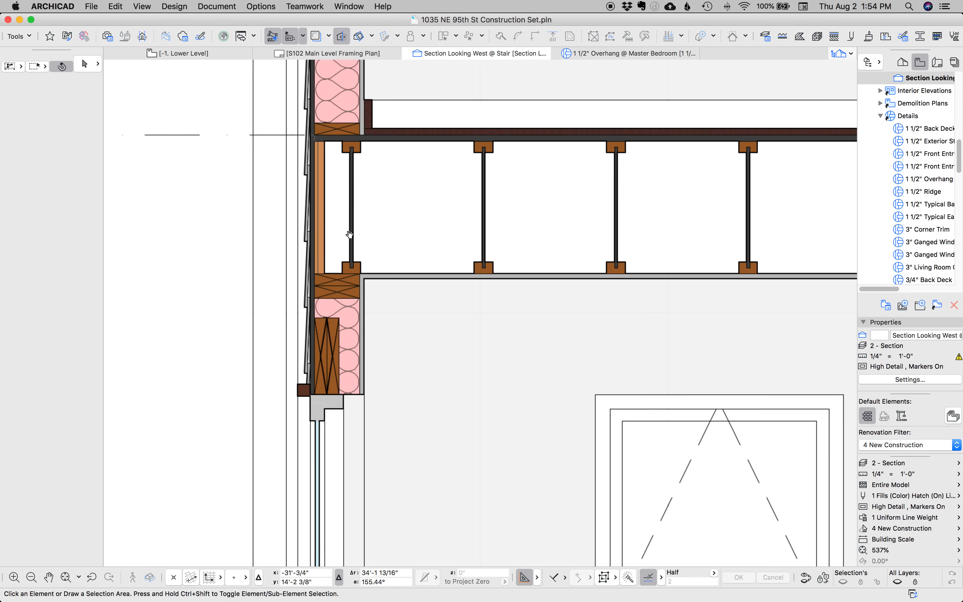
{"action": "mouse_move", "coordinate": [334, 369]}
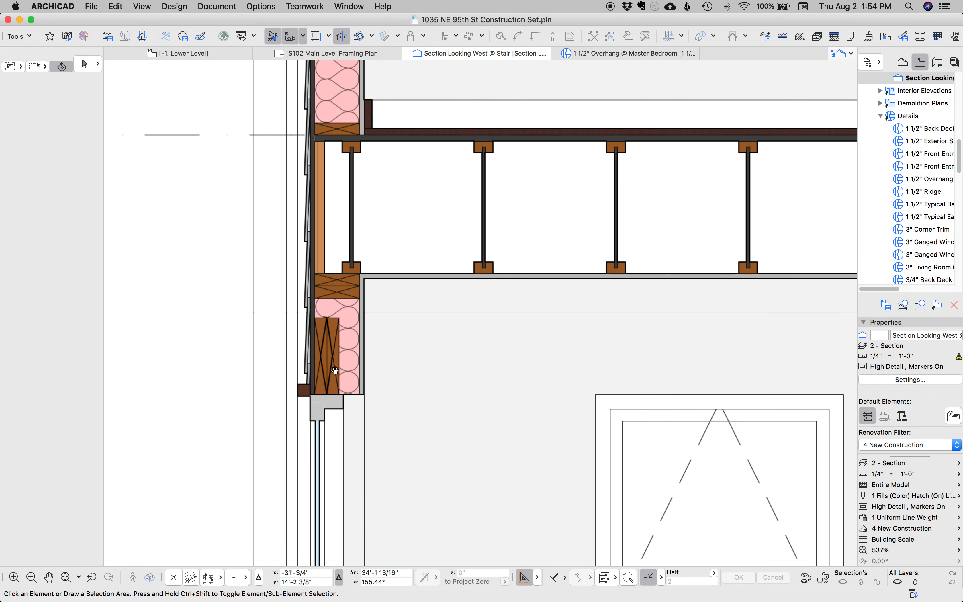
{"action": "left_click", "coordinate": [336, 286]}
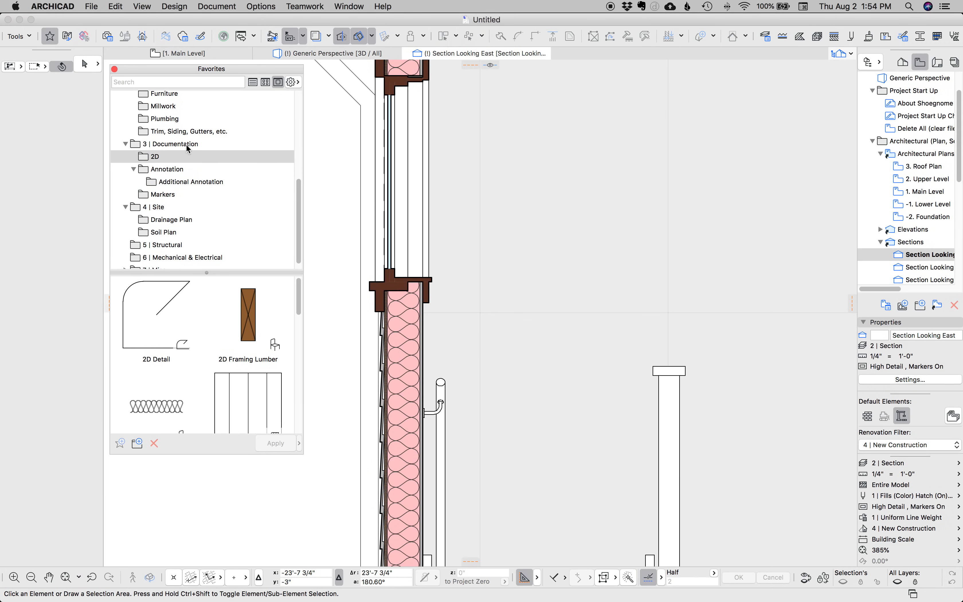
{"action": "mouse_move", "coordinate": [160, 155]}
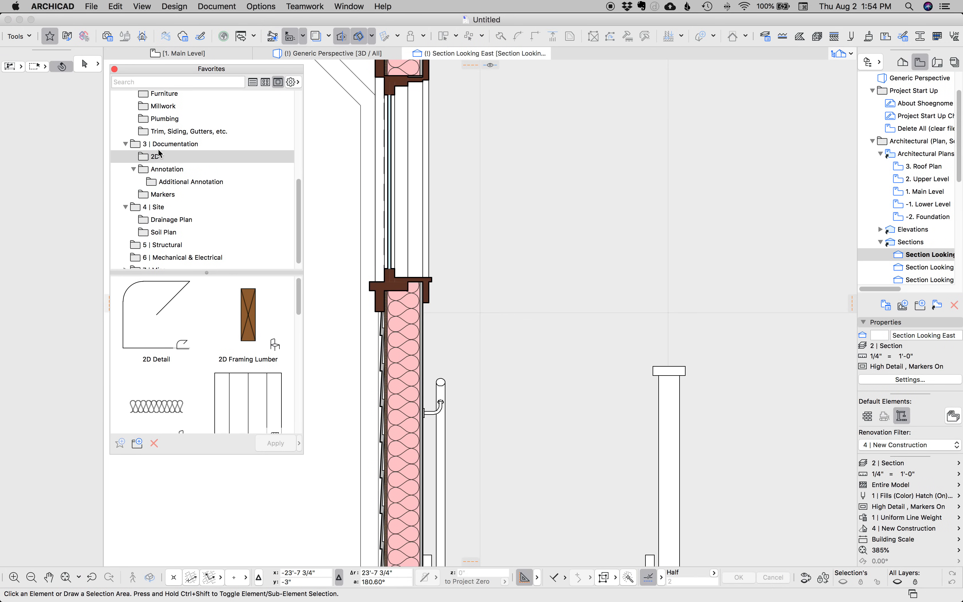
Load the 2D Framing Lumber favorite from the 2D documentation folder as the default settings.
{"action": "left_click", "coordinate": [248, 313]}
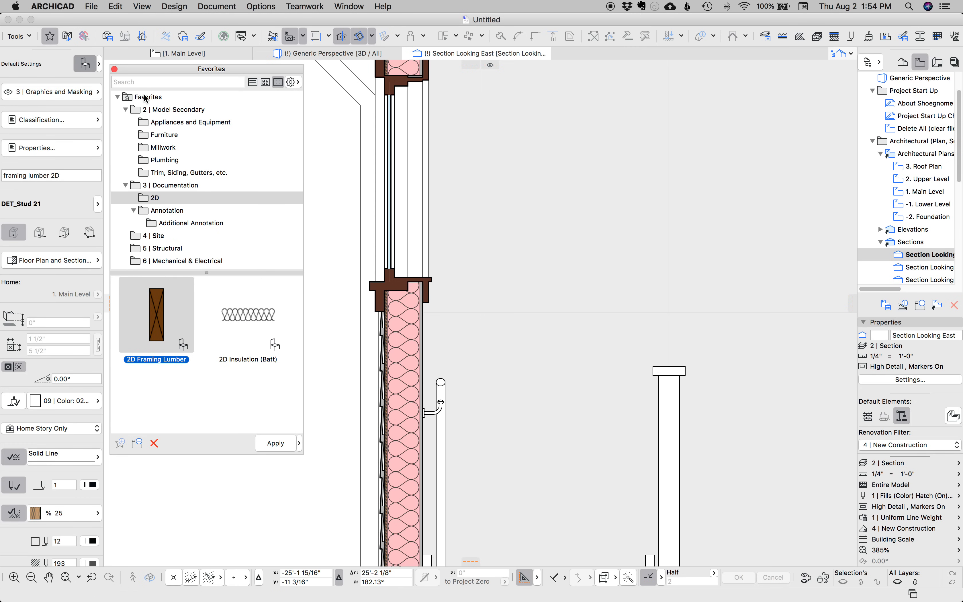
{"action": "double_click", "coordinate": [154, 315]}
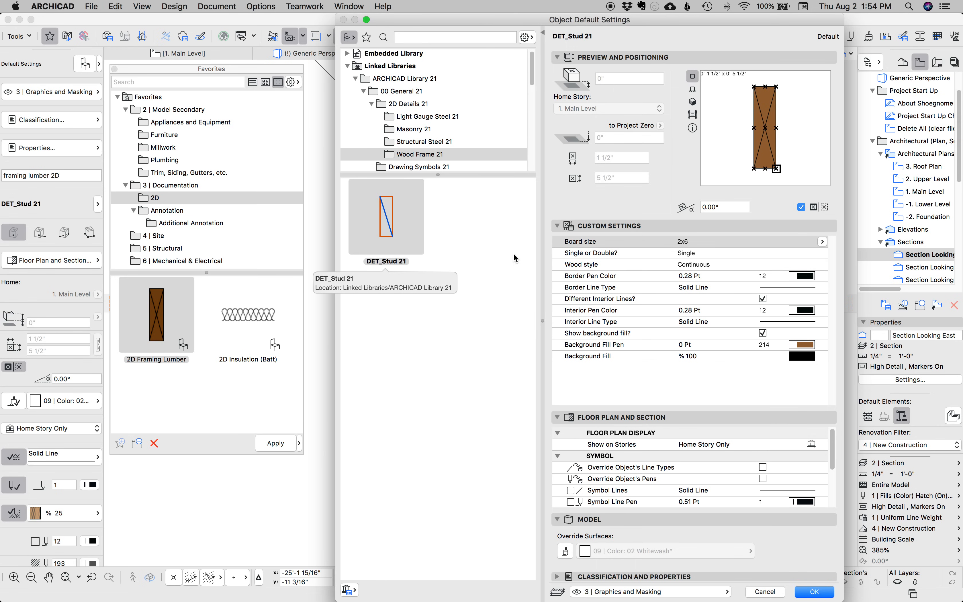
Review board size and single/double options, try Blocking, then restore Continuous wood style and close.
{"action": "left_click", "coordinate": [822, 241]}
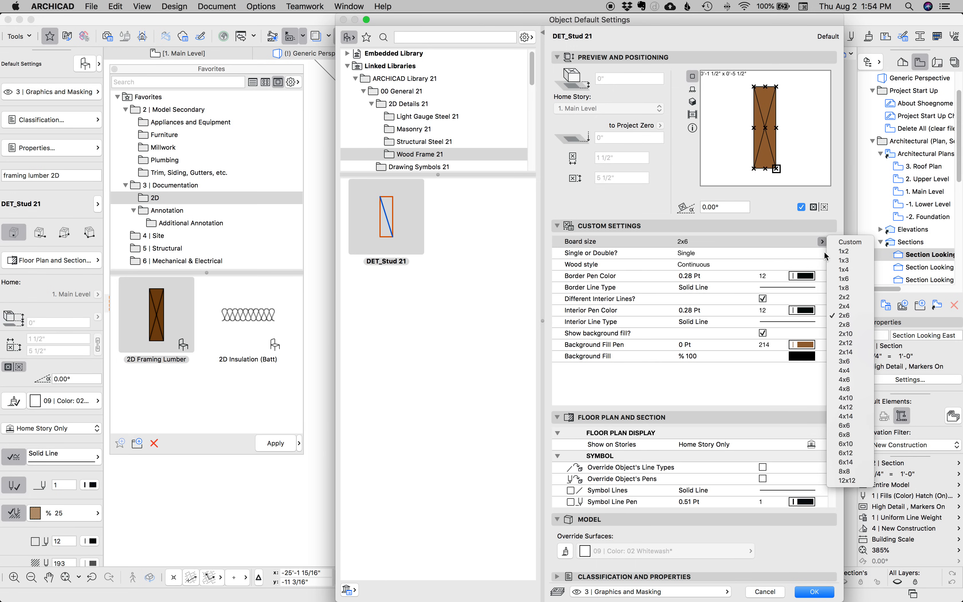
{"action": "left_click", "coordinate": [823, 253]}
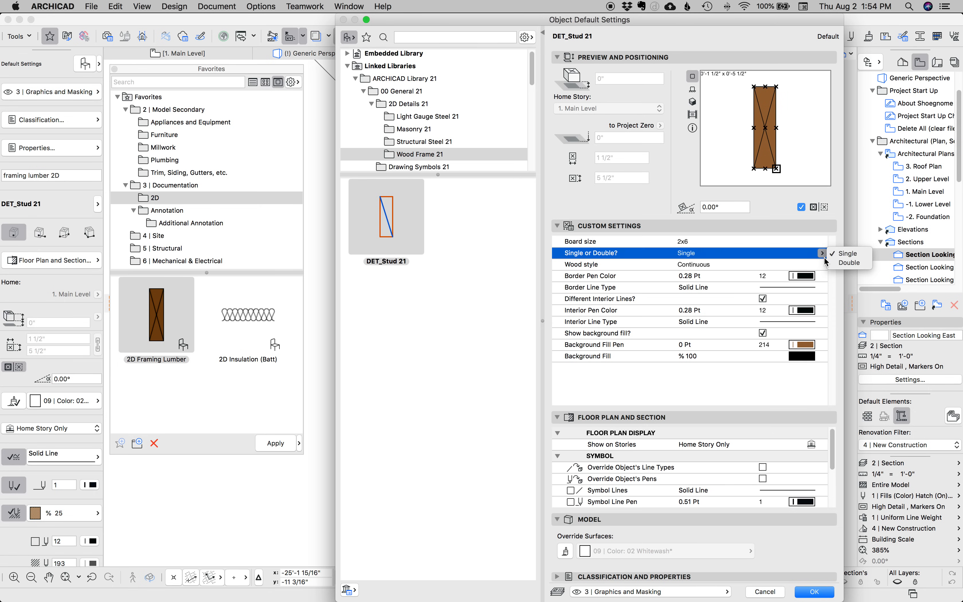
{"action": "left_click", "coordinate": [822, 252]}
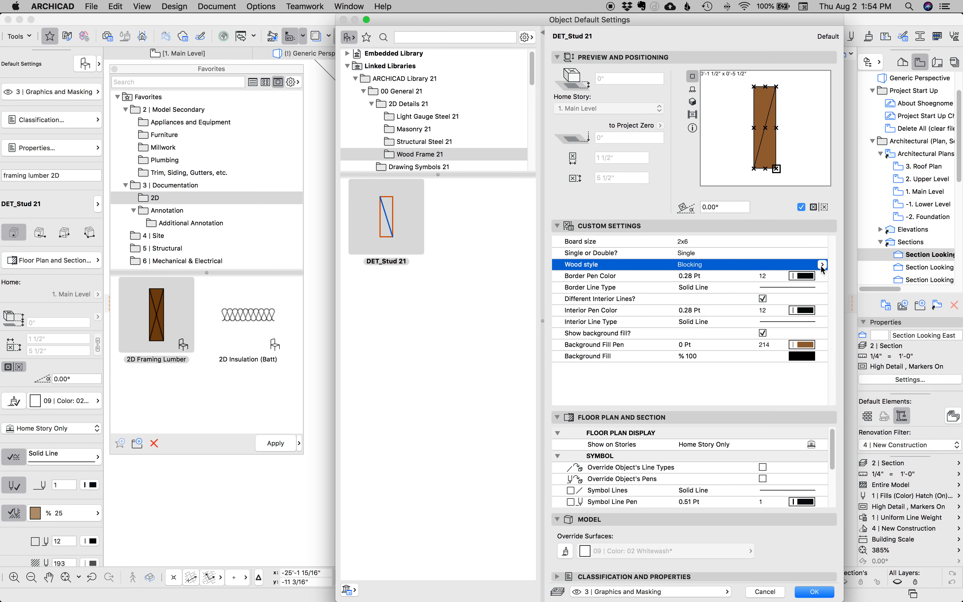
{"action": "left_click", "coordinate": [822, 265]}
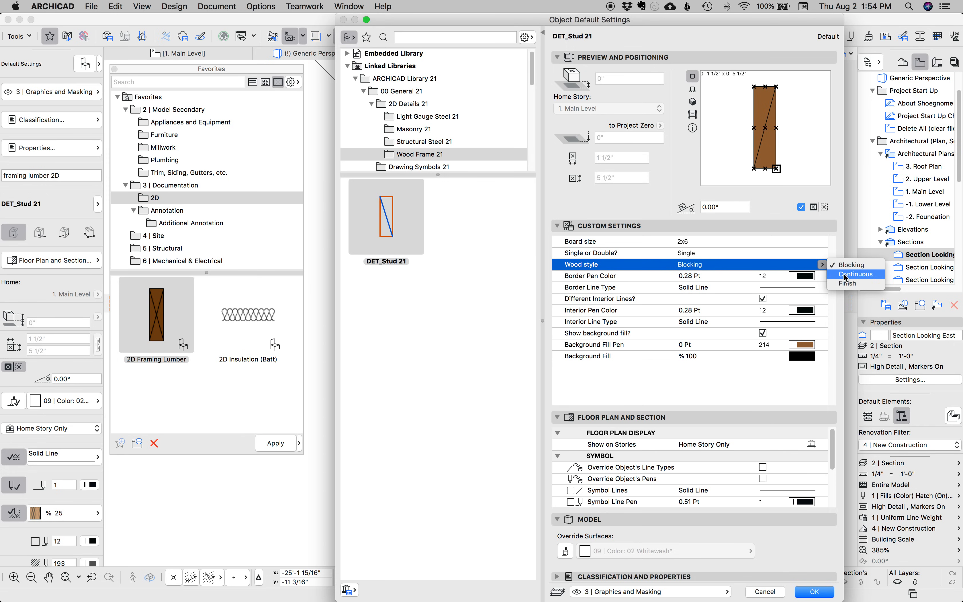
{"action": "left_click", "coordinate": [854, 274]}
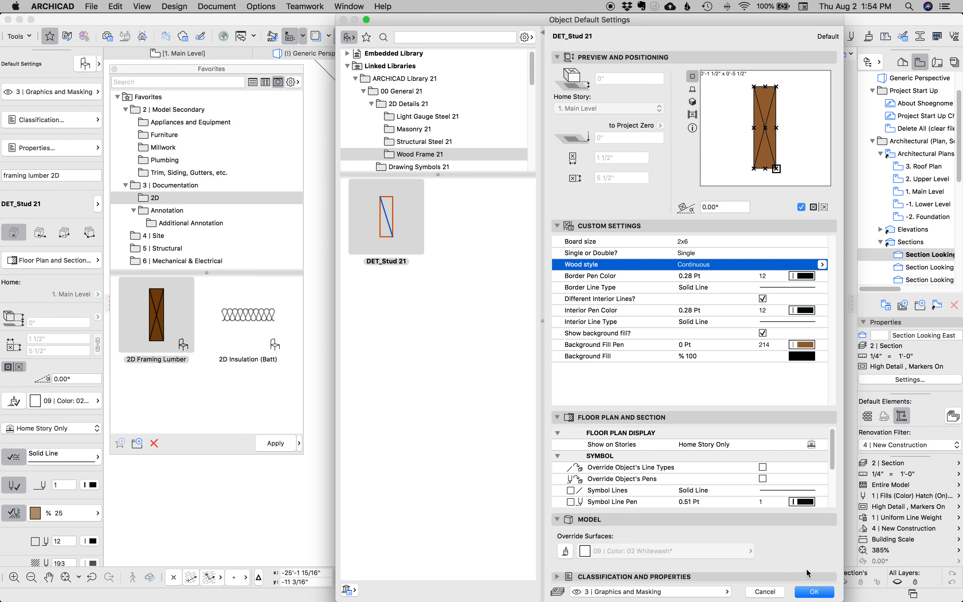
{"action": "mouse_move", "coordinate": [788, 600]}
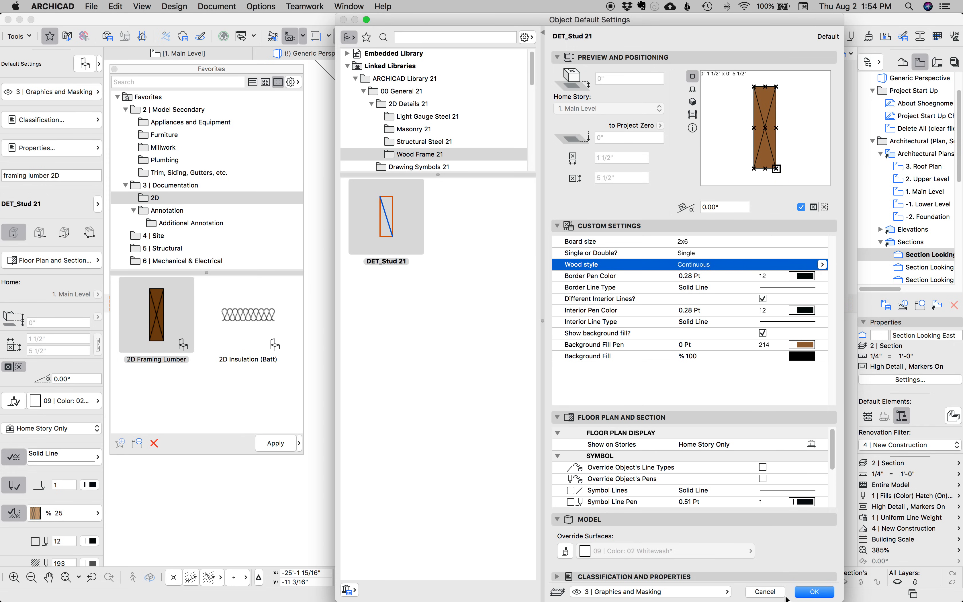
{"action": "left_click", "coordinate": [814, 591]}
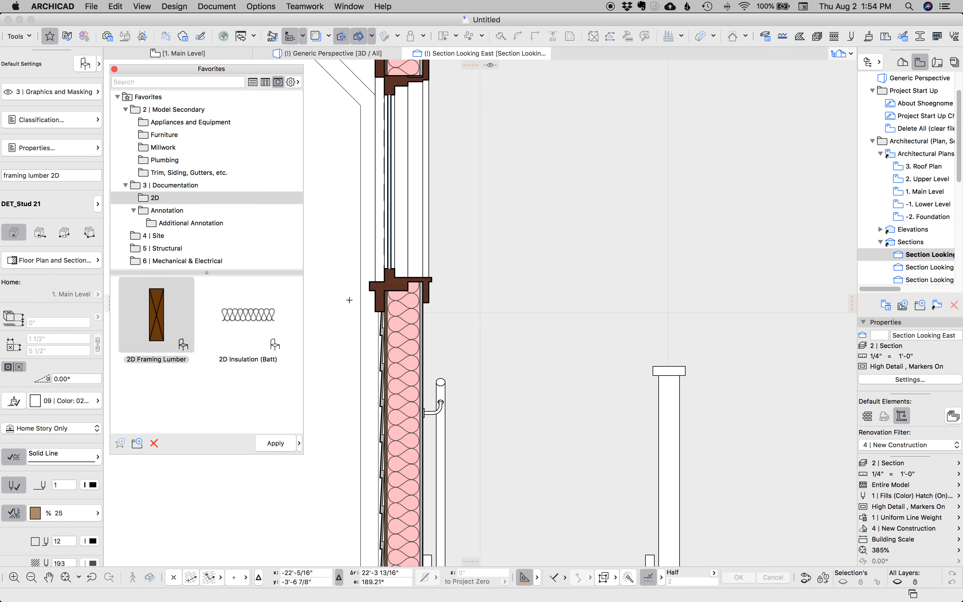
Set the selected 2x6 framing lumber's Single or Double? option to Double and confirm.
{"action": "scroll", "scroll_direction": "up", "scroll_amount": 3}
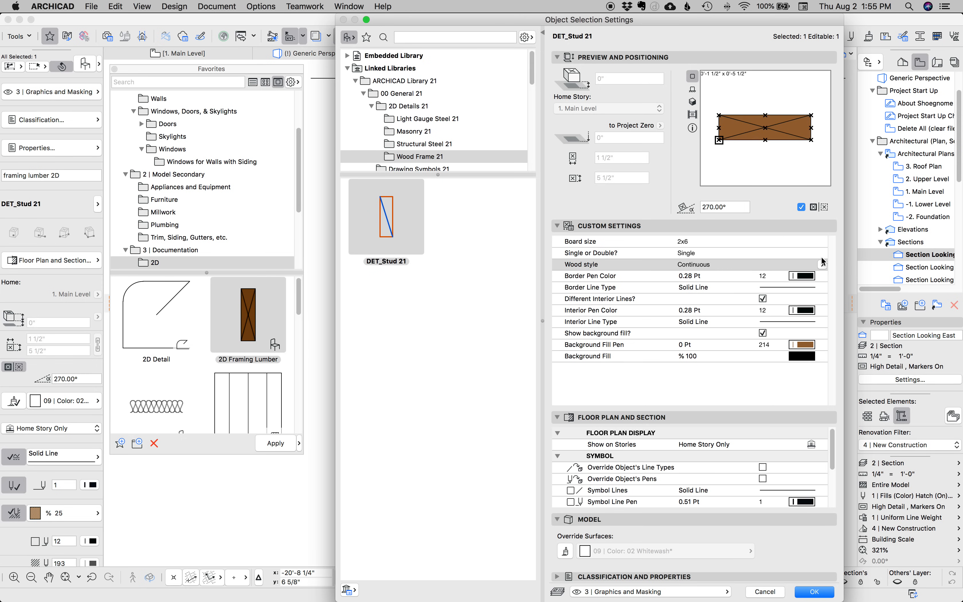
{"action": "left_click", "coordinate": [592, 252]}
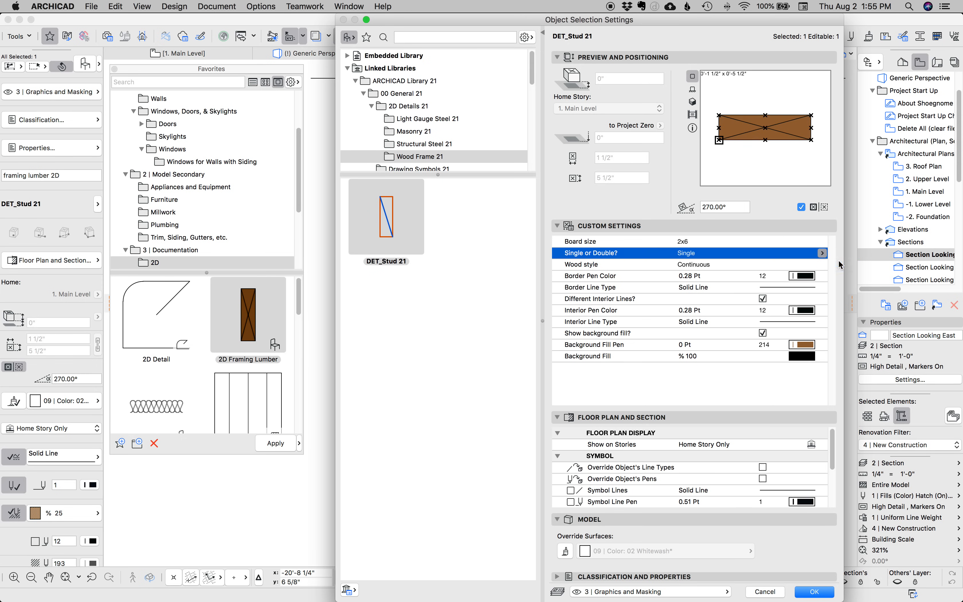
{"action": "left_click", "coordinate": [814, 591]}
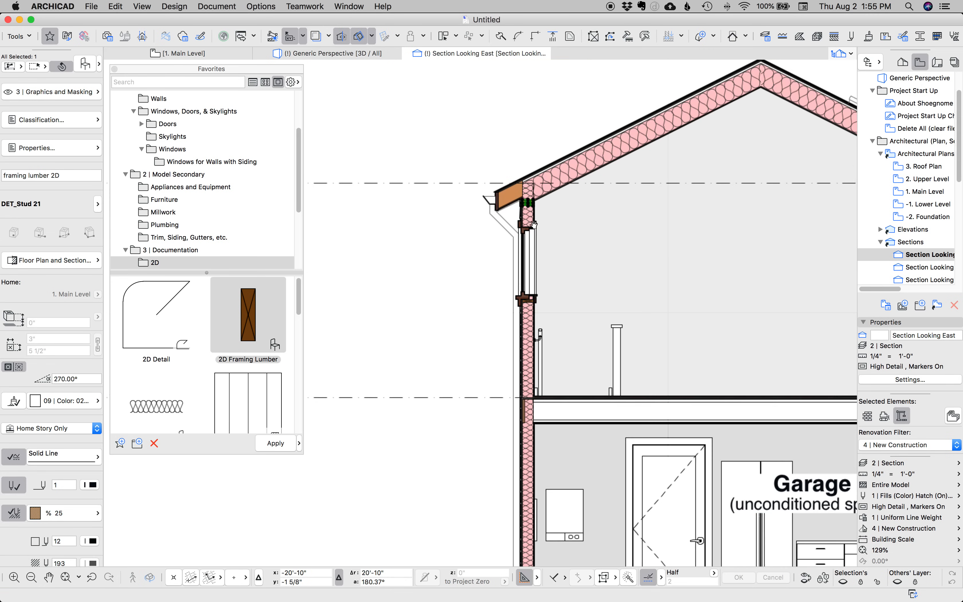
{"action": "scroll", "scroll_direction": "up", "scroll_amount": 3}
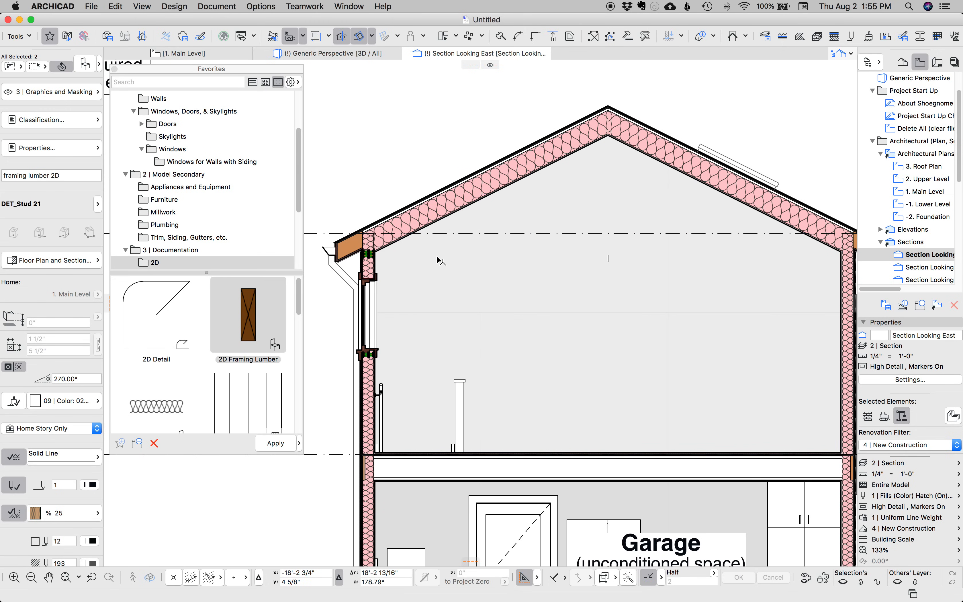
{"action": "scroll", "scroll_direction": "up", "scroll_amount": 3}
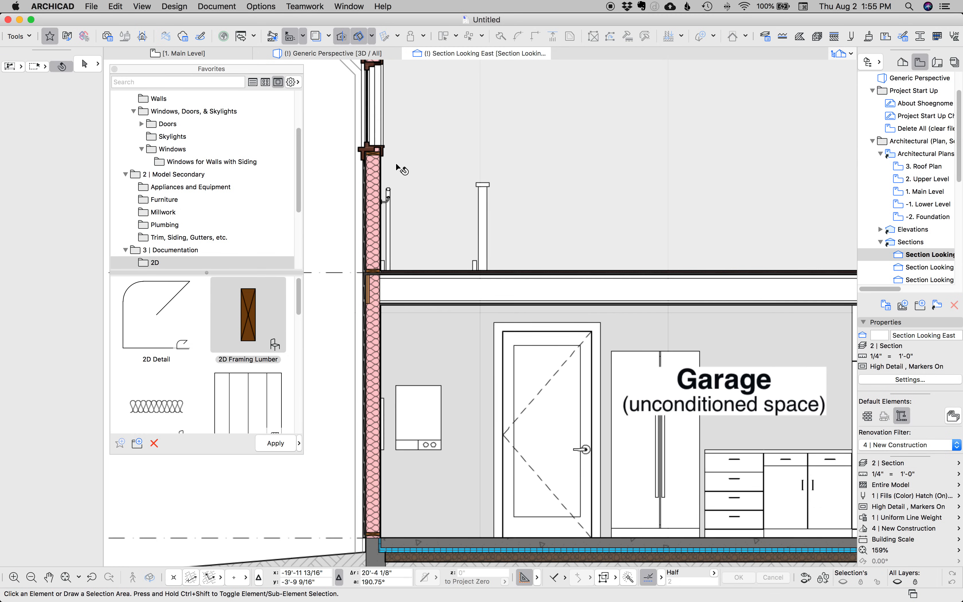
{"action": "scroll", "scroll_direction": "up", "scroll_amount": 3}
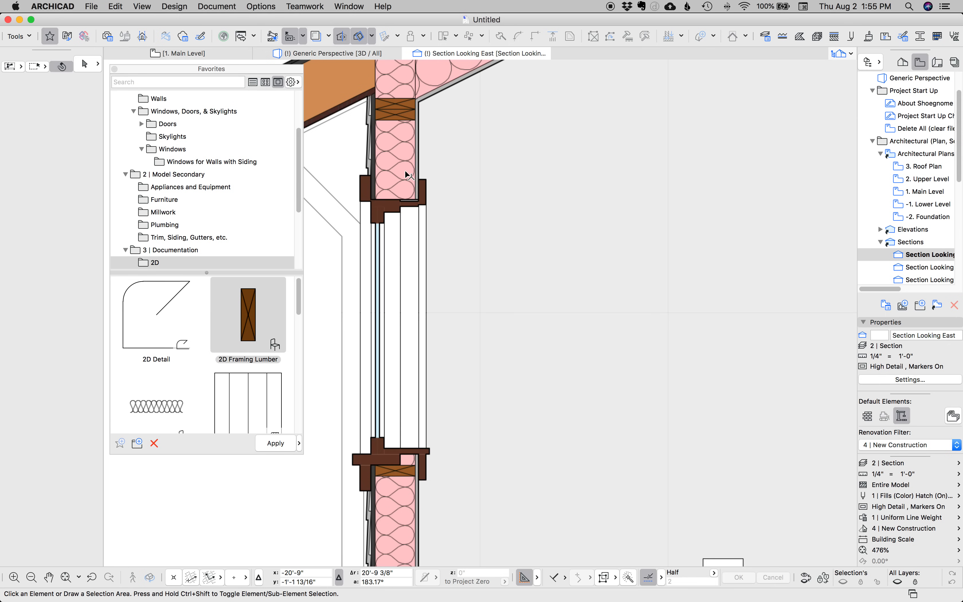
{"action": "left_click", "coordinate": [398, 114]}
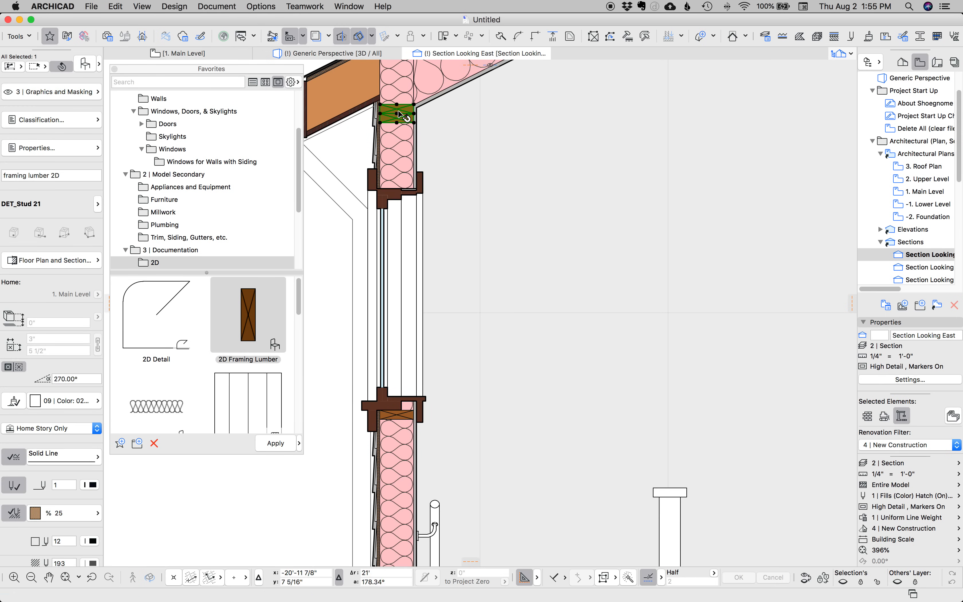
{"action": "mouse_move", "coordinate": [402, 118]}
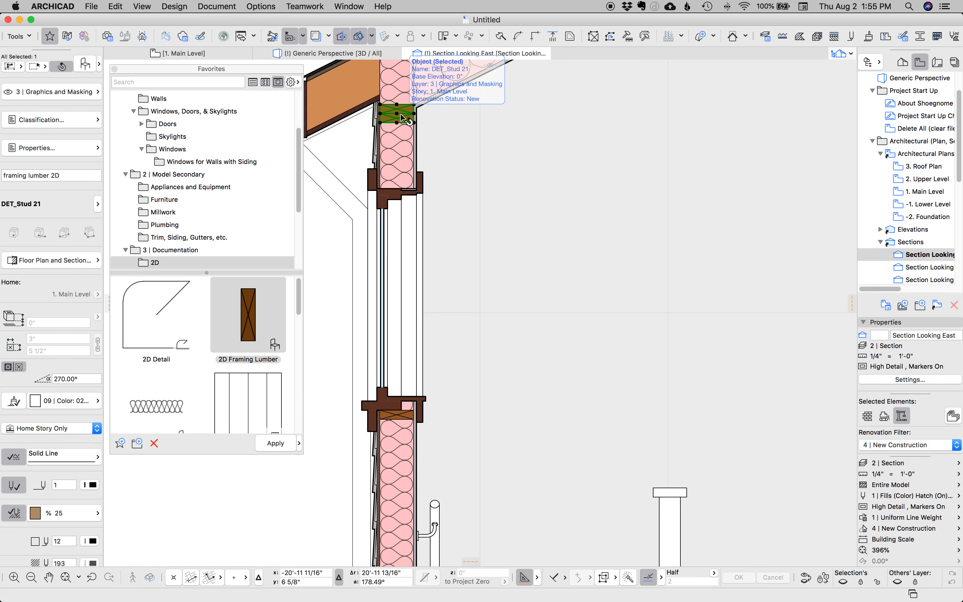
{"action": "mouse_move", "coordinate": [404, 146]}
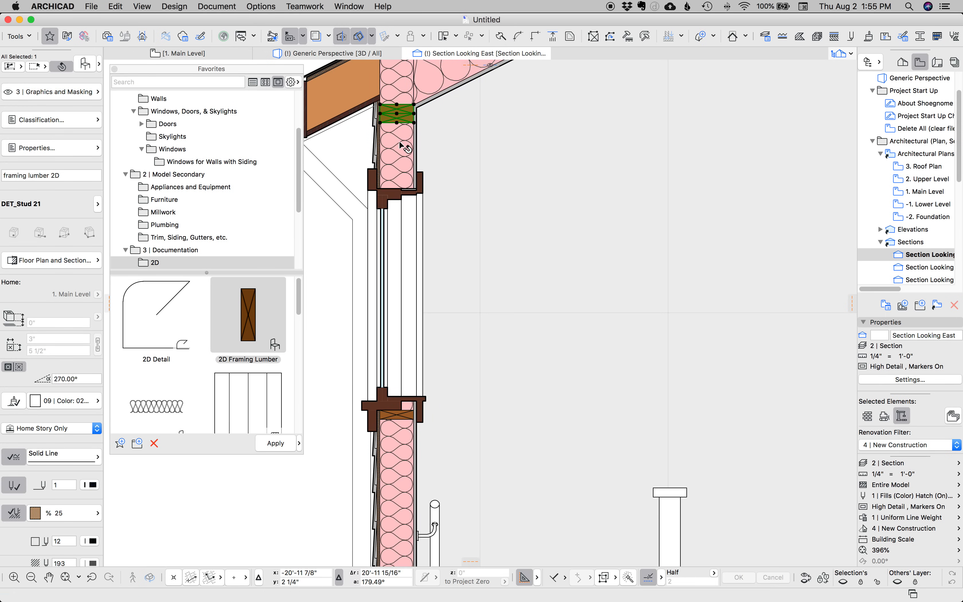
{"action": "mouse_move", "coordinate": [449, 158]}
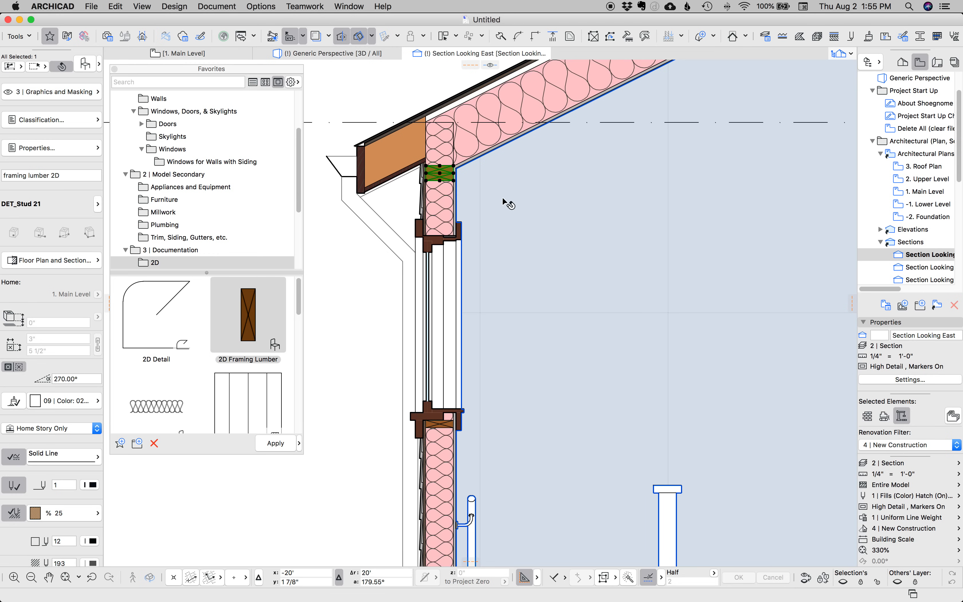
{"action": "mouse_move", "coordinate": [699, 595]}
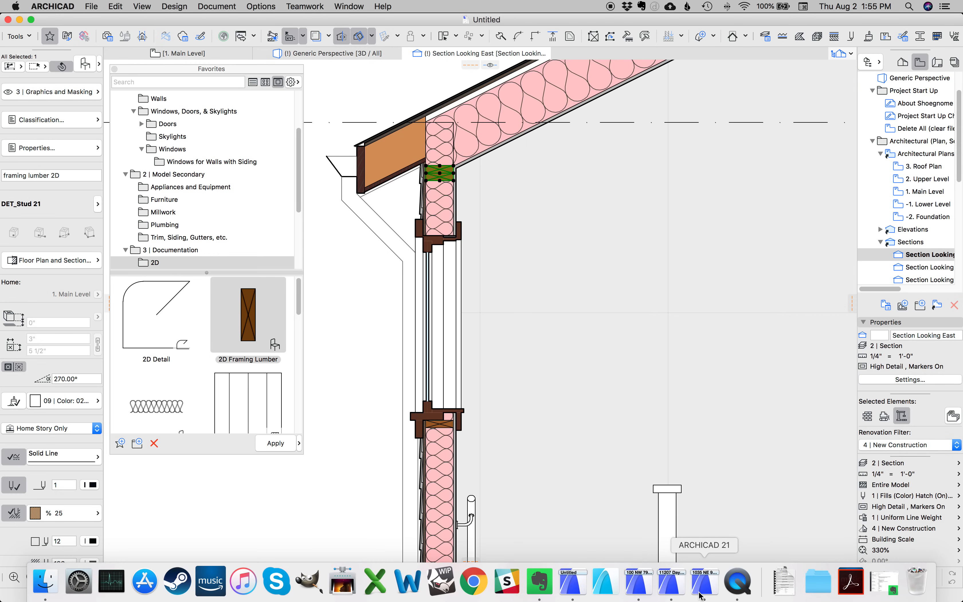
{"action": "mouse_move", "coordinate": [681, 587]}
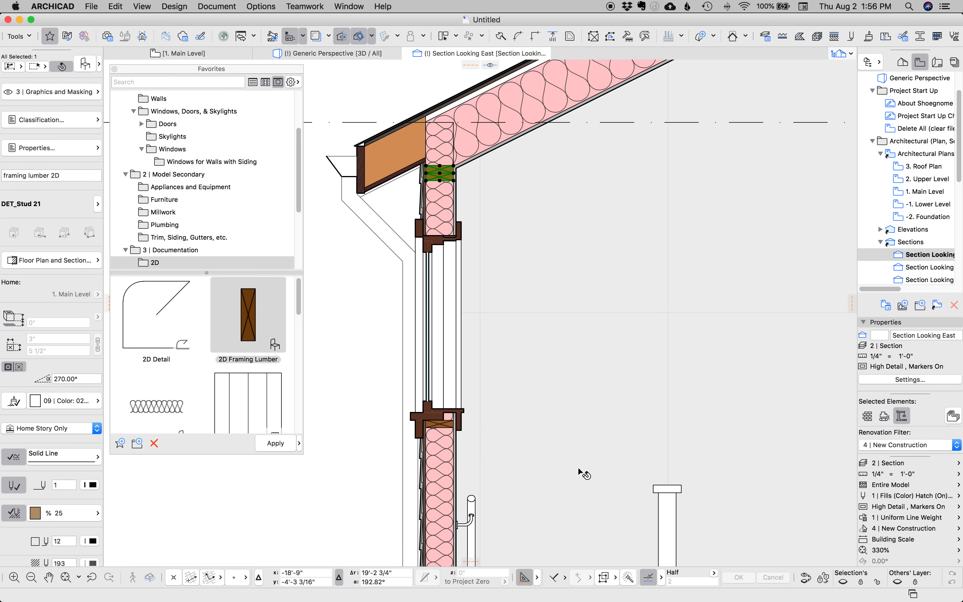
{"action": "mouse_move", "coordinate": [704, 581]}
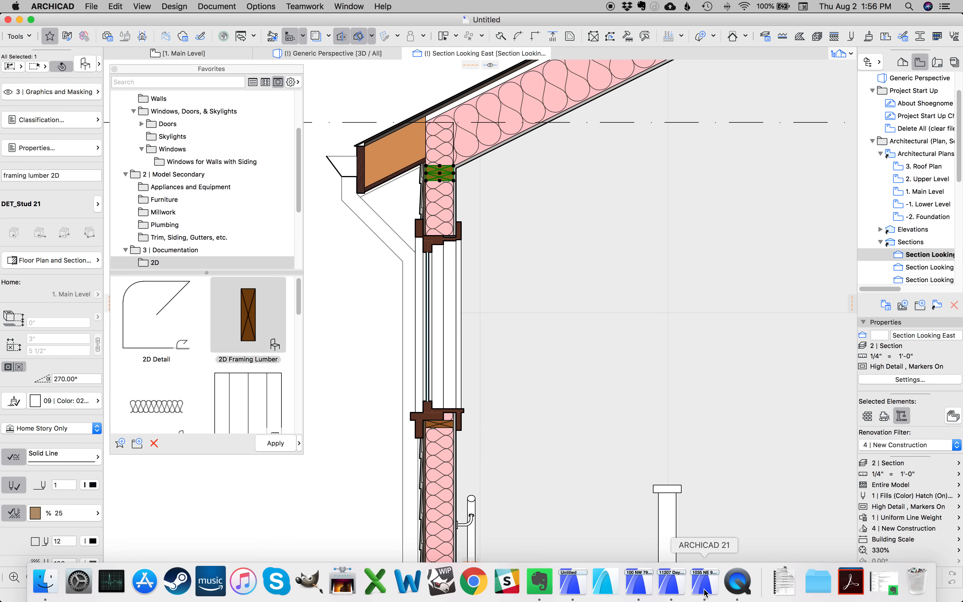
{"action": "mouse_move", "coordinate": [670, 588]}
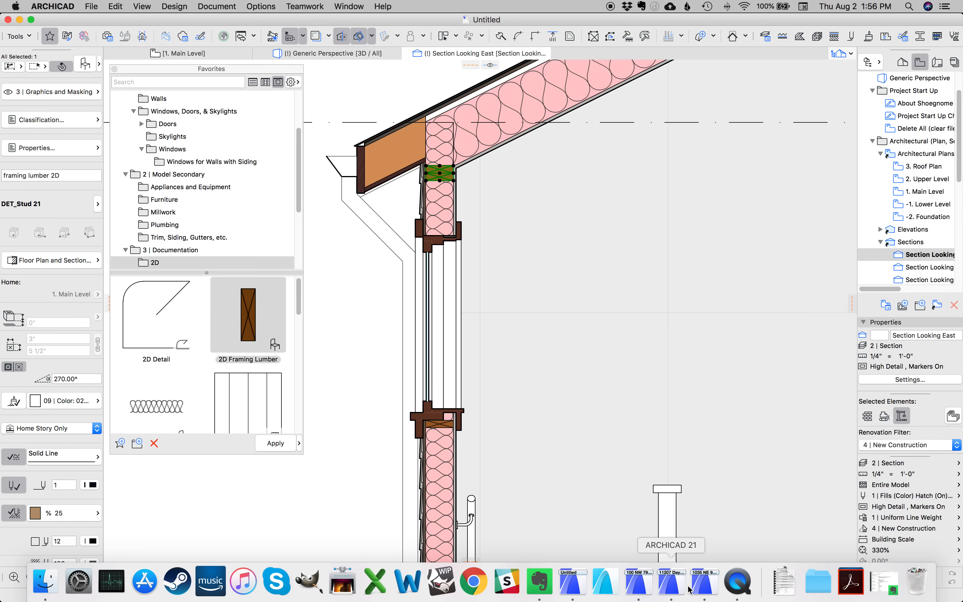
{"action": "mouse_move", "coordinate": [638, 546]}
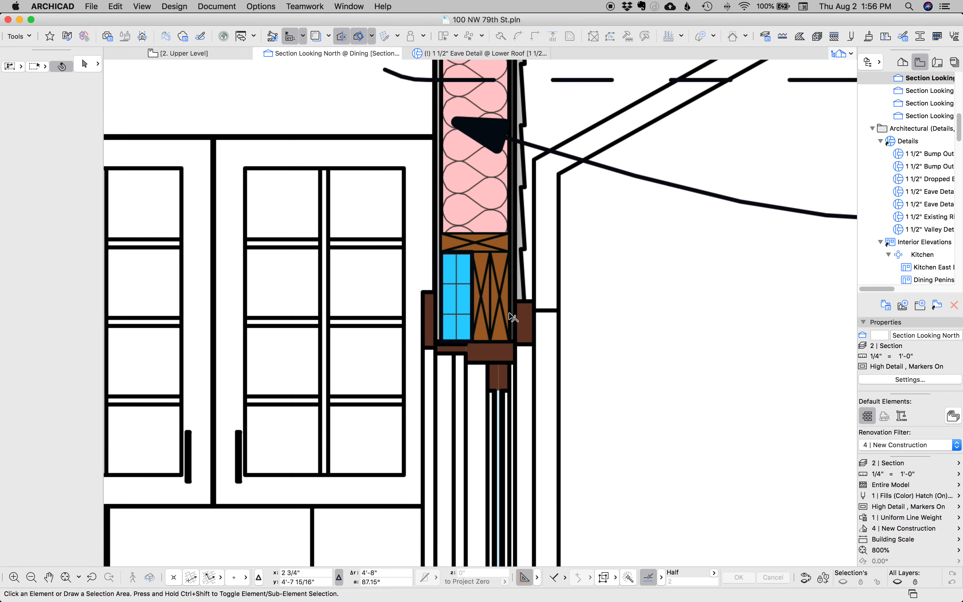
{"action": "left_click", "coordinate": [494, 301]}
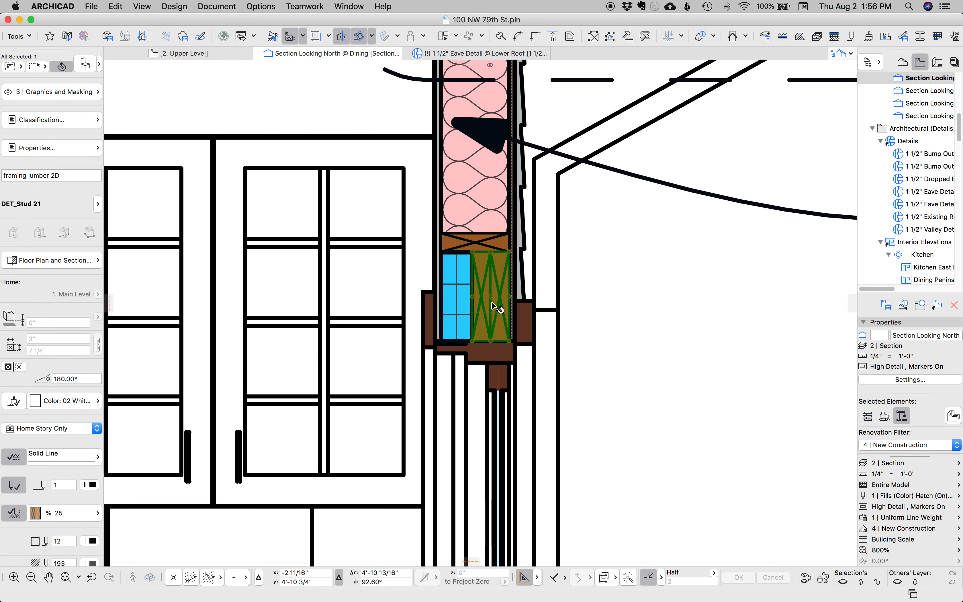
{"action": "mouse_move", "coordinate": [481, 270]}
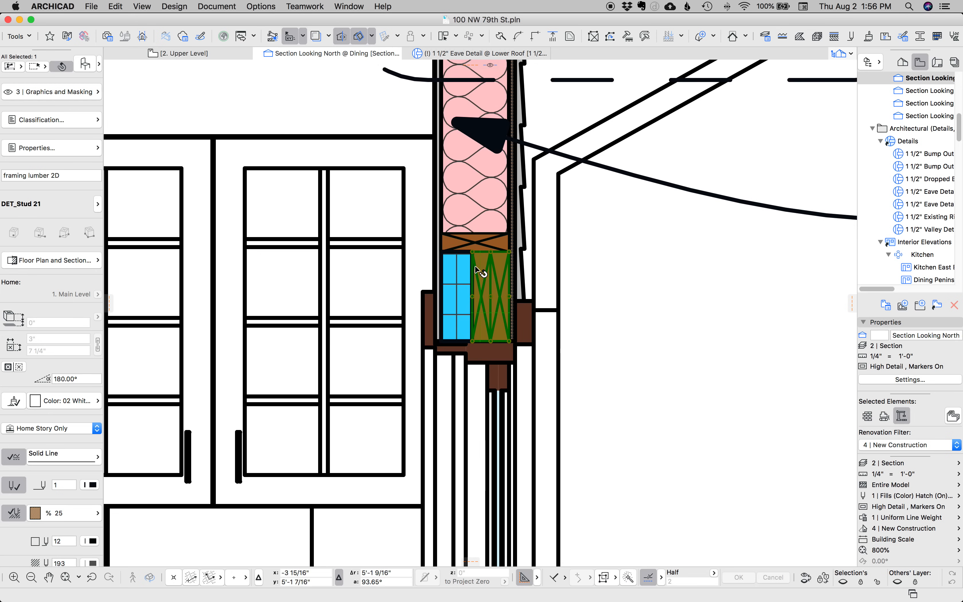
{"action": "mouse_move", "coordinate": [529, 369]}
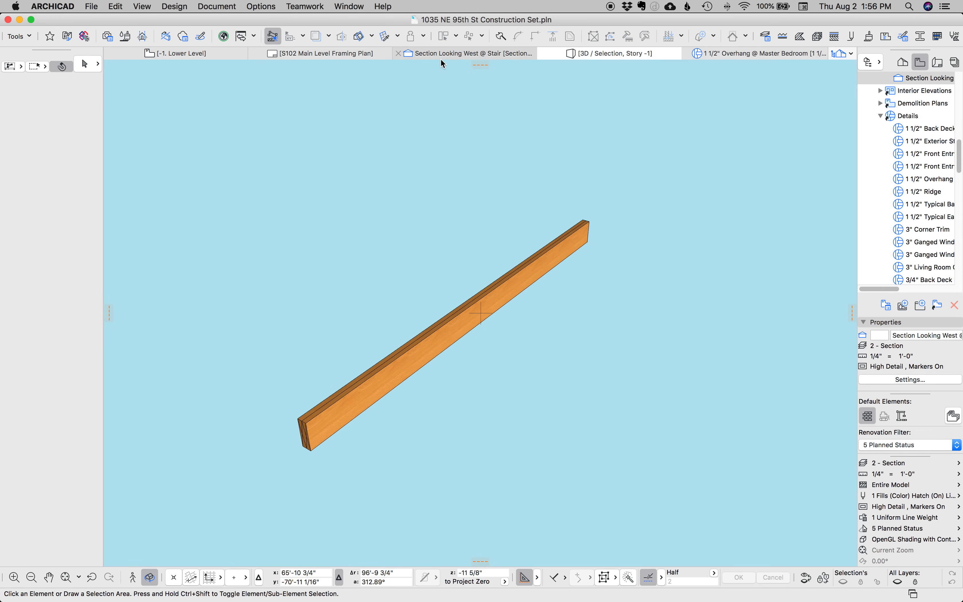
{"action": "mouse_move", "coordinate": [441, 59]}
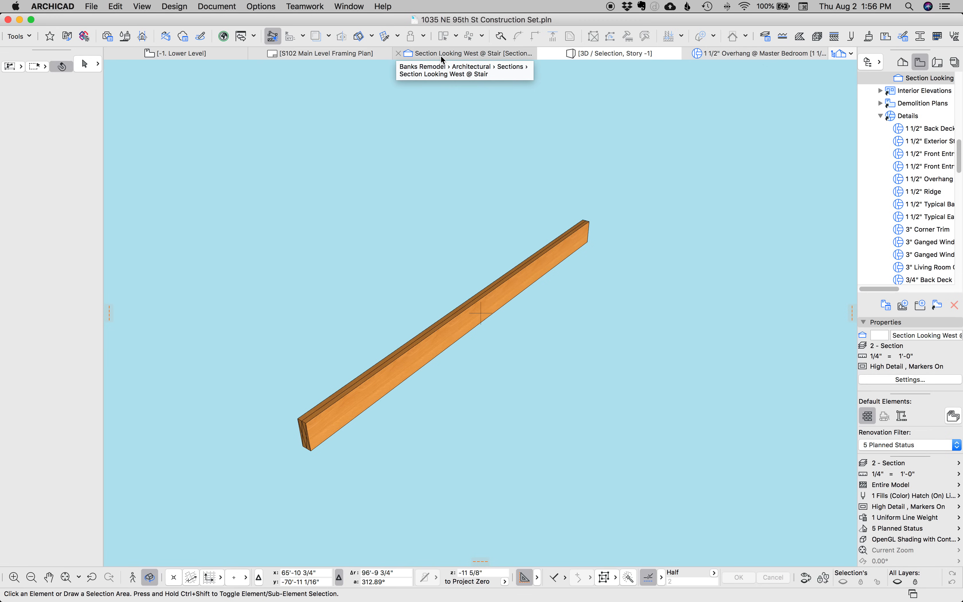
Show Section Looking West @ Stair and inspect the exterior wall and its doubled 2x10 header.
{"action": "left_click", "coordinate": [468, 53]}
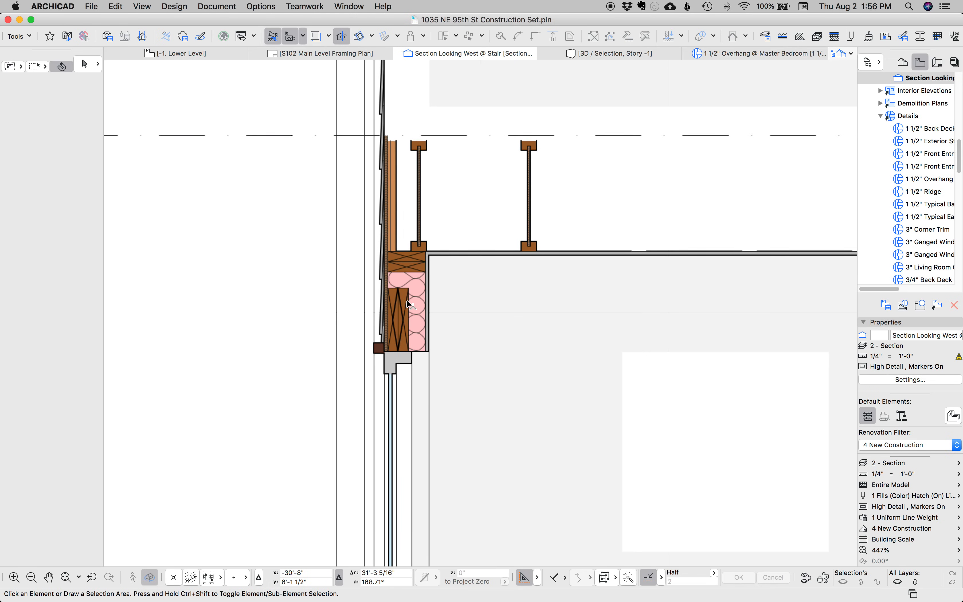
{"action": "left_click", "coordinate": [408, 301]}
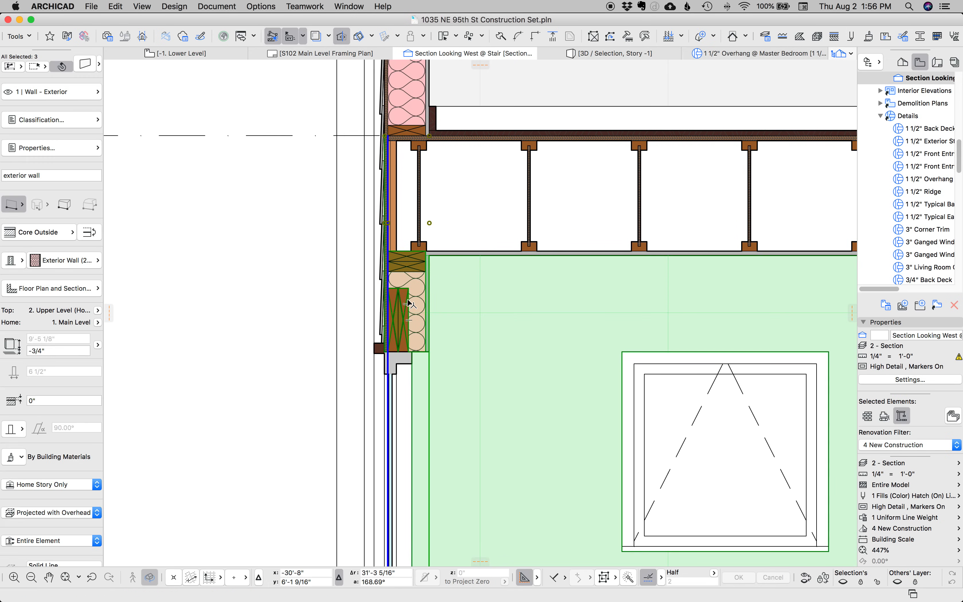
{"action": "left_click", "coordinate": [402, 317]}
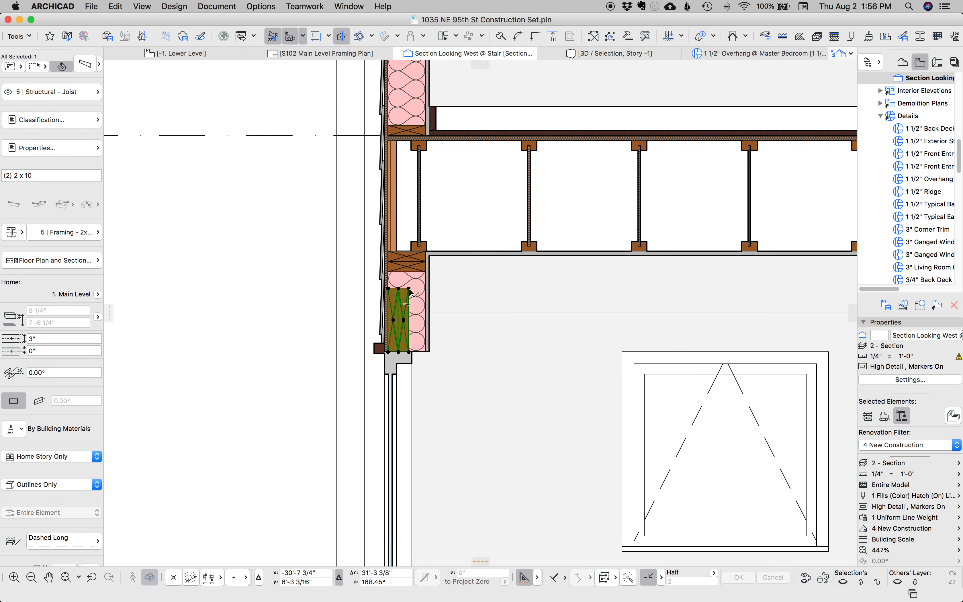
{"action": "mouse_move", "coordinate": [438, 295]}
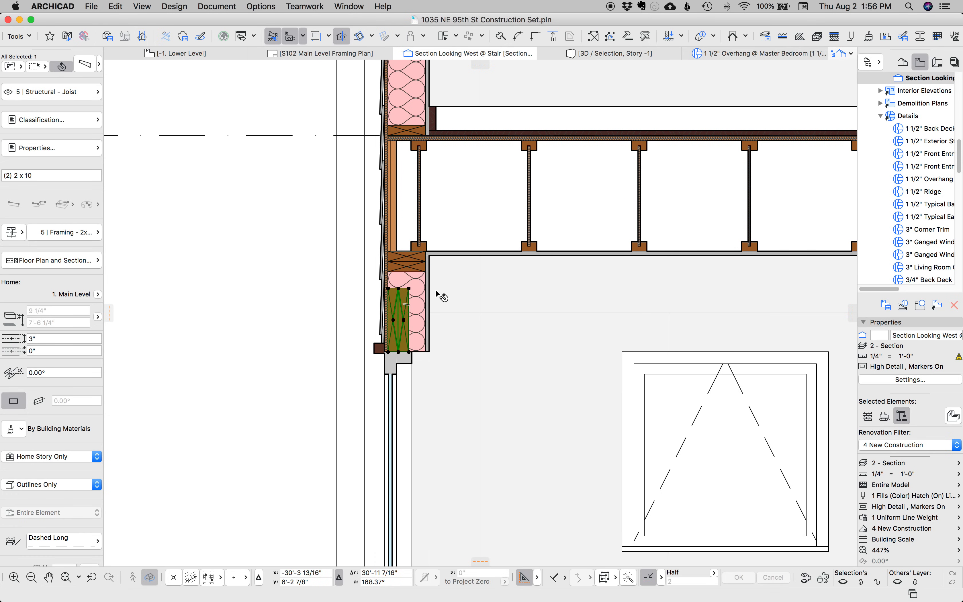
{"action": "mouse_move", "coordinate": [406, 266]}
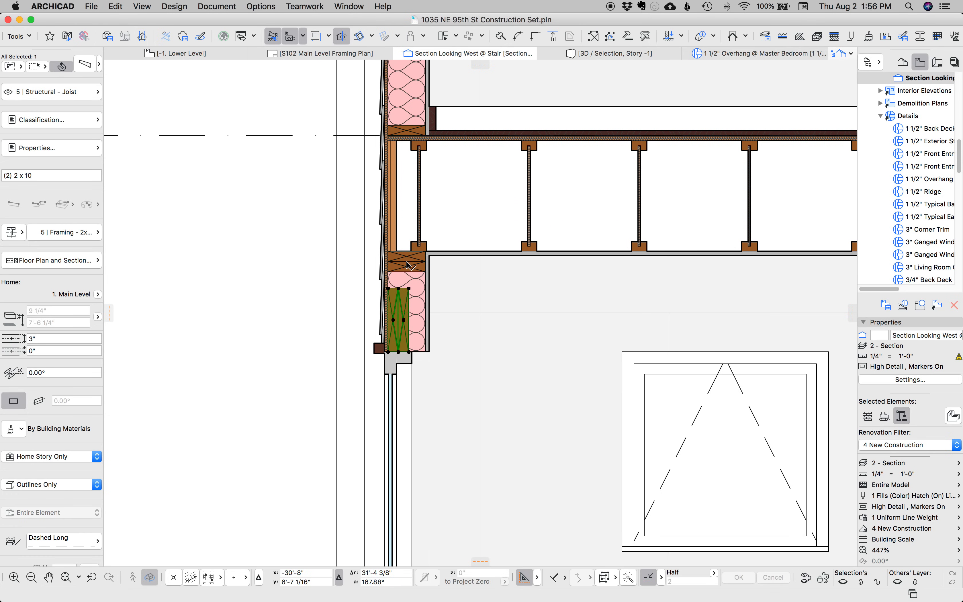
{"action": "left_click", "coordinate": [406, 266]}
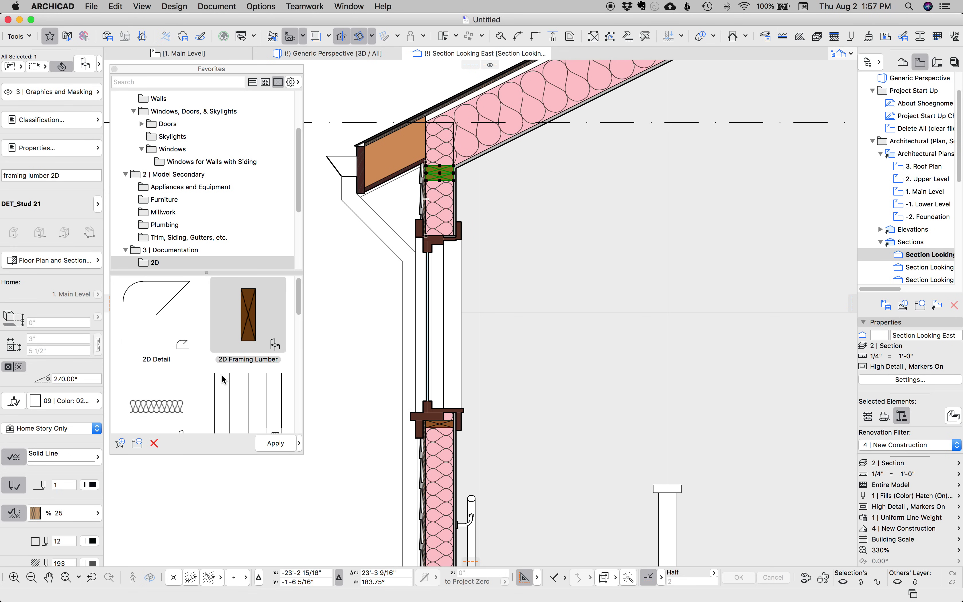
Clear the selection and choose the Fiber Insulation 21 library object for placement in the eave section.
{"action": "left_click", "coordinate": [156, 388]}
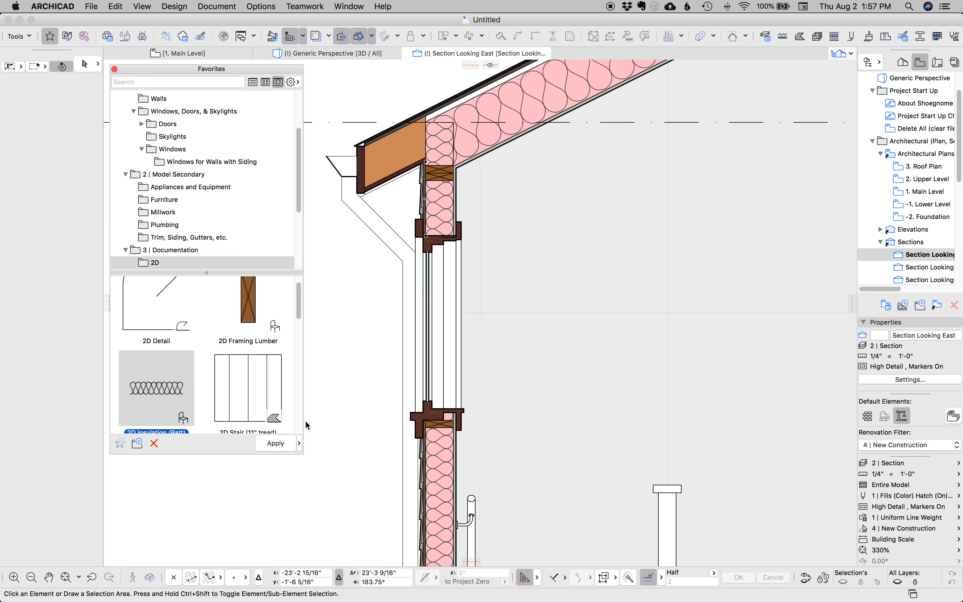
{"action": "scroll", "scroll_direction": "down", "scroll_amount": 3}
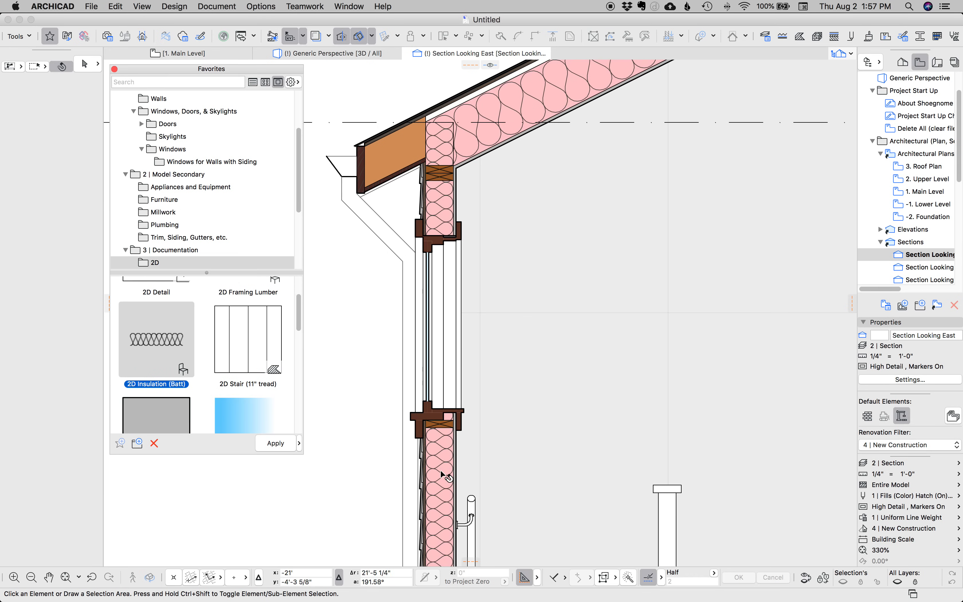
{"action": "mouse_move", "coordinate": [533, 100]}
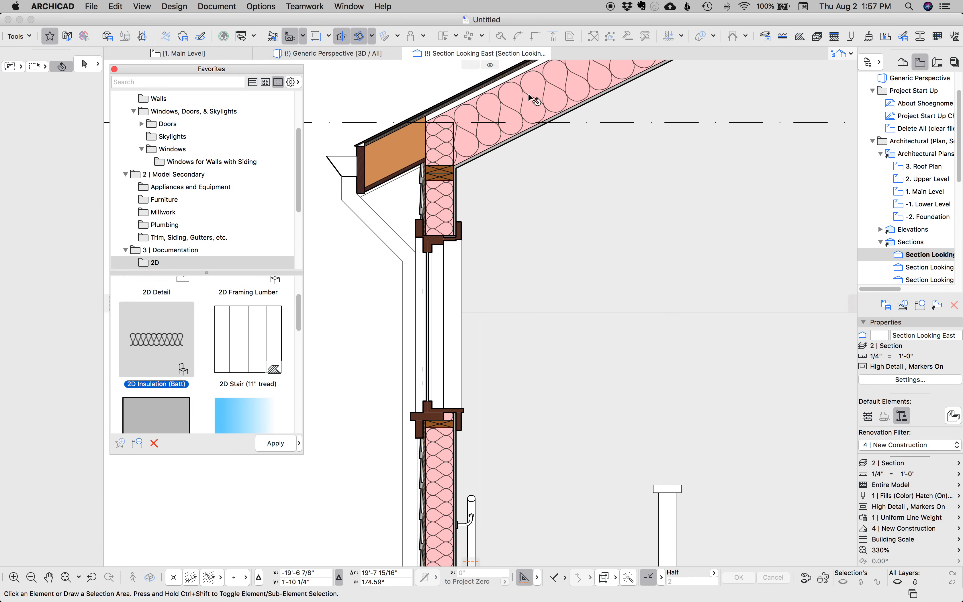
{"action": "mouse_move", "coordinate": [439, 457]}
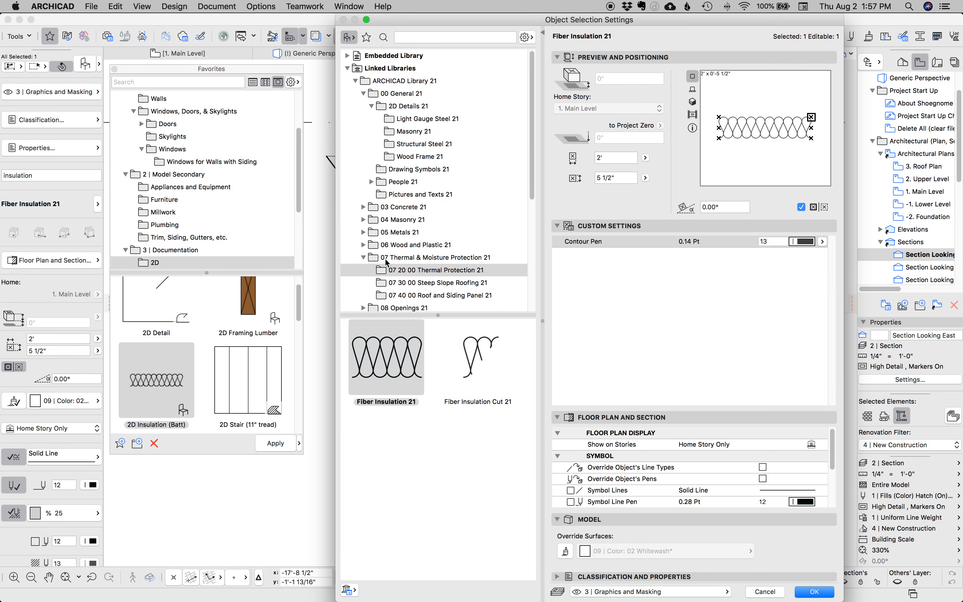
{"action": "mouse_move", "coordinate": [408, 363]}
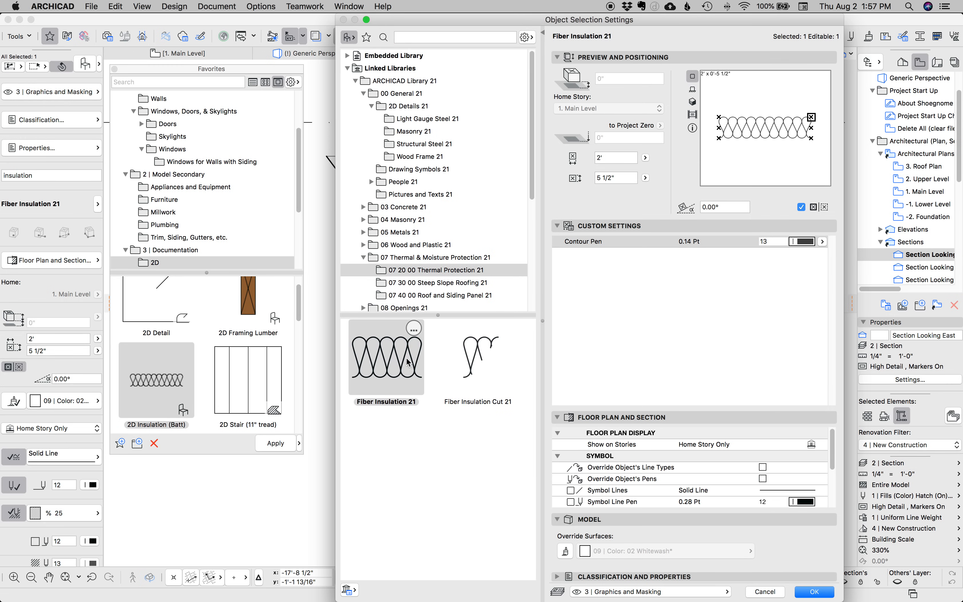
{"action": "left_click", "coordinate": [812, 592]}
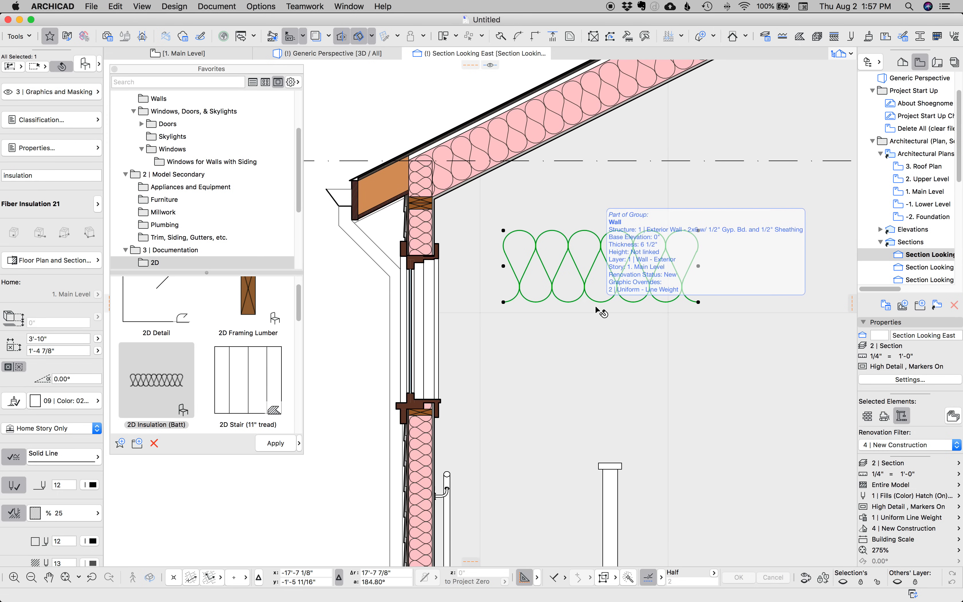
{"action": "mouse_move", "coordinate": [699, 593]}
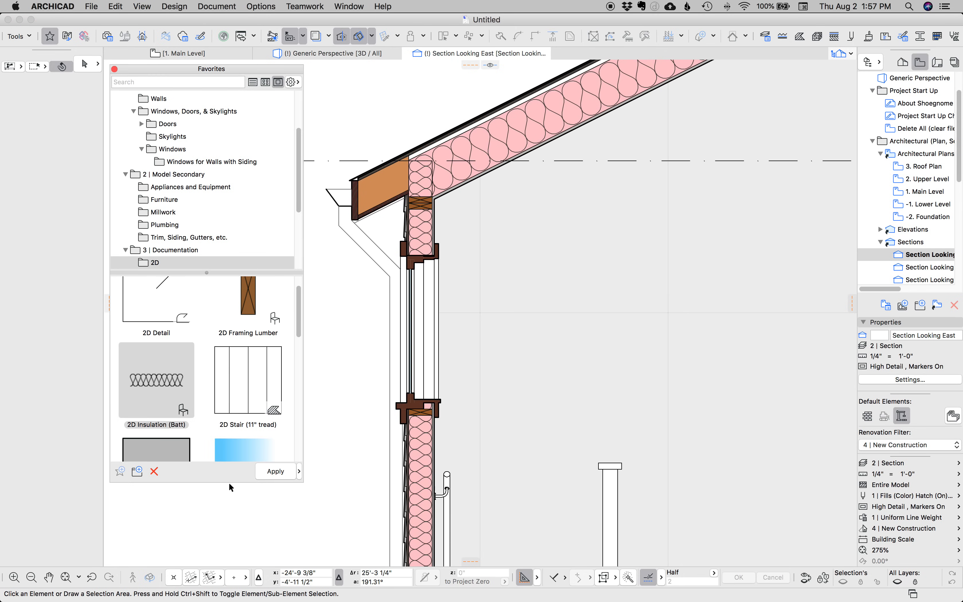
Draw a rotated rectangle fill with the Insulation - Rigid favorite beside the wall and select it.
{"action": "scroll", "scroll_direction": "down", "scroll_amount": 3}
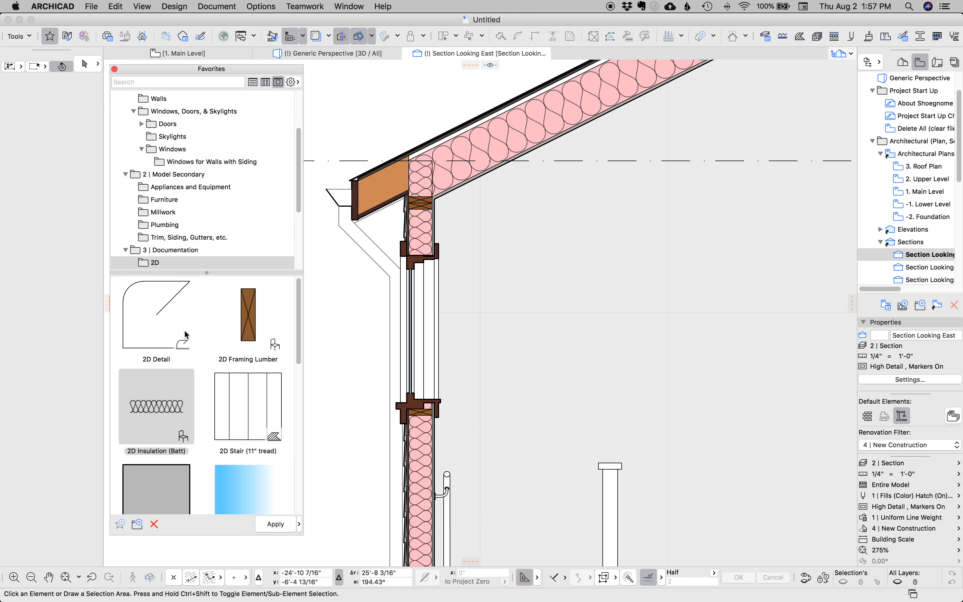
{"action": "scroll", "scroll_direction": "down", "scroll_amount": 3}
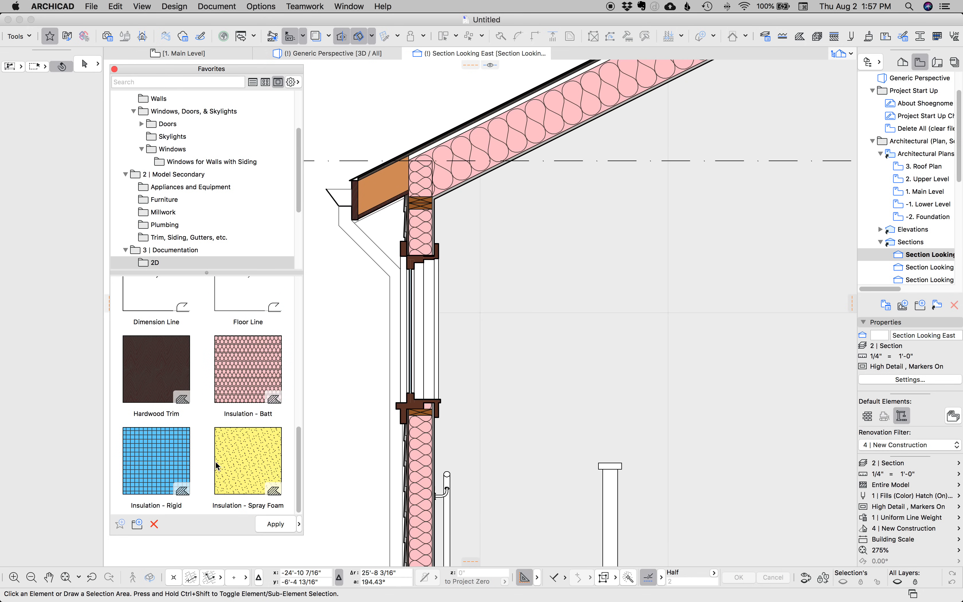
{"action": "mouse_move", "coordinate": [184, 429]}
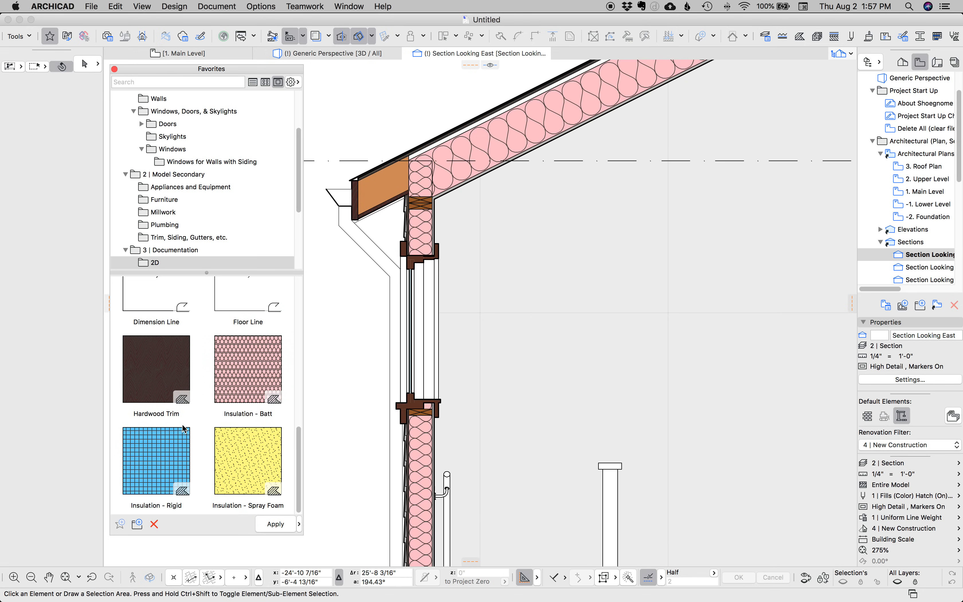
{"action": "left_click", "coordinate": [156, 460]}
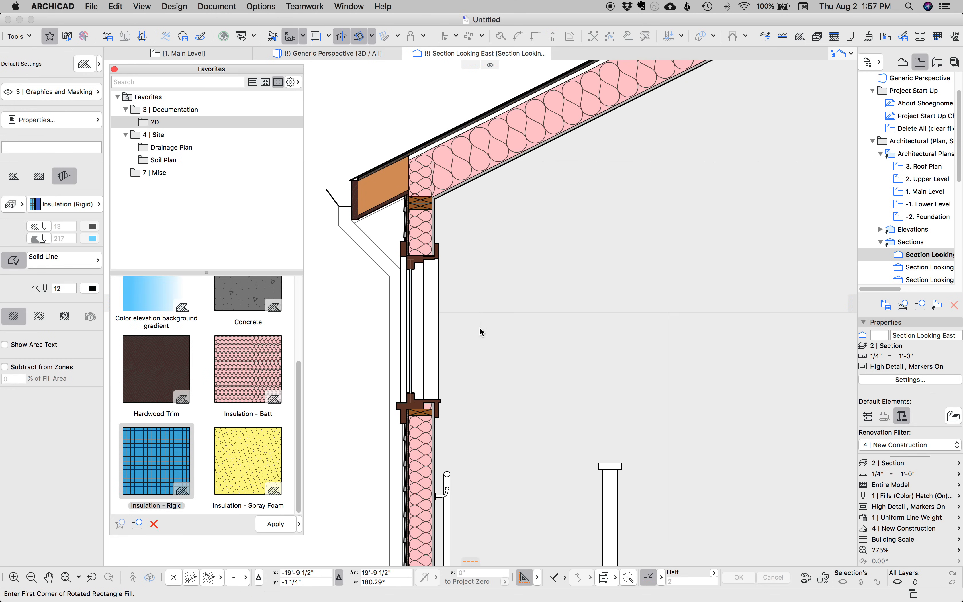
{"action": "left_click", "coordinate": [491, 369]}
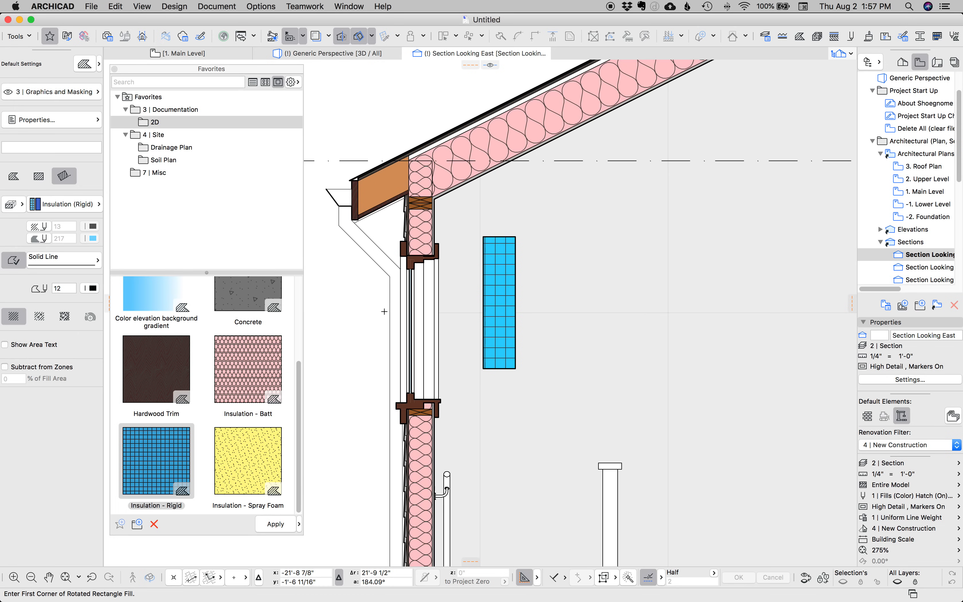
{"action": "left_click", "coordinate": [500, 301]}
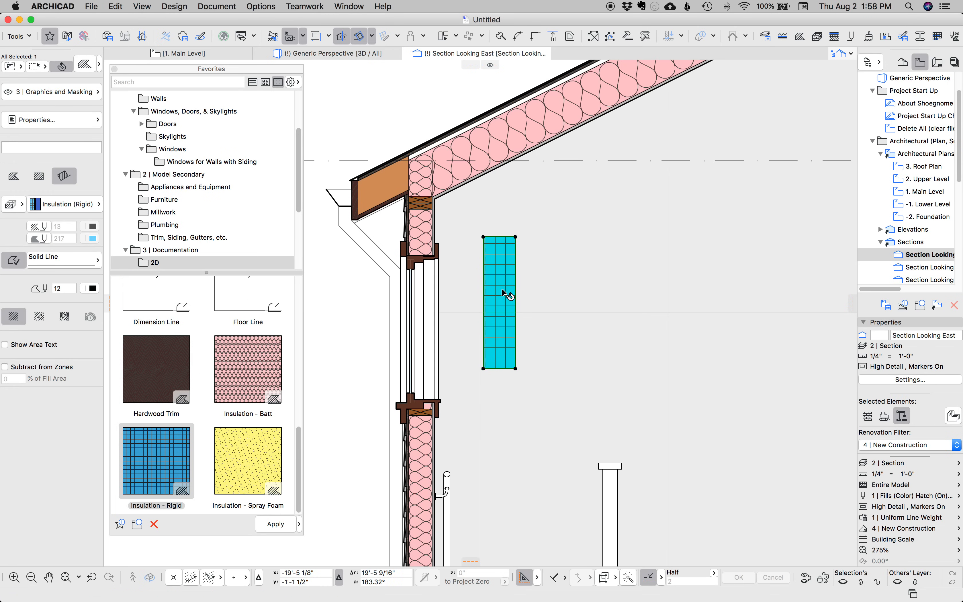
{"action": "mouse_move", "coordinate": [424, 314]}
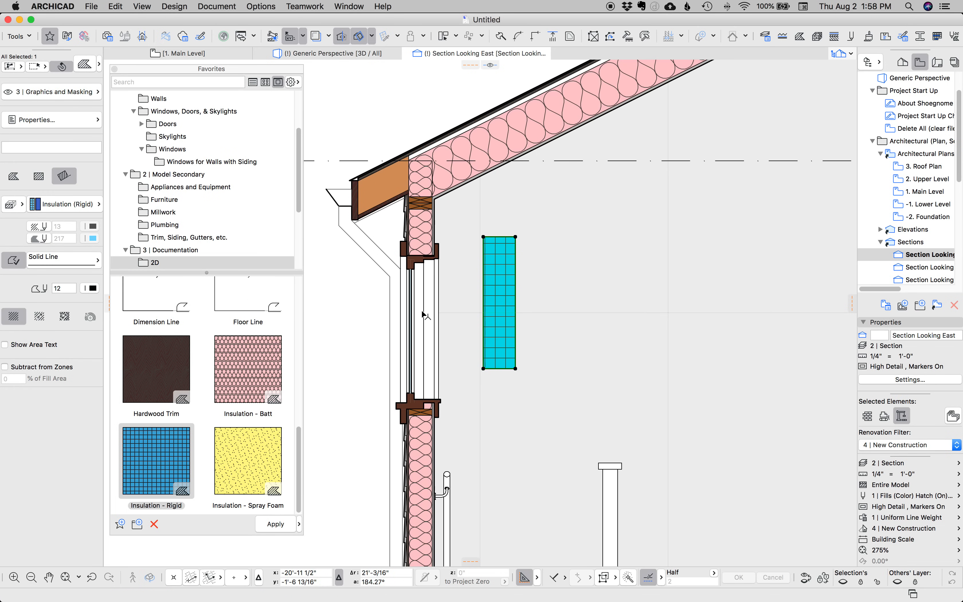
{"action": "mouse_move", "coordinate": [15, 206]}
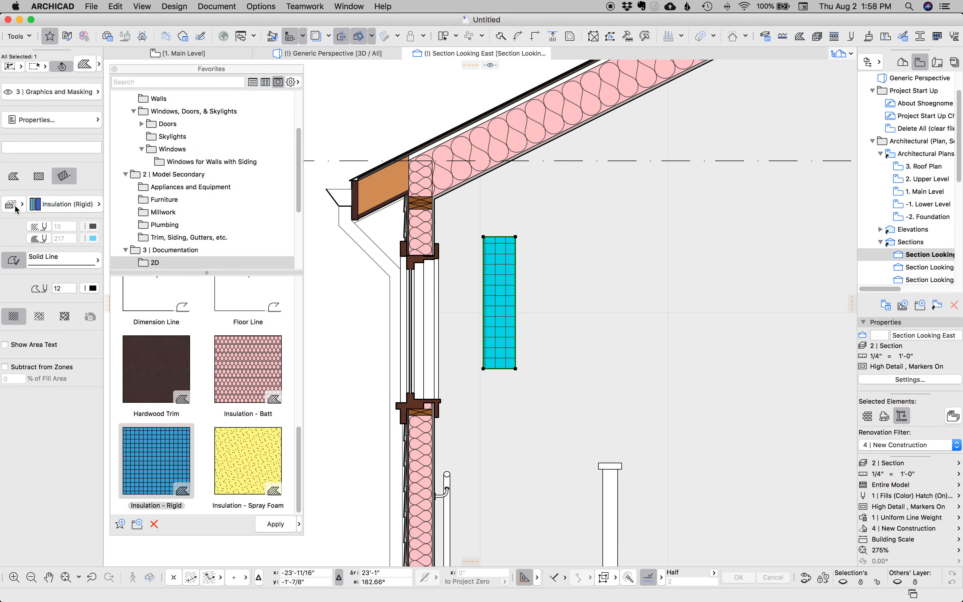
{"action": "left_click", "coordinate": [23, 203]}
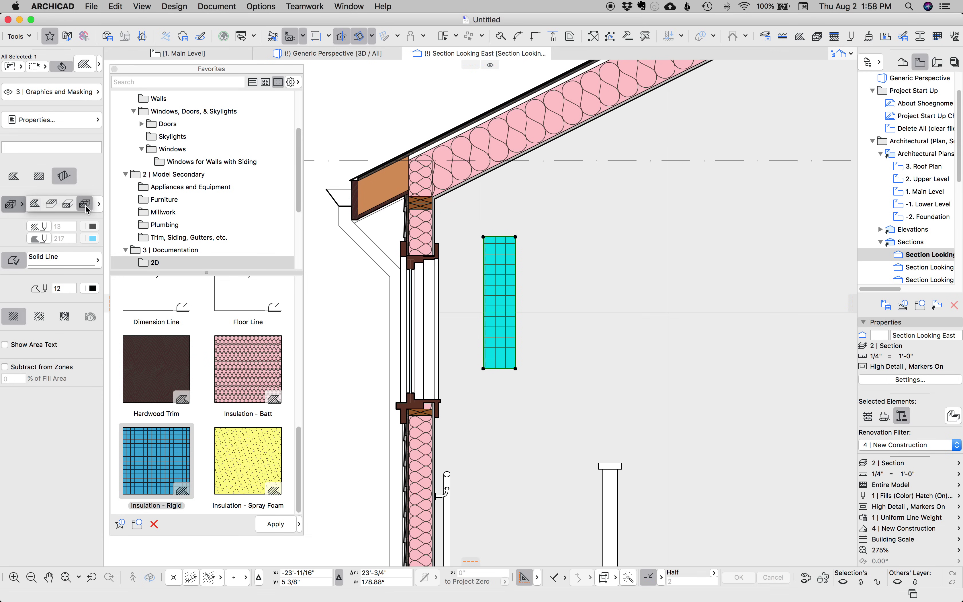
{"action": "mouse_move", "coordinate": [78, 239]}
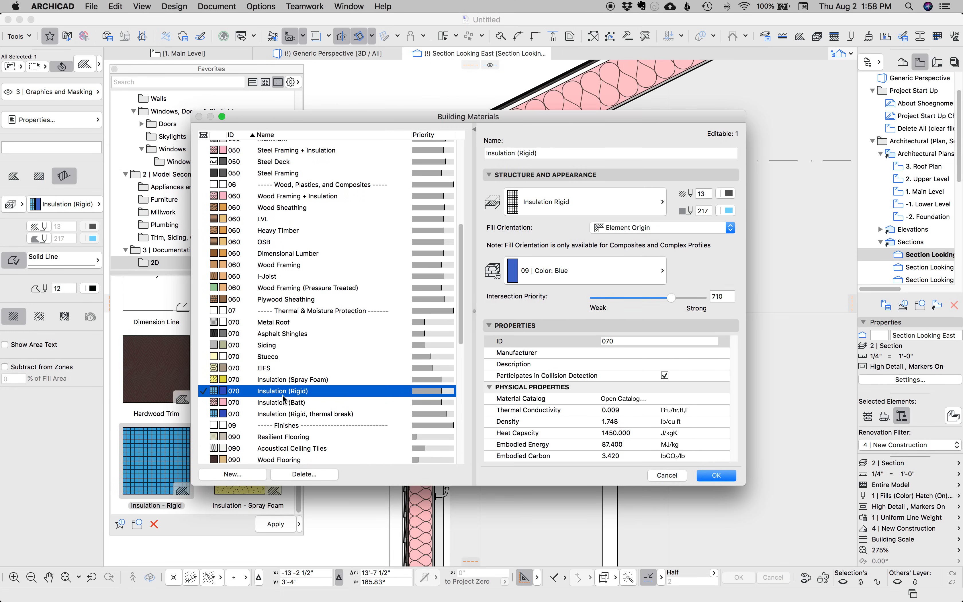
{"action": "mouse_move", "coordinate": [552, 204]}
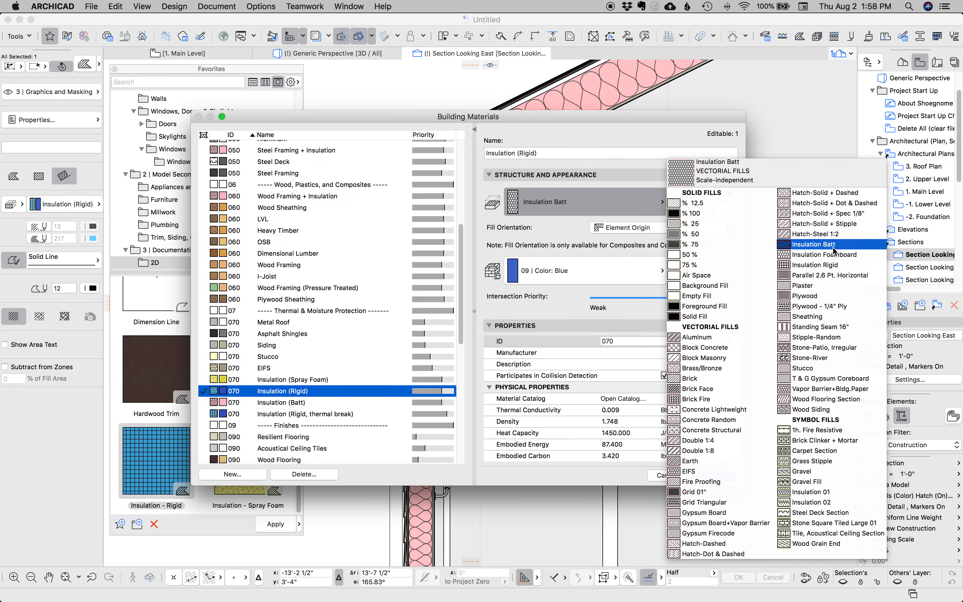
Give Insulation (Rigid) an Insulation Batt cut fill on orange, then set the fill pattern to Insulation Rigid.
{"action": "left_click", "coordinate": [726, 211]}
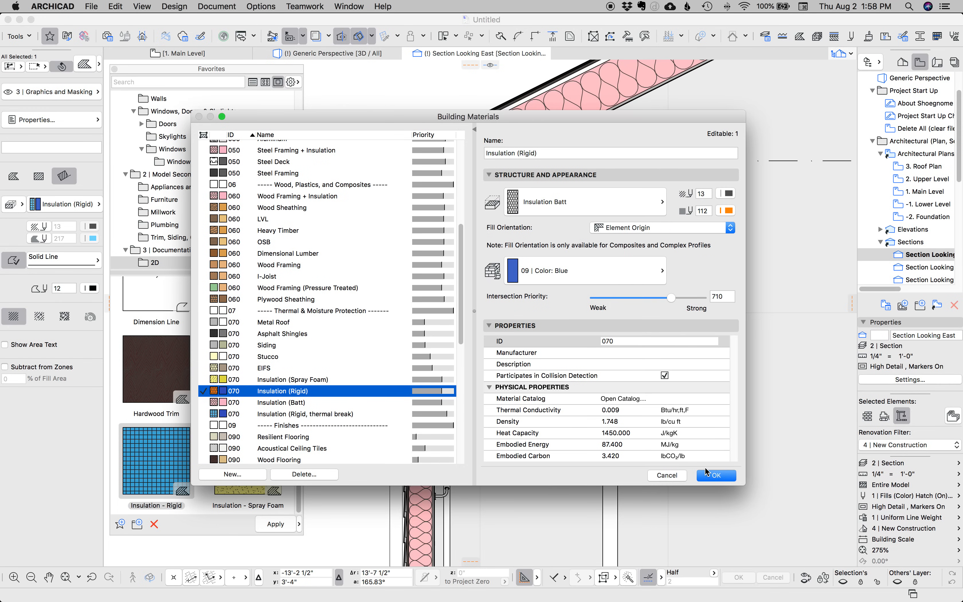
{"action": "left_click", "coordinate": [715, 475]}
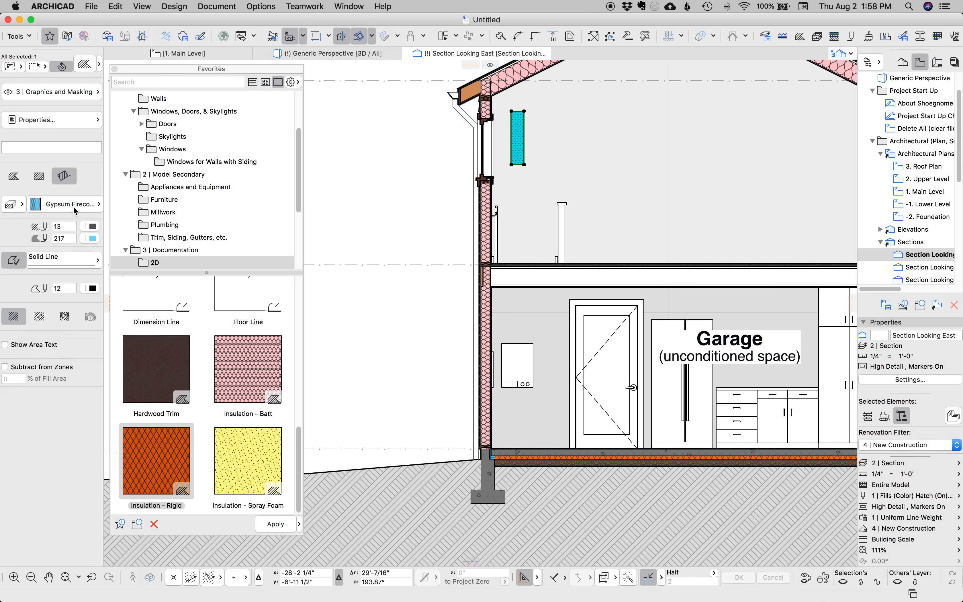
{"action": "left_click", "coordinate": [67, 204]}
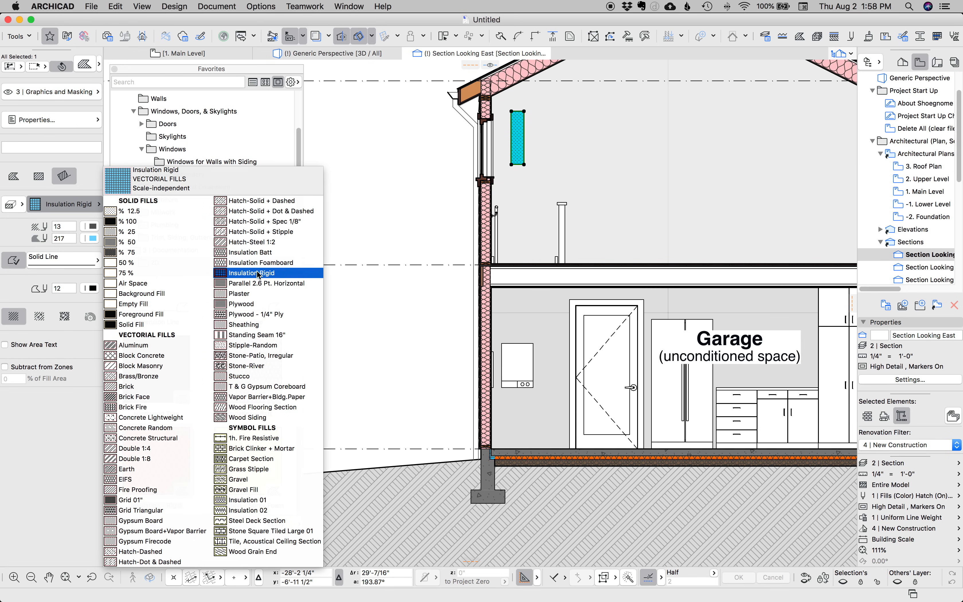
{"action": "left_click", "coordinate": [251, 273]}
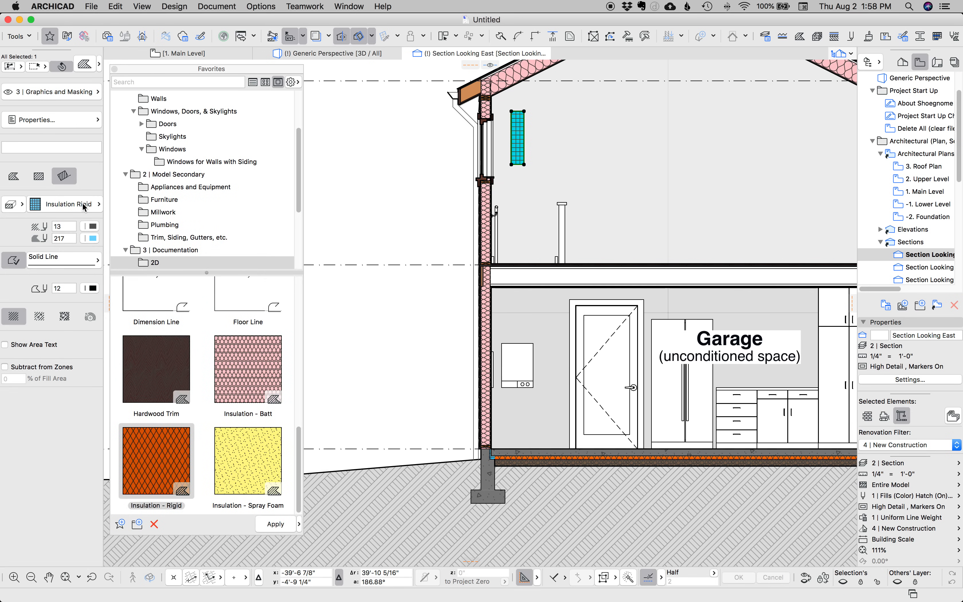
{"action": "mouse_move", "coordinate": [529, 453]}
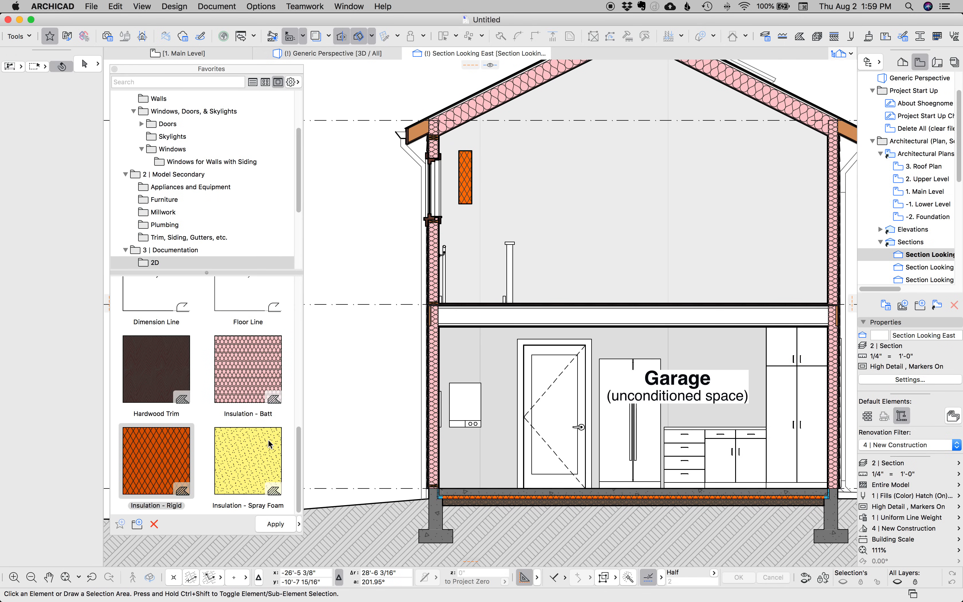
{"action": "mouse_move", "coordinate": [298, 456]}
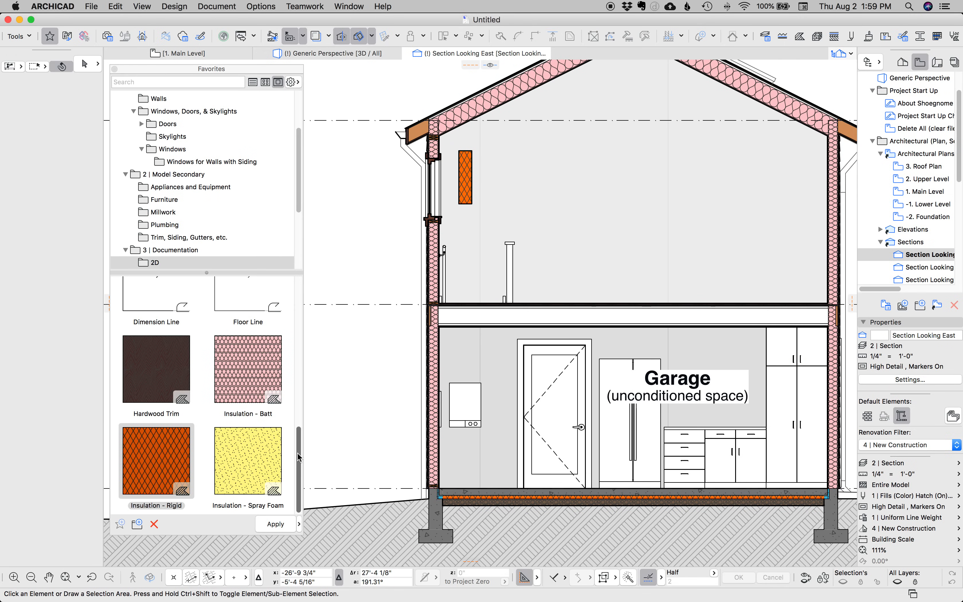
{"action": "scroll", "scroll_direction": "down", "scroll_amount": 3}
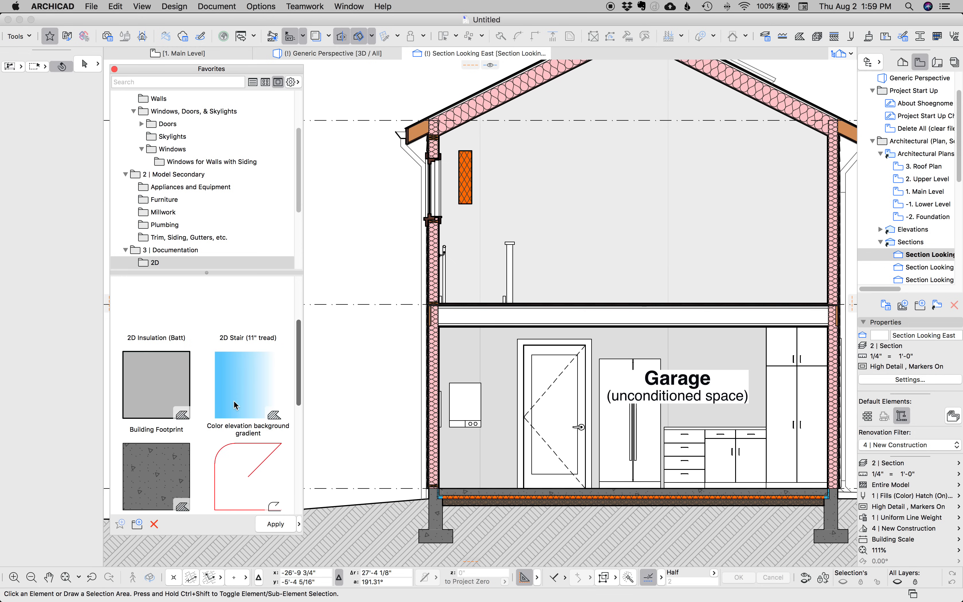
{"action": "scroll", "scroll_direction": "up", "scroll_amount": 3}
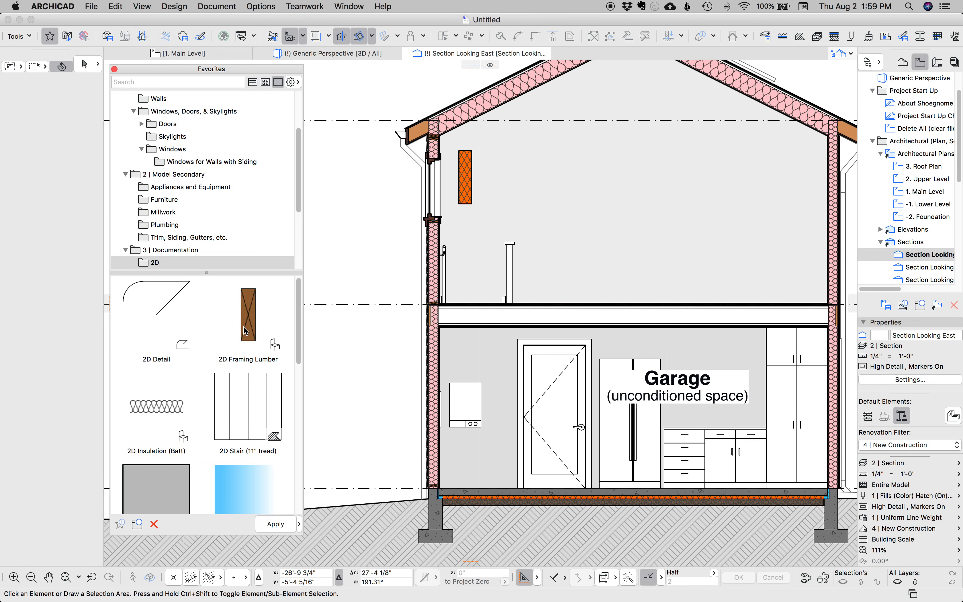
{"action": "left_click", "coordinate": [247, 316]}
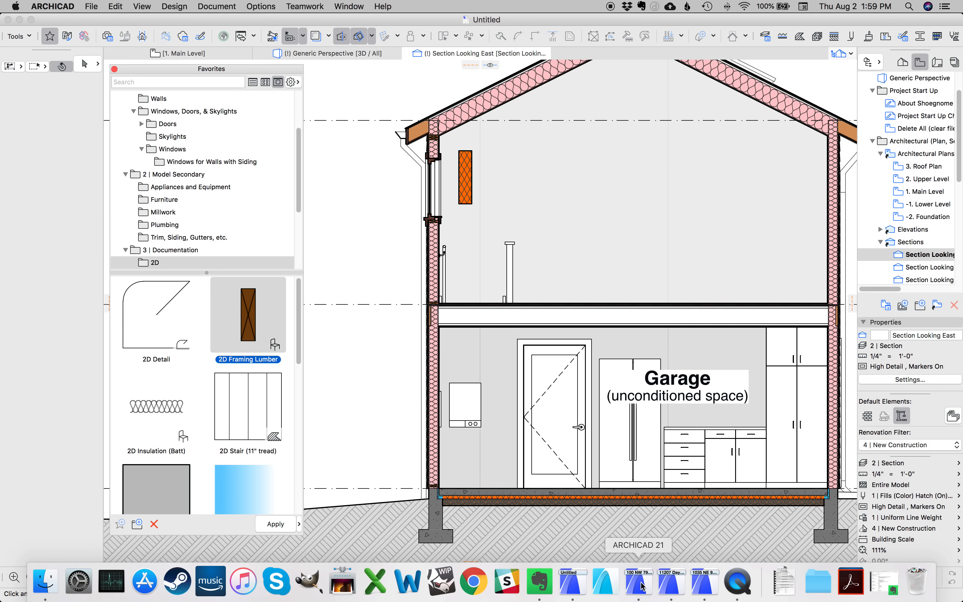
{"action": "left_click", "coordinate": [113, 68]}
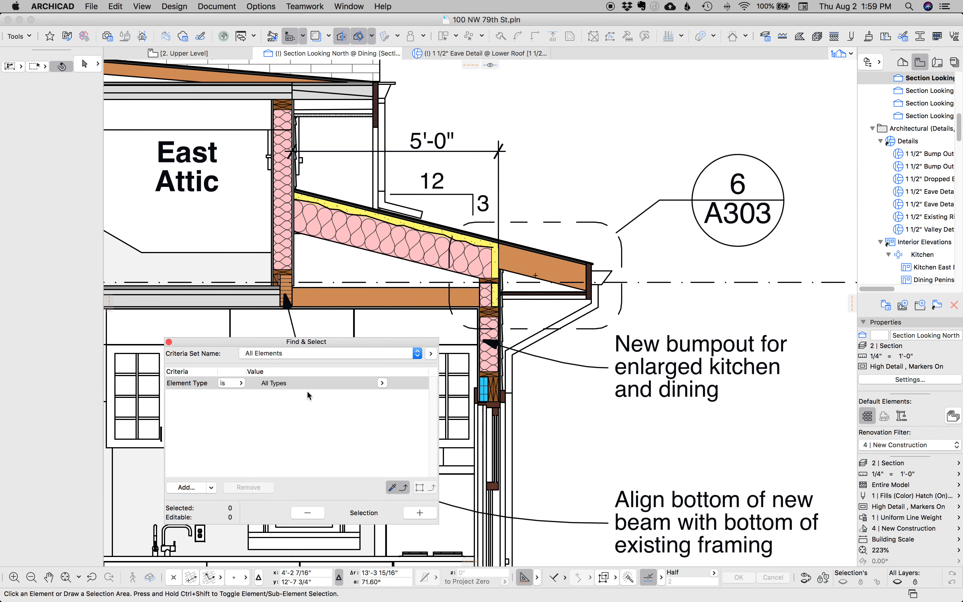
Limit Find & Select to 2D Types and select every 2D annotation in the dining section.
{"action": "left_click", "coordinate": [381, 383]}
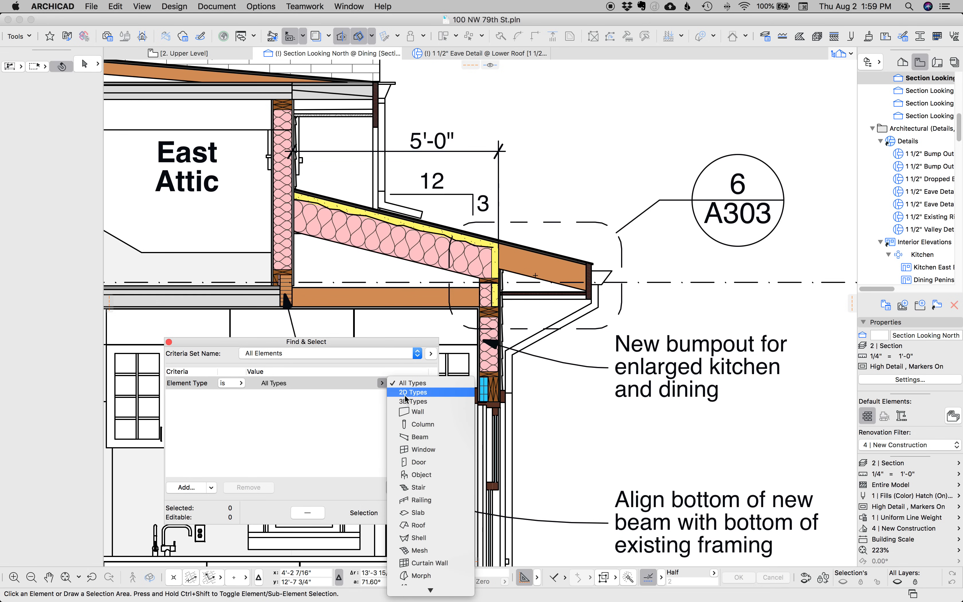
{"action": "left_click", "coordinate": [414, 392]}
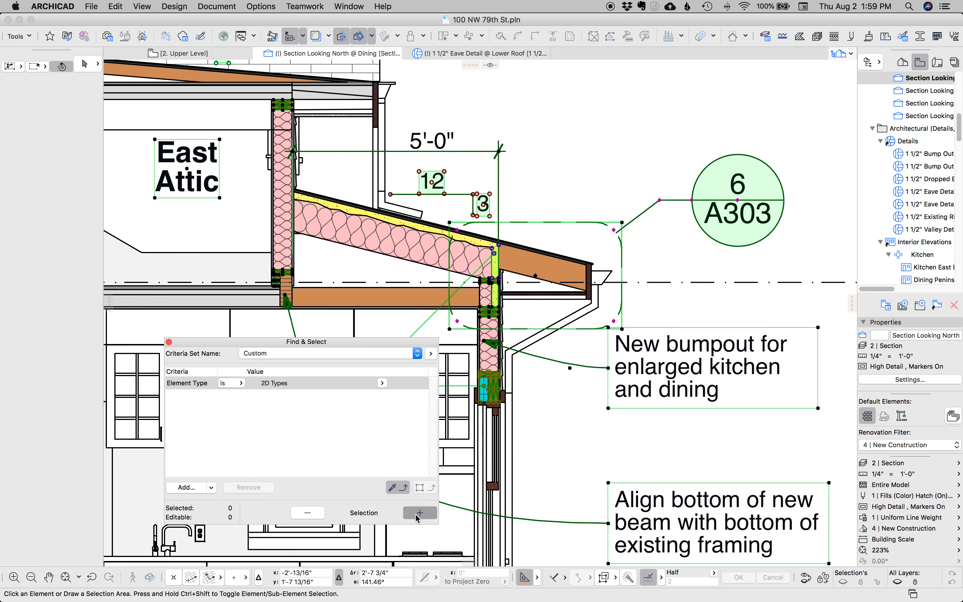
{"action": "left_click", "coordinate": [419, 512]}
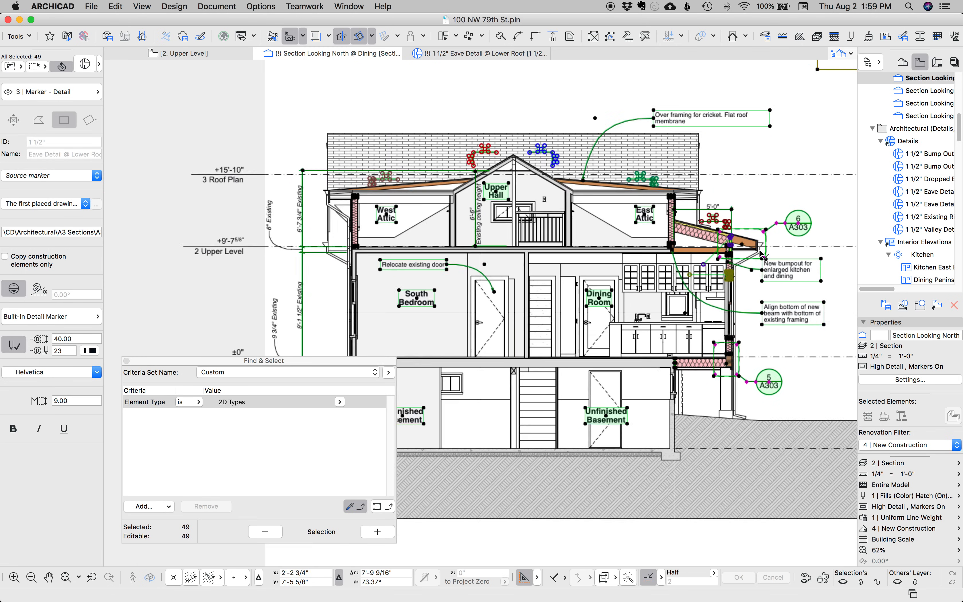
{"action": "scroll", "scroll_direction": "down", "scroll_amount": 3}
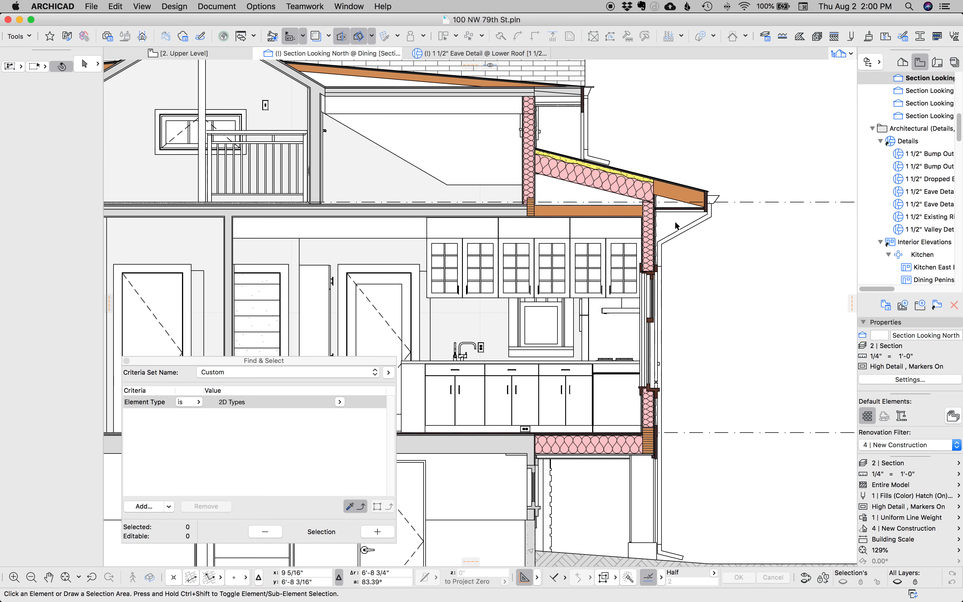
Undo the hide to restore annotations, zoom to the bumpout wall and select its rigid insulation fill.
{"action": "key", "text": "cmd+z"}
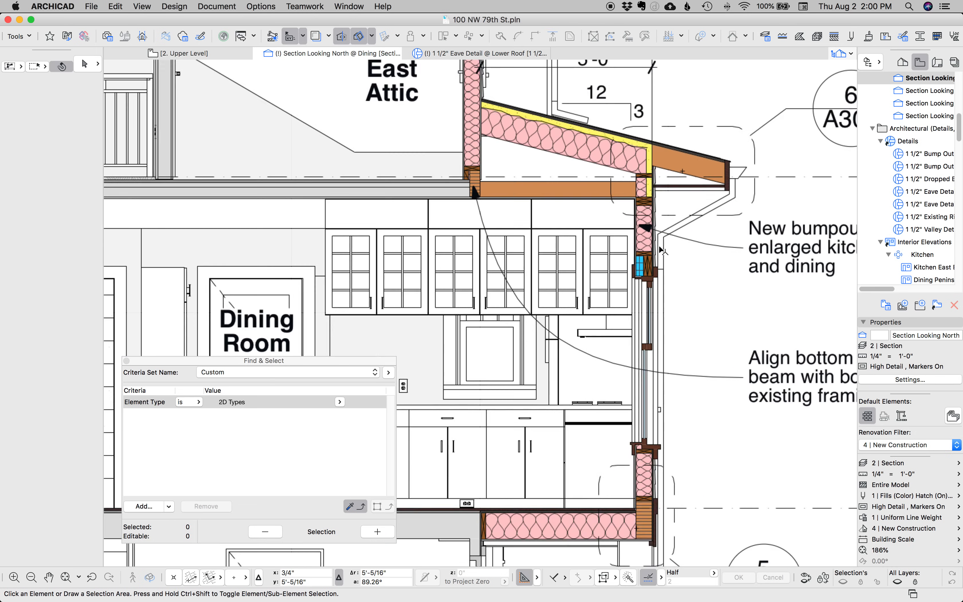
{"action": "scroll", "scroll_direction": "up", "scroll_amount": 3}
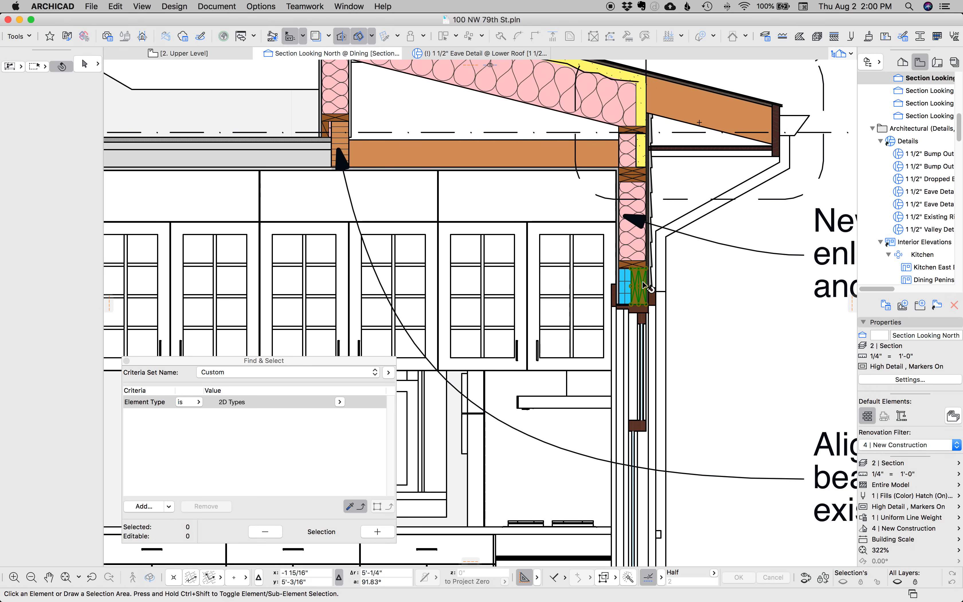
{"action": "left_click", "coordinate": [626, 289]}
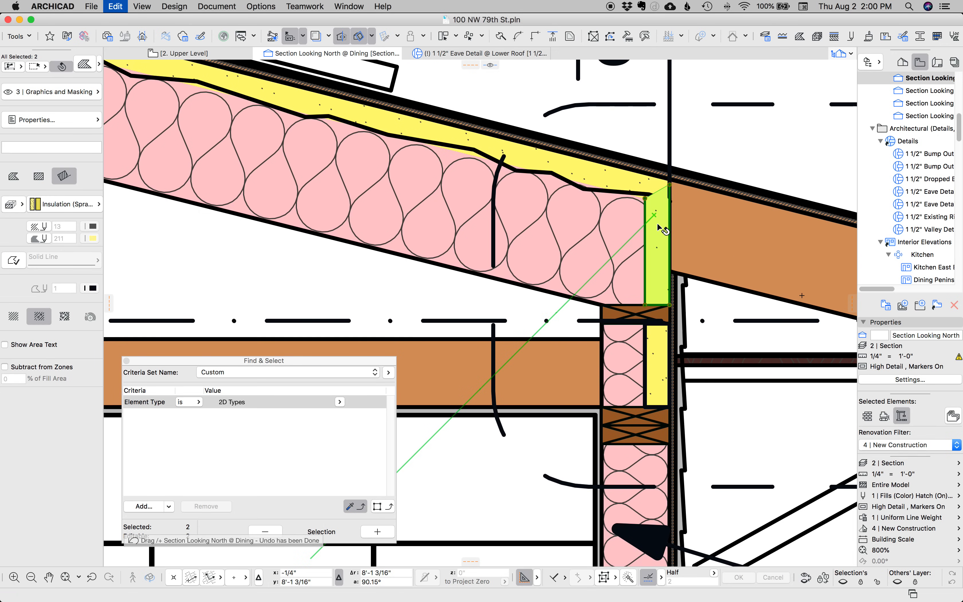
Change the spray-foam strip's edge line to the Sketch line type and deselect.
{"action": "left_click", "coordinate": [372, 138]}
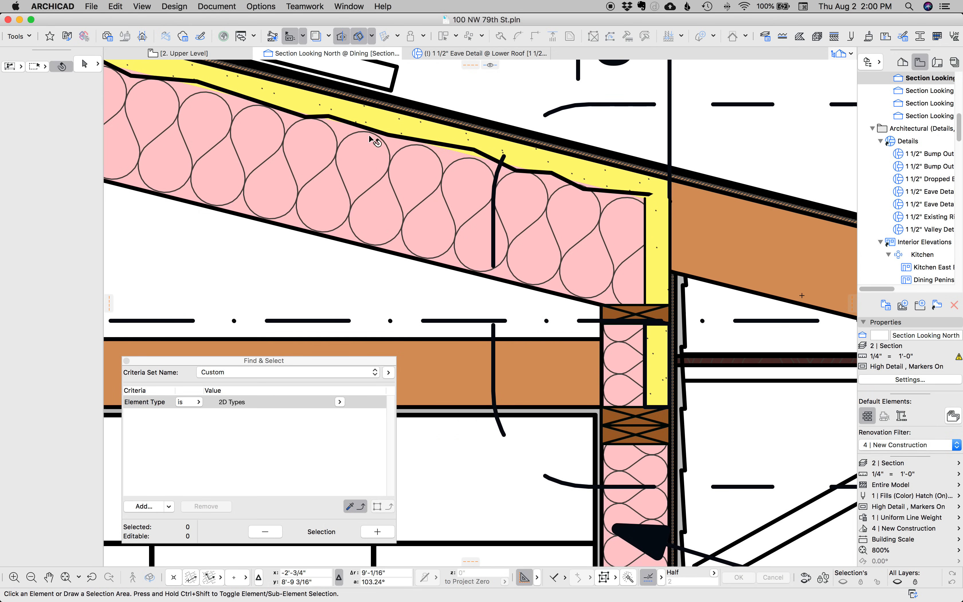
{"action": "mouse_move", "coordinate": [571, 190]}
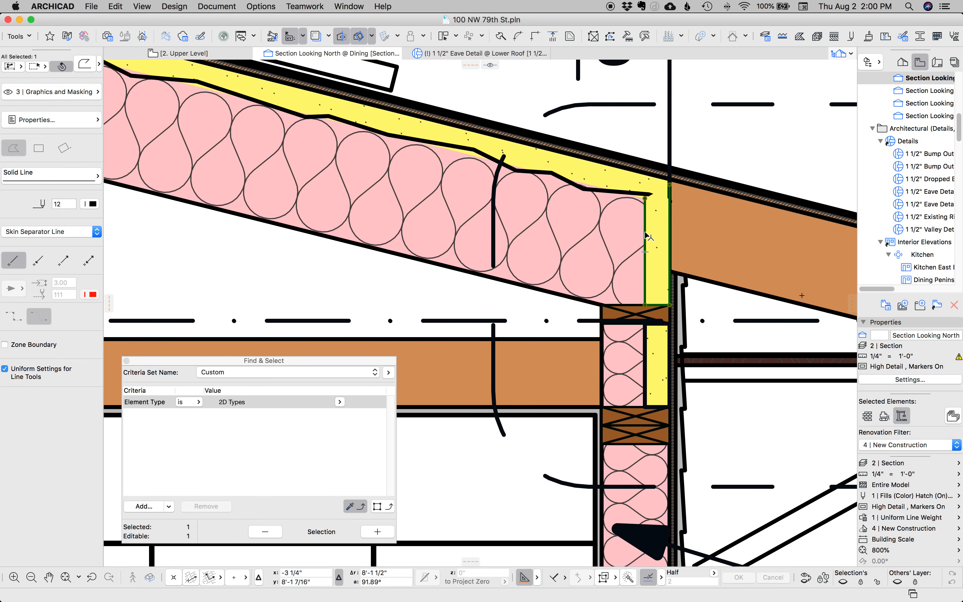
{"action": "left_click", "coordinate": [50, 173]}
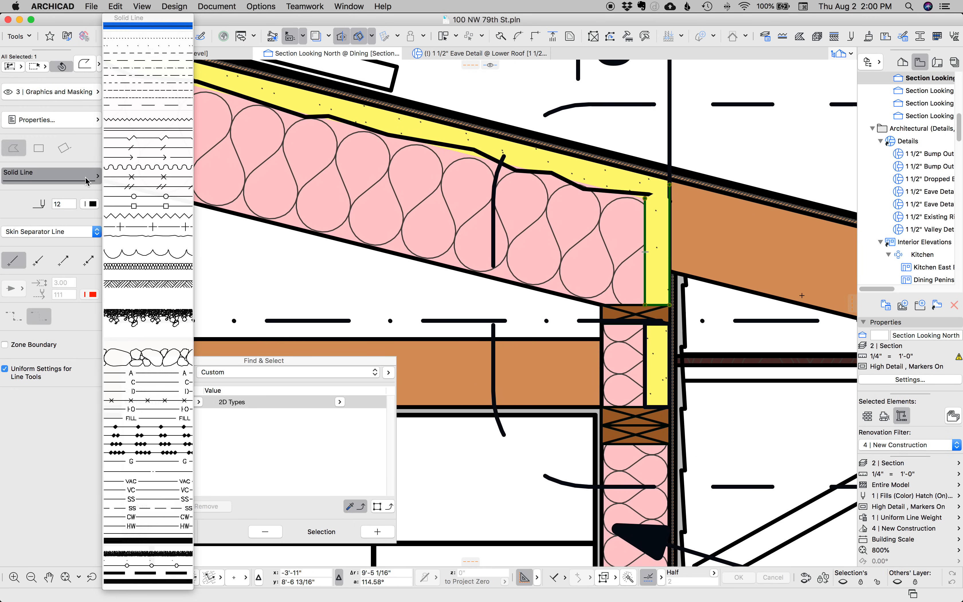
{"action": "left_click", "coordinate": [148, 227]}
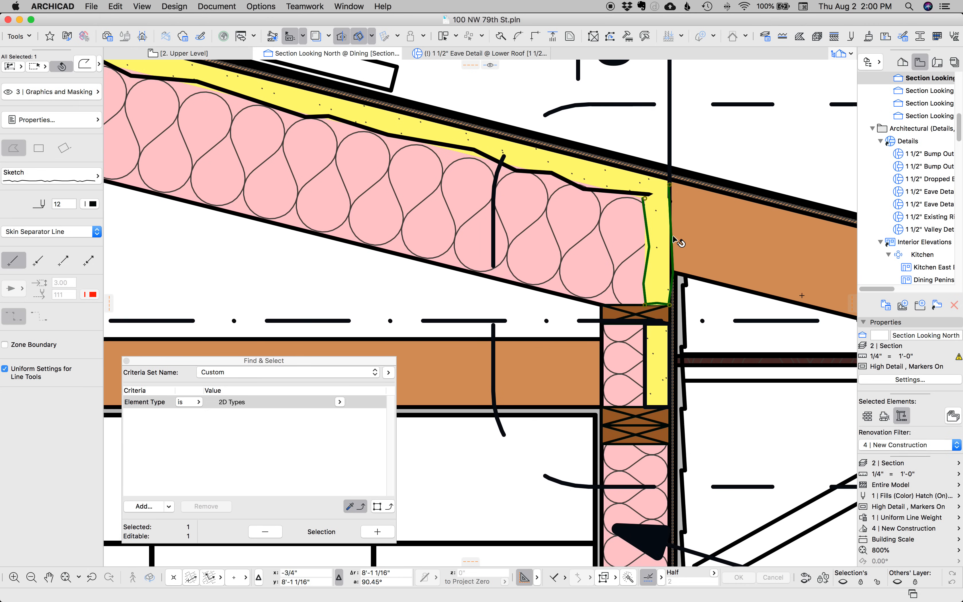
{"action": "left_click", "coordinate": [673, 214]}
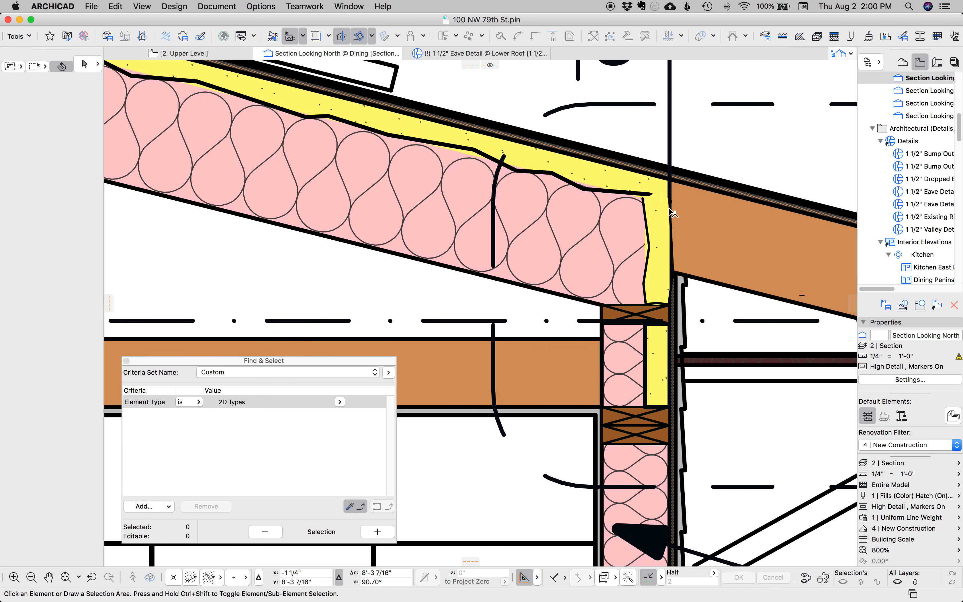
{"action": "left_click", "coordinate": [666, 246]}
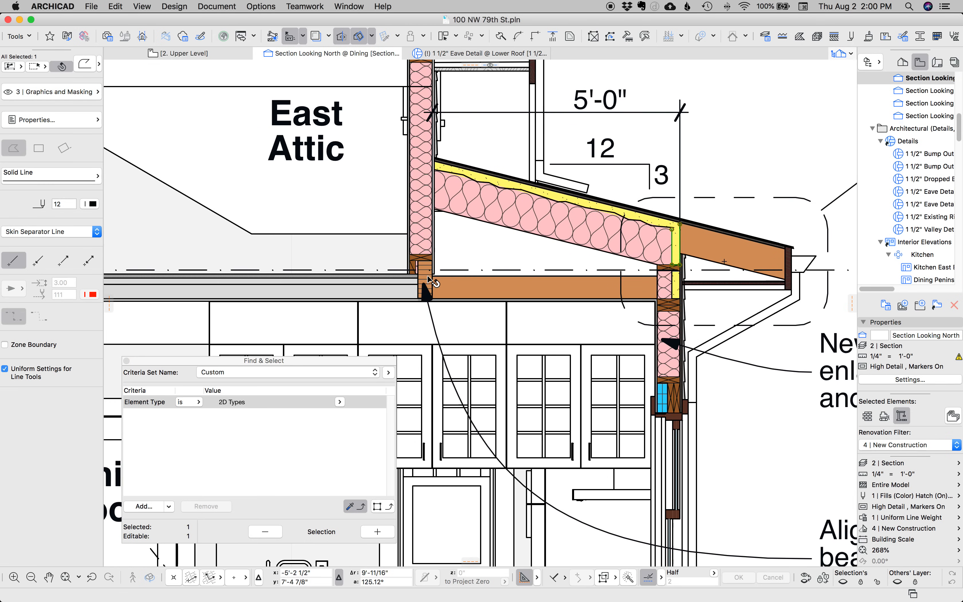
Open the Eave Detail @ Lower Roof from its detail marker.
{"action": "left_click", "coordinate": [424, 280]}
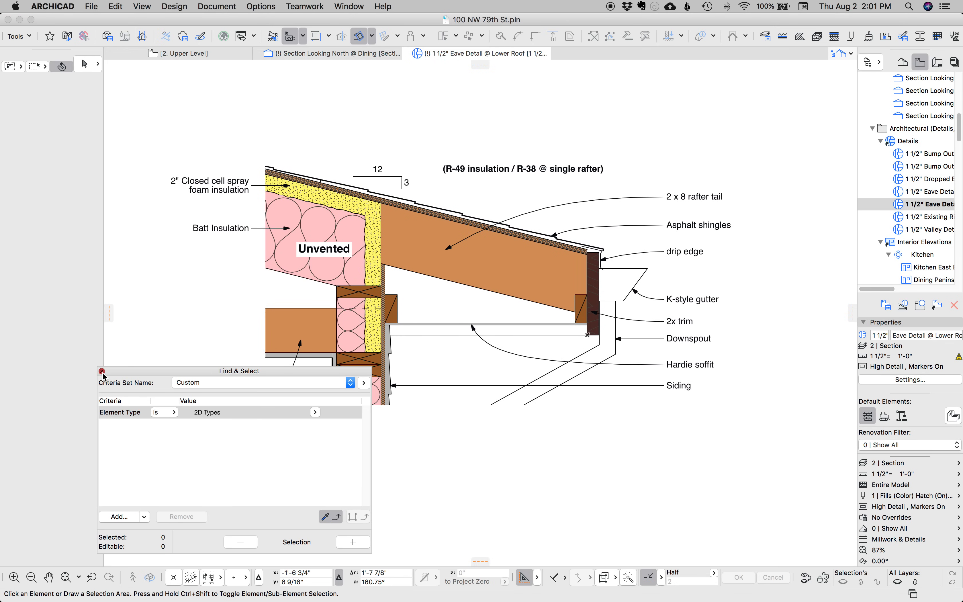
{"action": "left_click", "coordinate": [102, 370]}
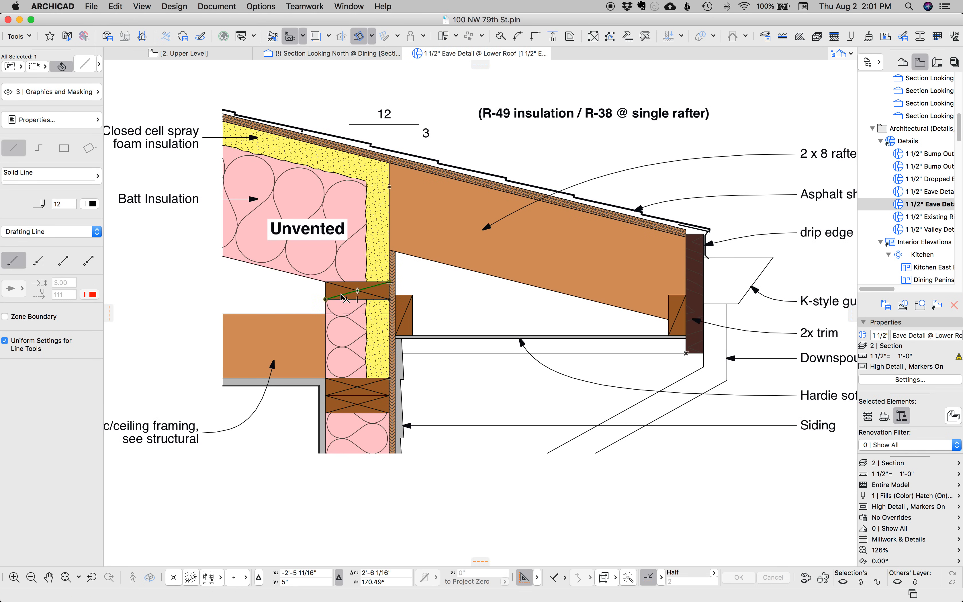
{"action": "left_click", "coordinate": [357, 291]}
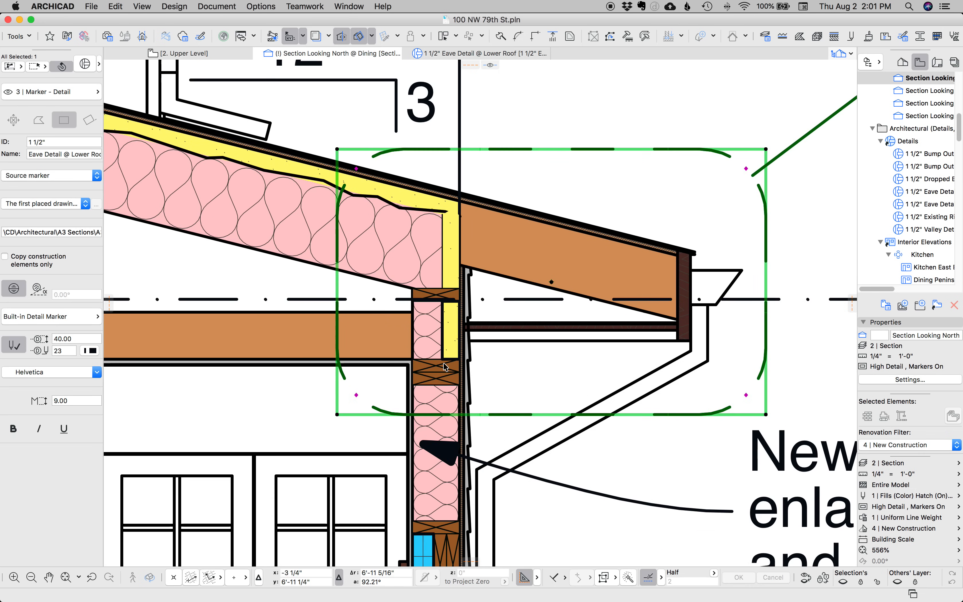
{"action": "left_click", "coordinate": [438, 294]}
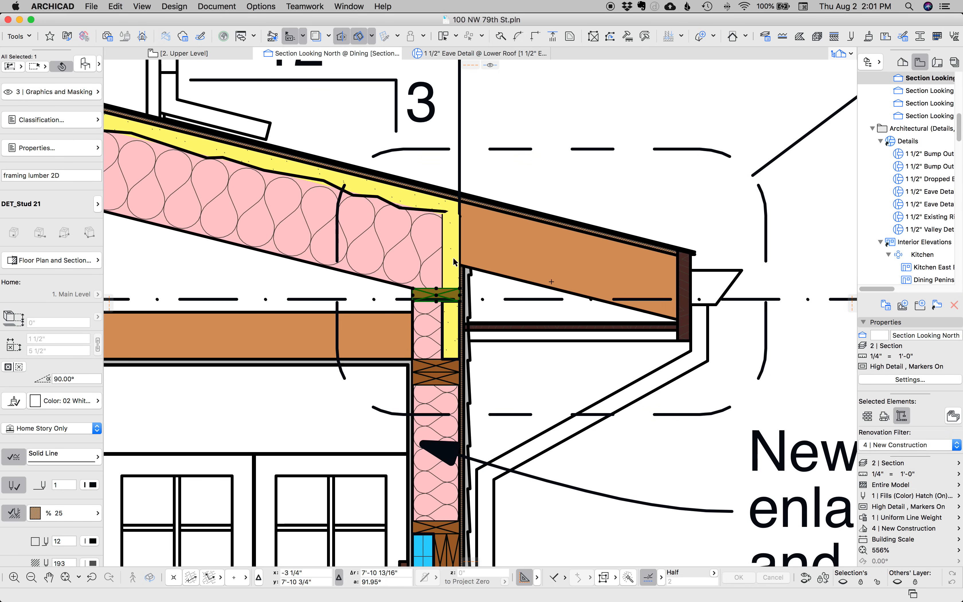
{"action": "mouse_move", "coordinate": [76, 80]}
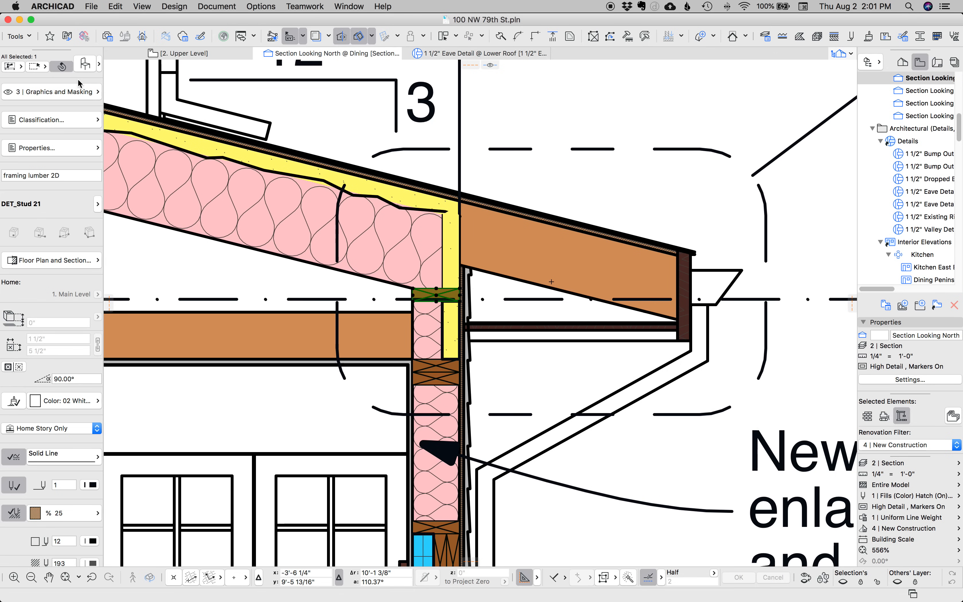
{"action": "mouse_move", "coordinate": [441, 136]}
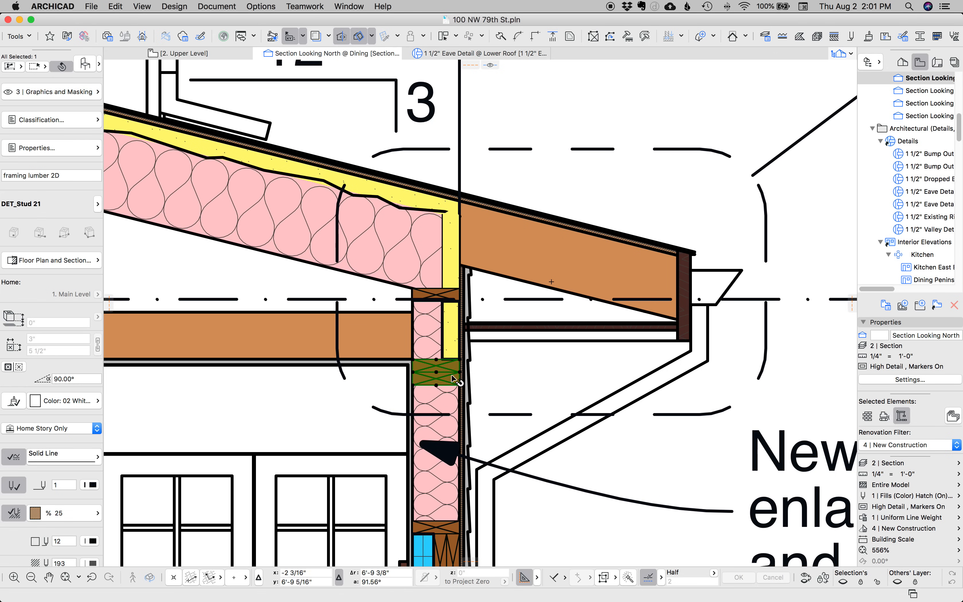
{"action": "mouse_move", "coordinate": [481, 99]}
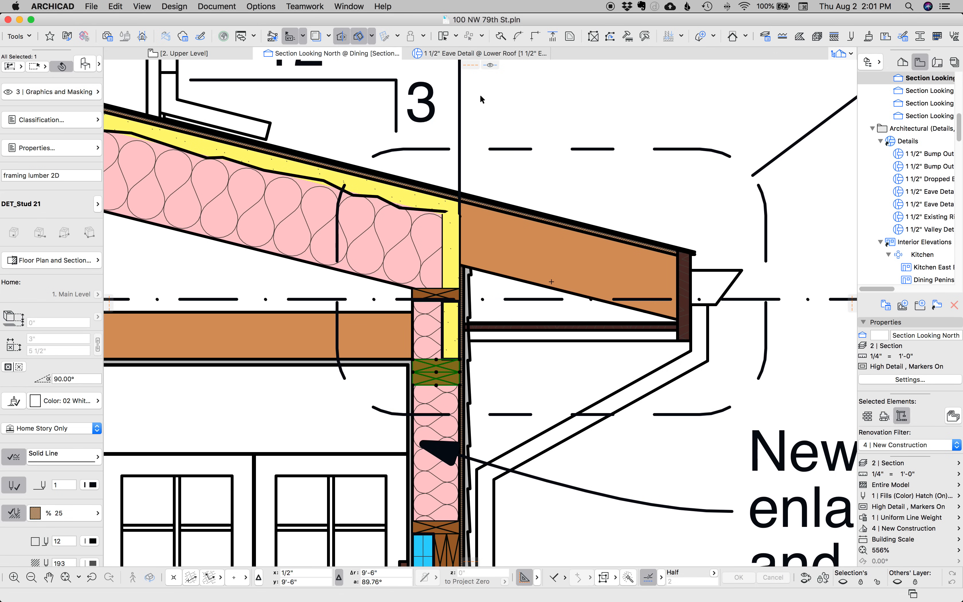
{"action": "left_click", "coordinate": [478, 53]}
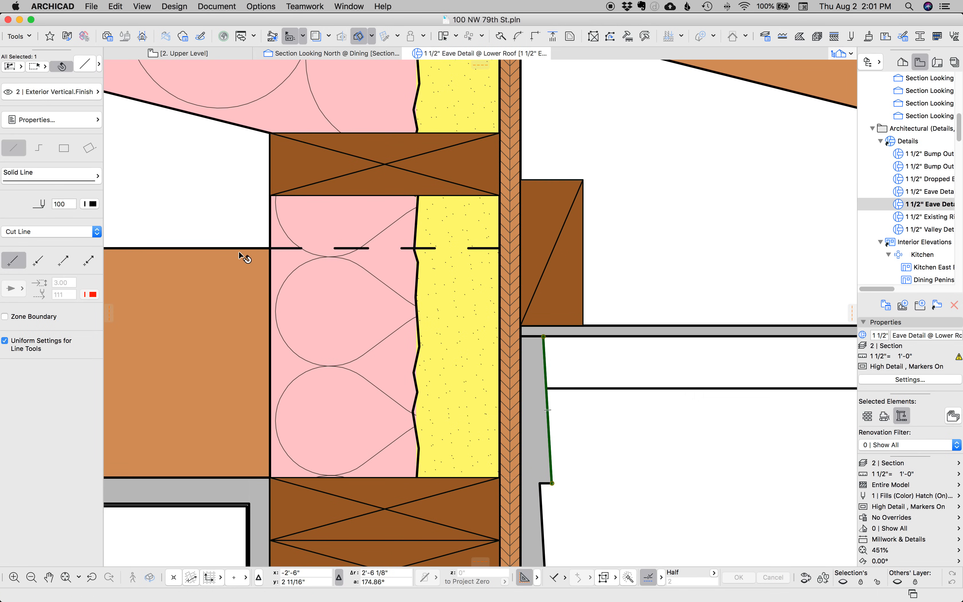
{"action": "left_click", "coordinate": [88, 203]}
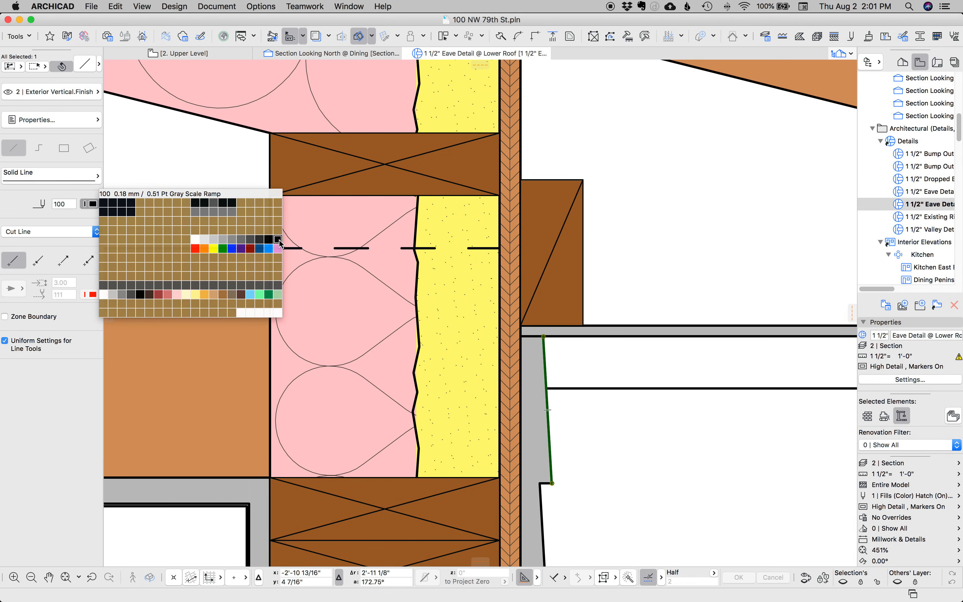
{"action": "mouse_move", "coordinate": [673, 302]}
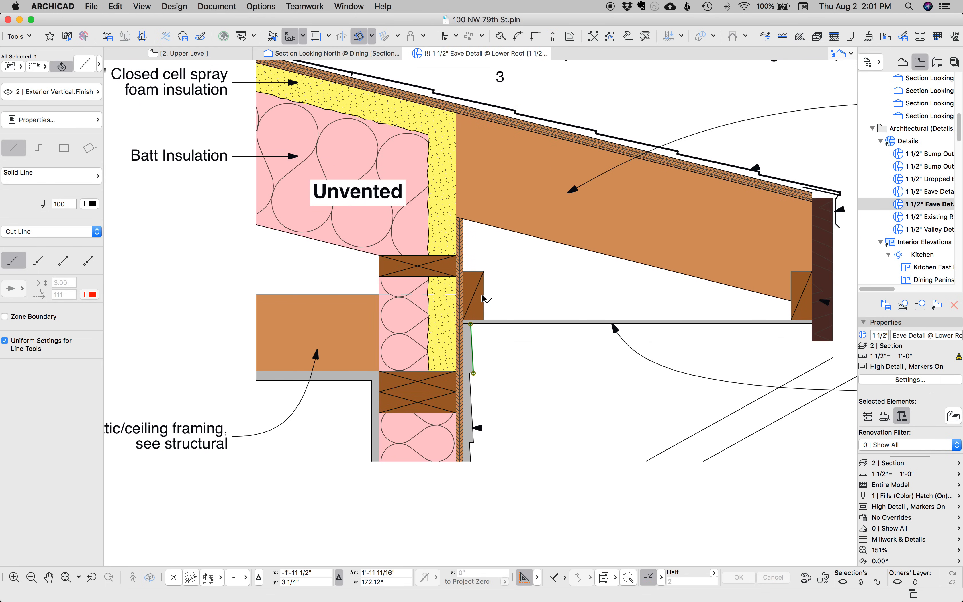
{"action": "scroll", "scroll_direction": "down", "scroll_amount": 3}
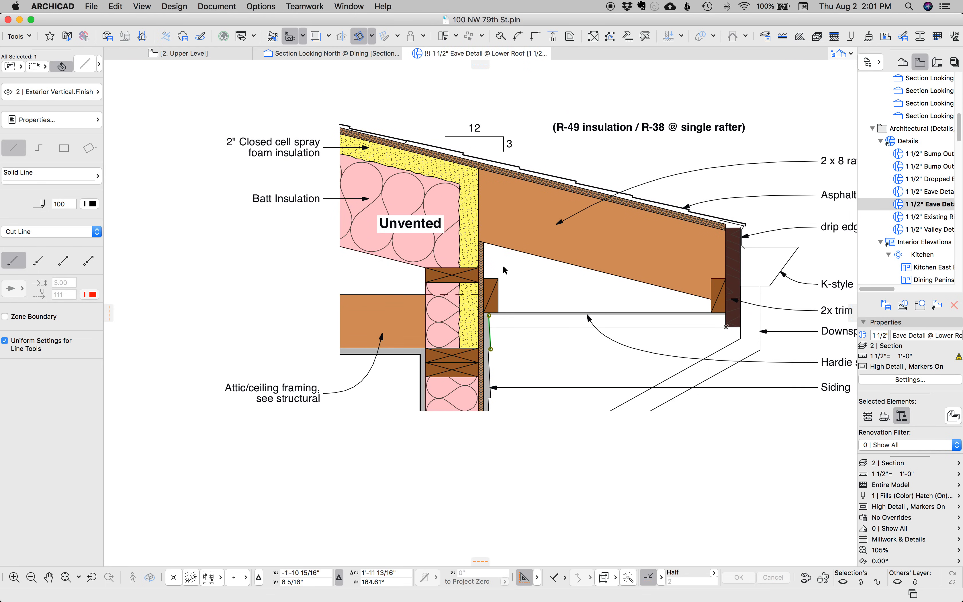
{"action": "scroll", "scroll_direction": "down", "scroll_amount": 3}
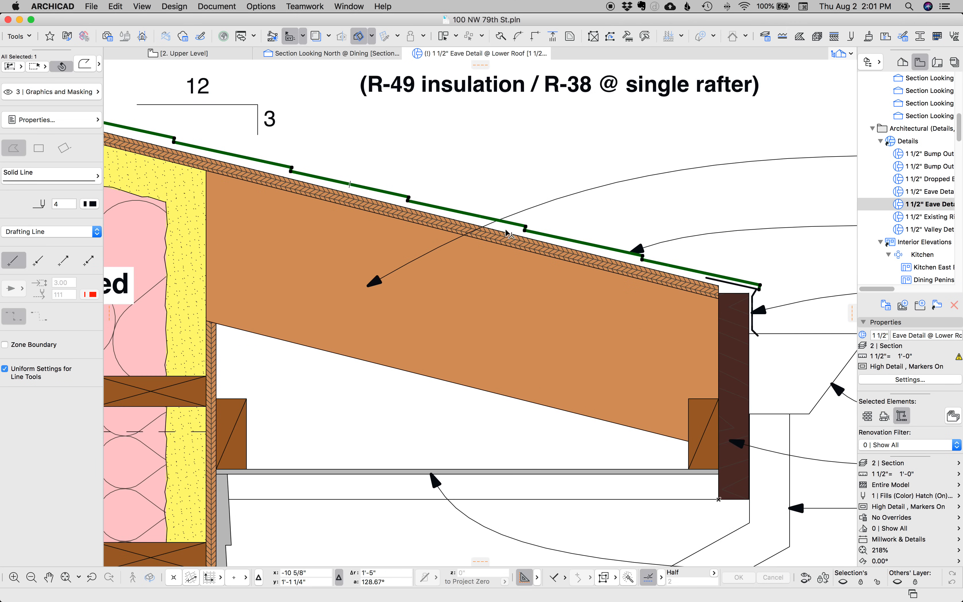
{"action": "scroll", "scroll_direction": "down", "scroll_amount": 3}
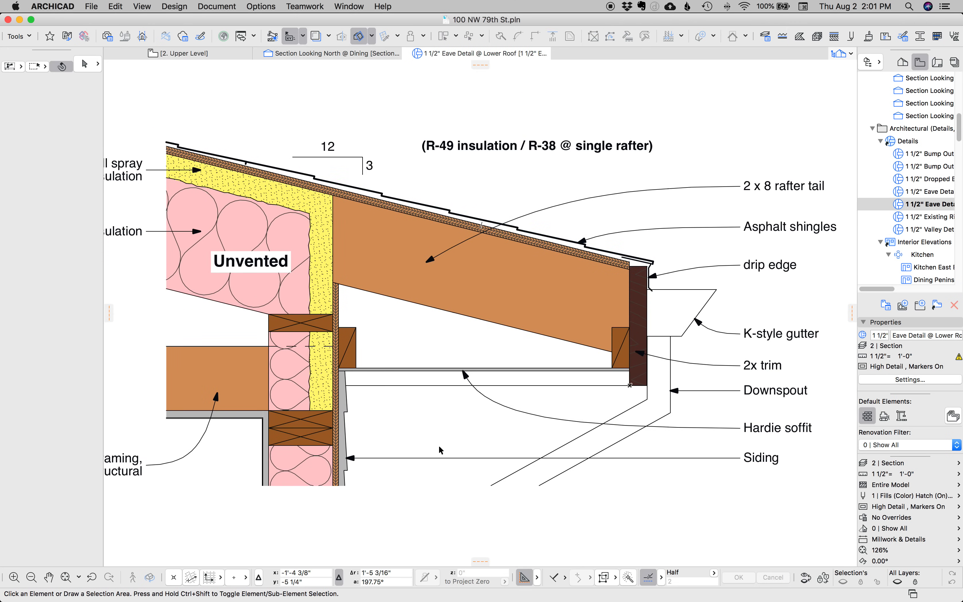
{"action": "left_click", "coordinate": [605, 441]}
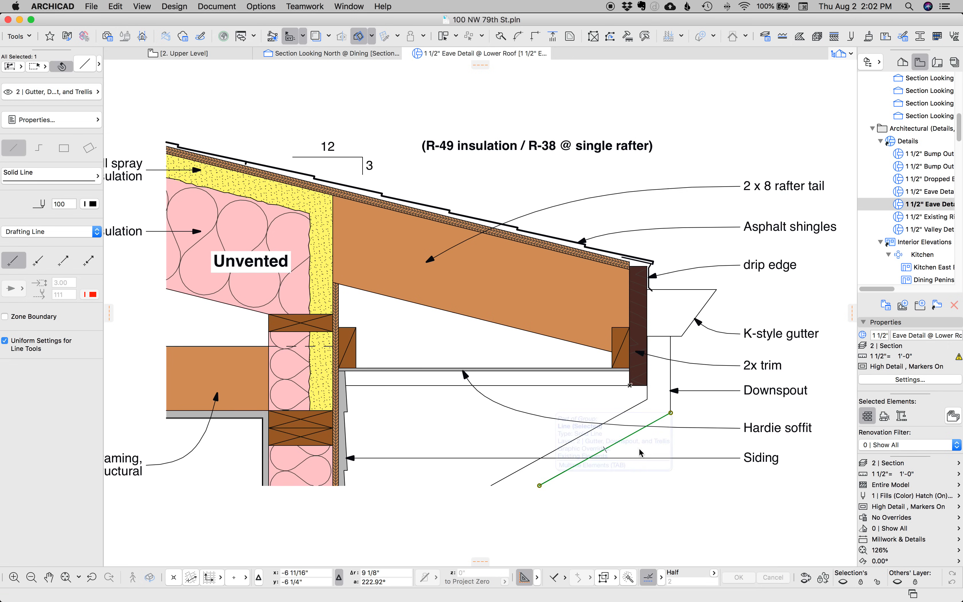
{"action": "left_click", "coordinate": [760, 457]}
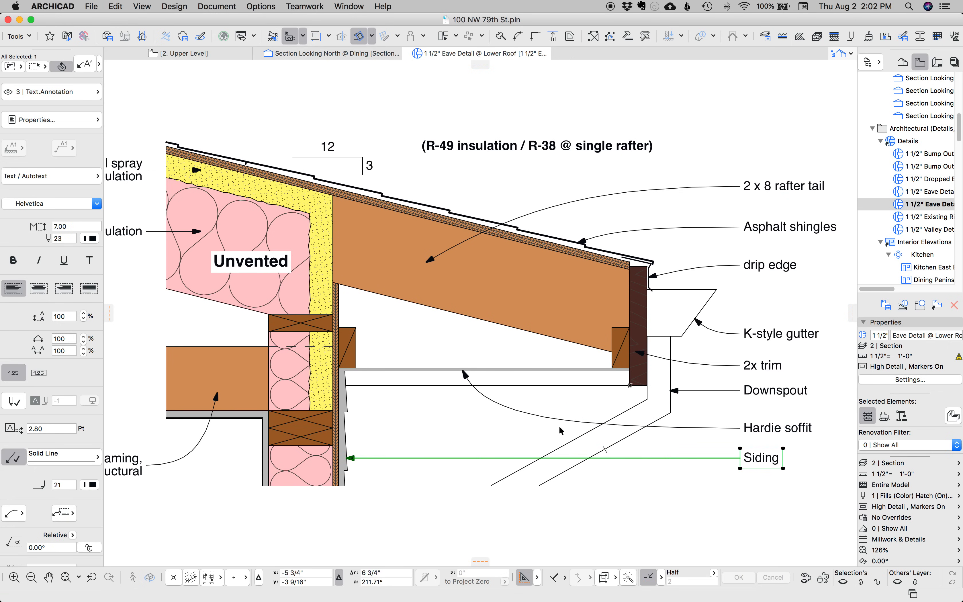
{"action": "mouse_move", "coordinate": [553, 421]}
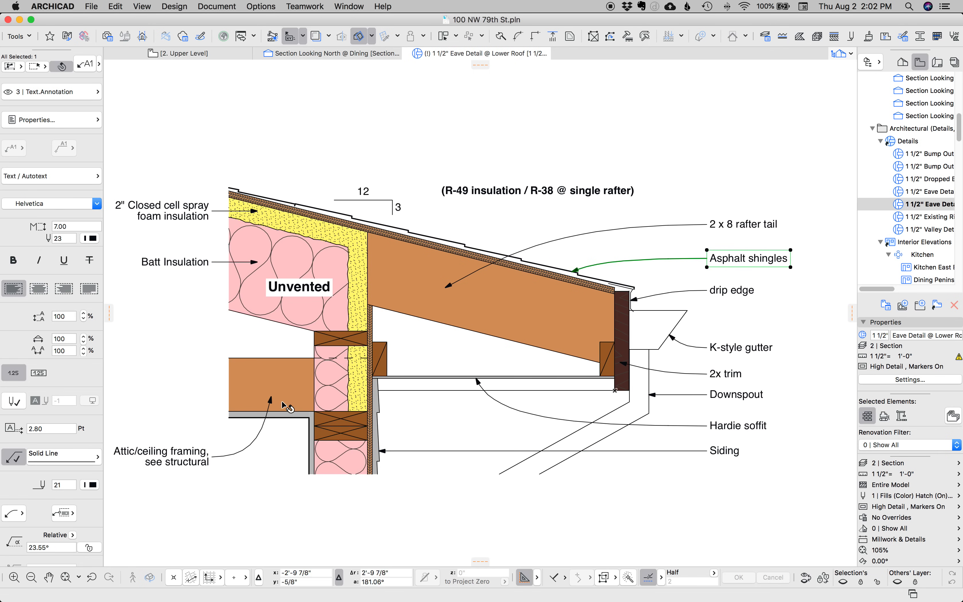
{"action": "mouse_move", "coordinate": [316, 433]}
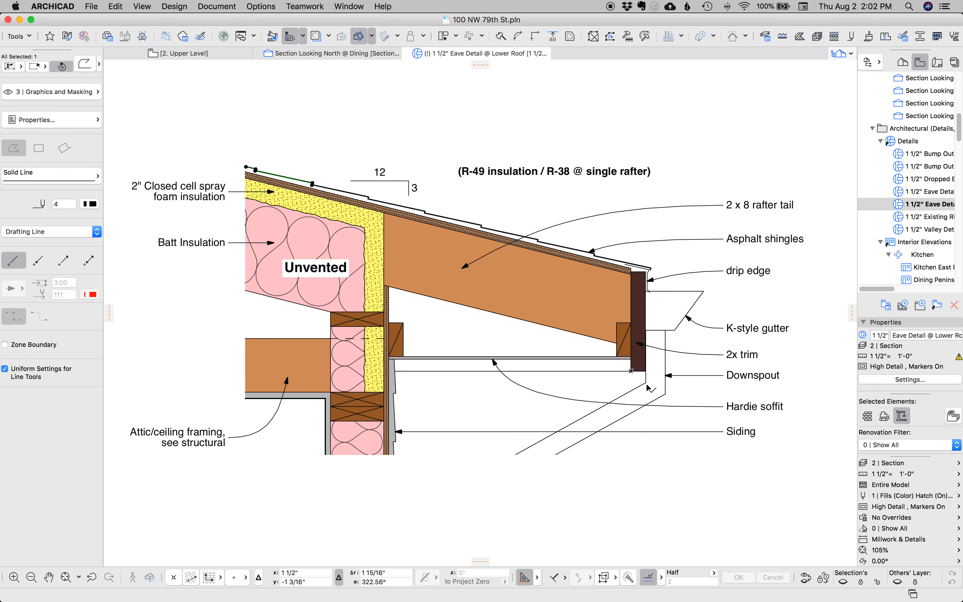
{"action": "mouse_move", "coordinate": [414, 344]}
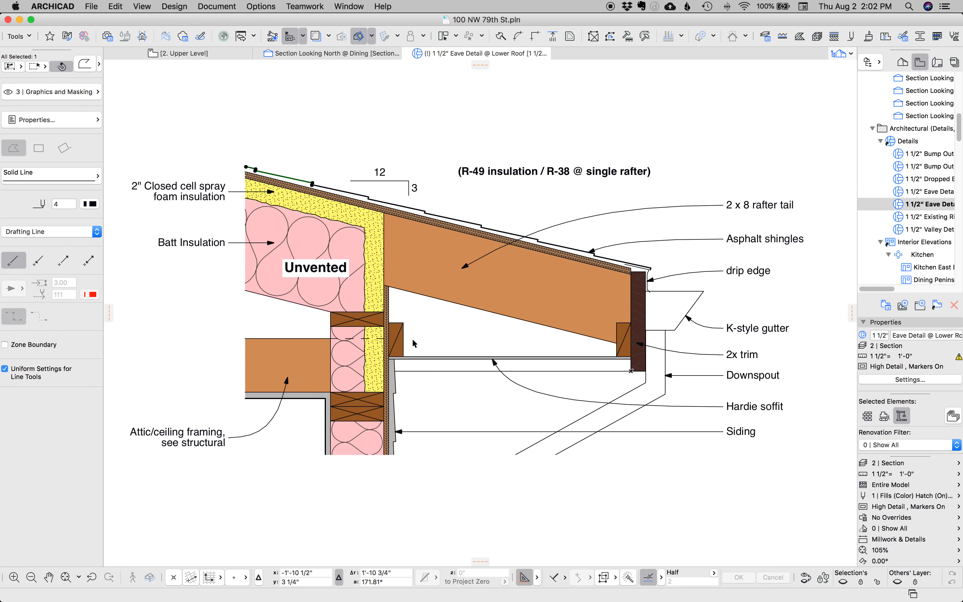
{"action": "mouse_move", "coordinate": [406, 313]}
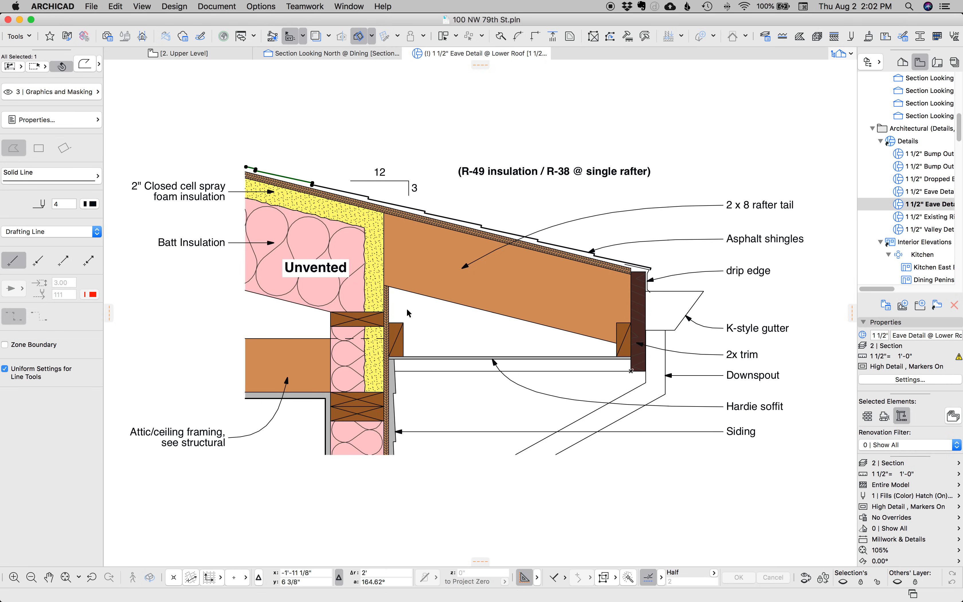
{"action": "mouse_move", "coordinate": [393, 382]}
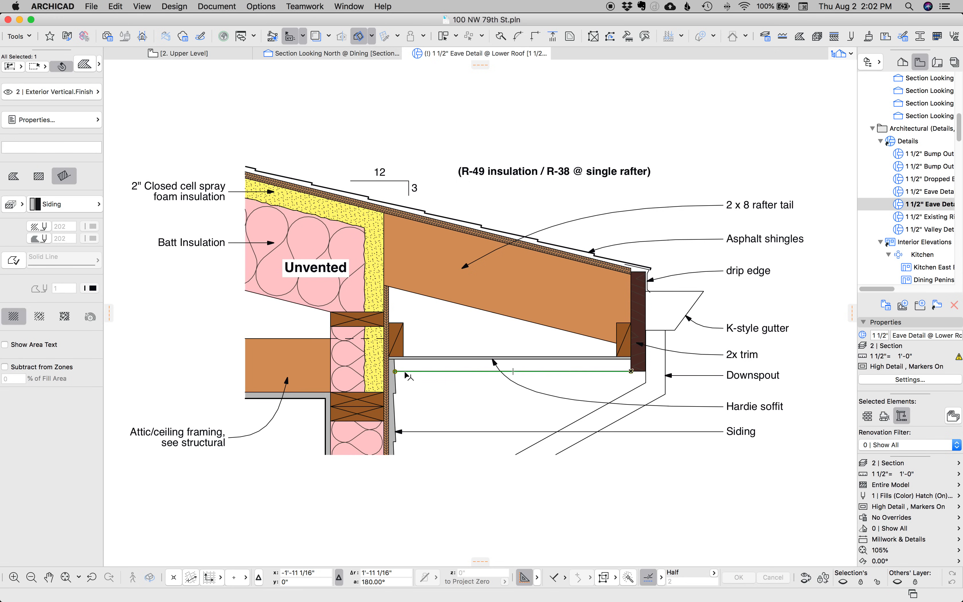
{"action": "left_click", "coordinate": [298, 419]}
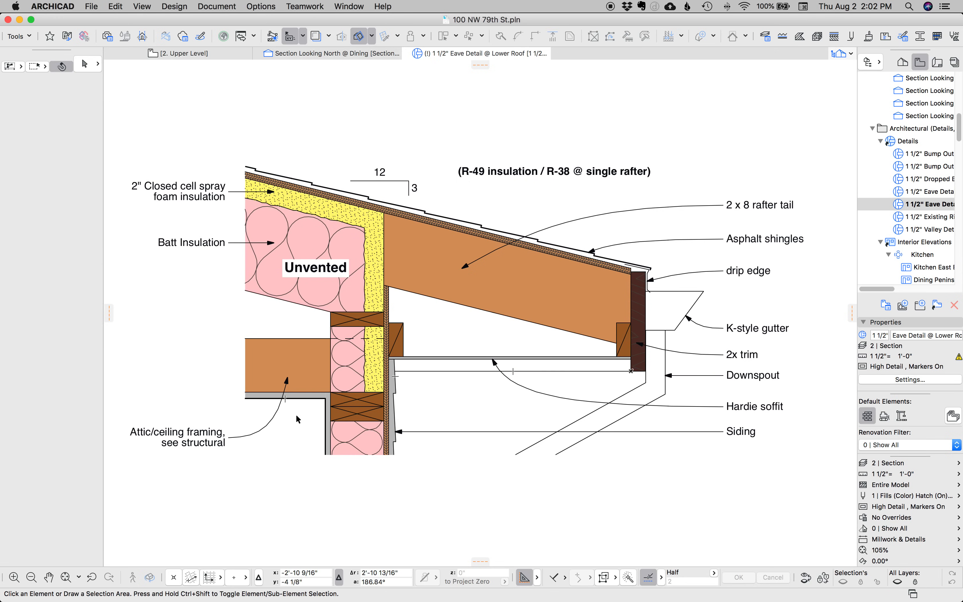
{"action": "scroll", "scroll_direction": "up", "scroll_amount": 3}
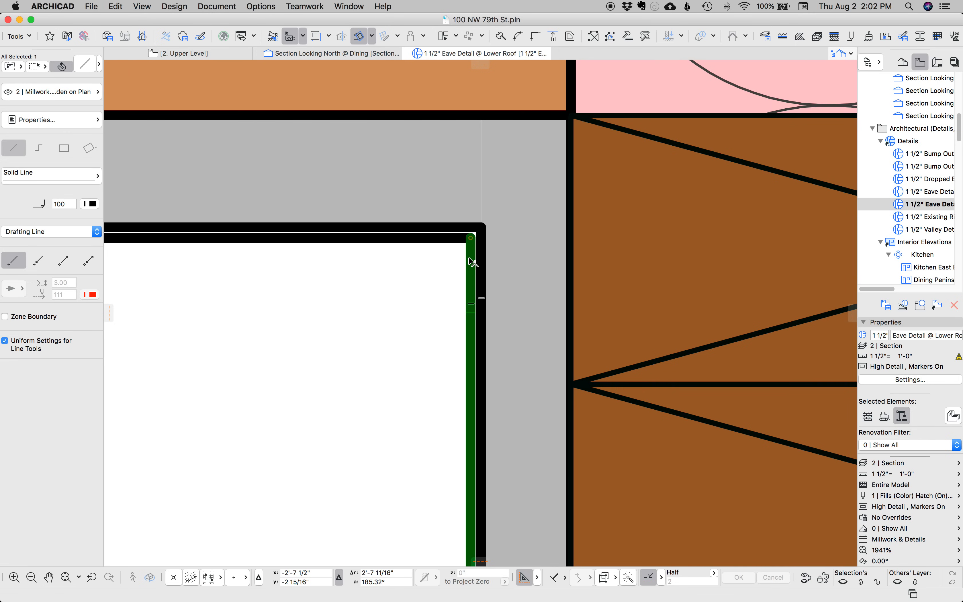
{"action": "mouse_move", "coordinate": [466, 266]}
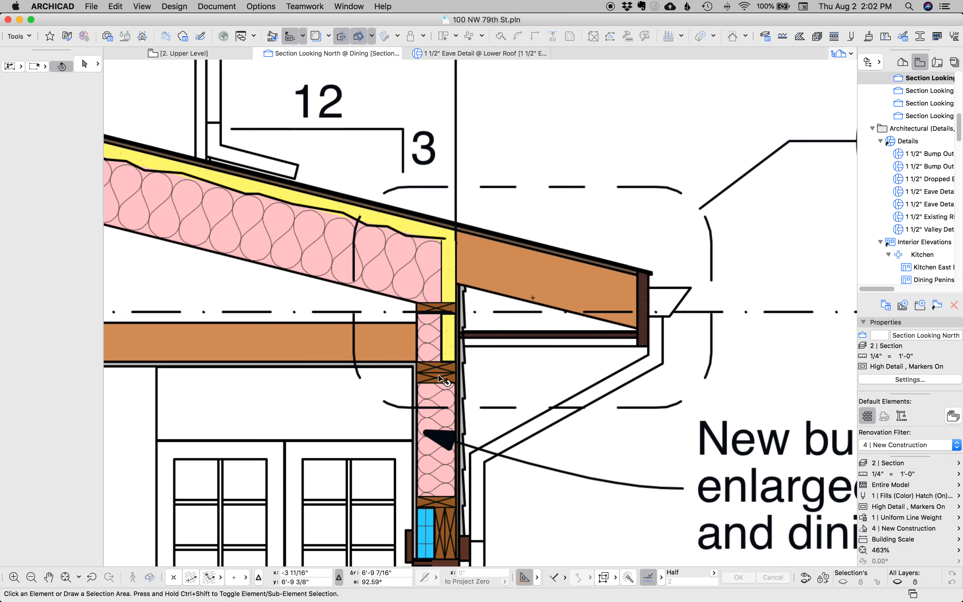
{"action": "left_click", "coordinate": [479, 53]}
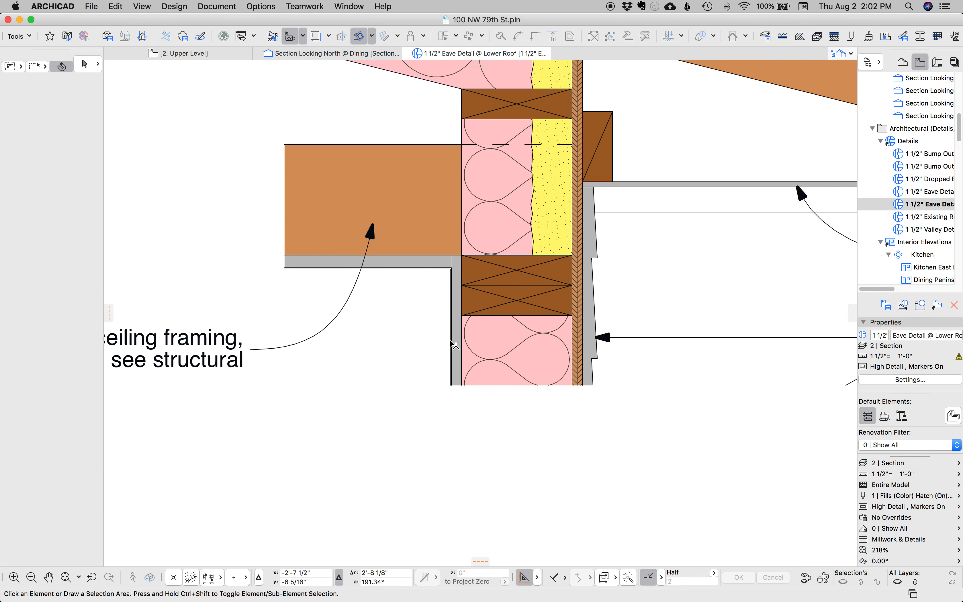
{"action": "mouse_move", "coordinate": [388, 341]}
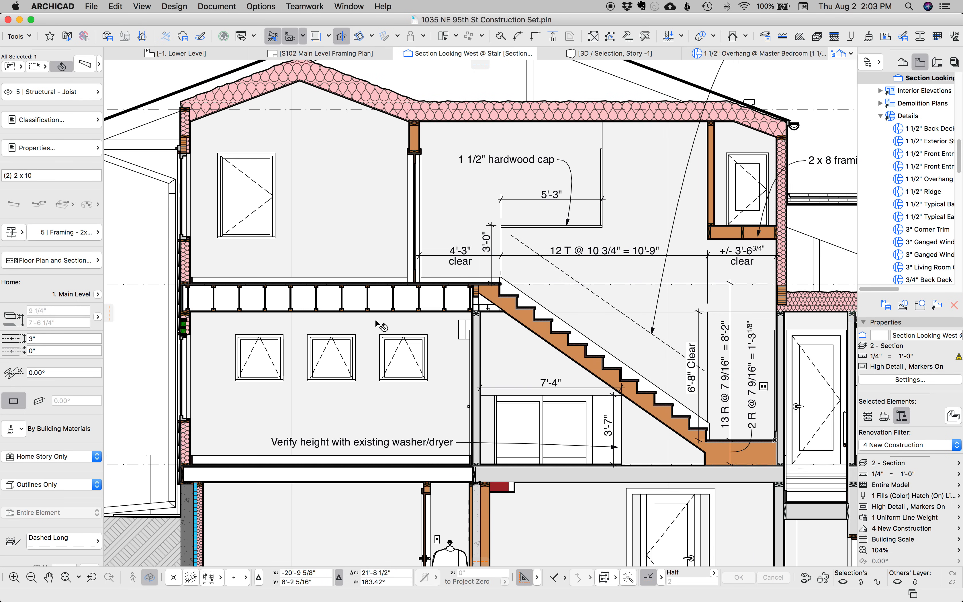
Use Find & Select with Element Type 2D Types to select all 51 2D annotations.
{"action": "scroll", "scroll_direction": "down", "scroll_amount": 3}
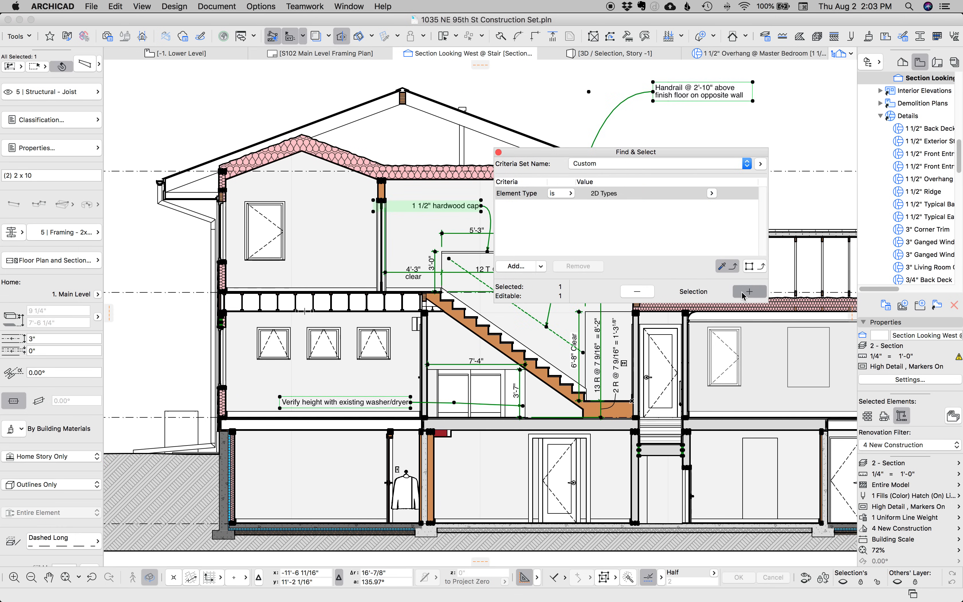
{"action": "left_click", "coordinate": [749, 291]}
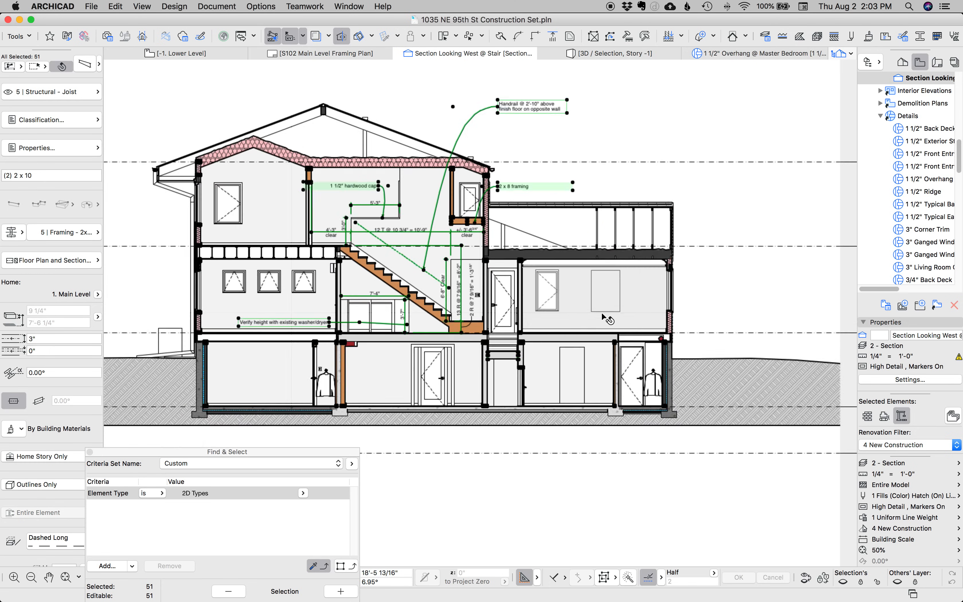
{"action": "scroll", "scroll_direction": "up", "scroll_amount": 3}
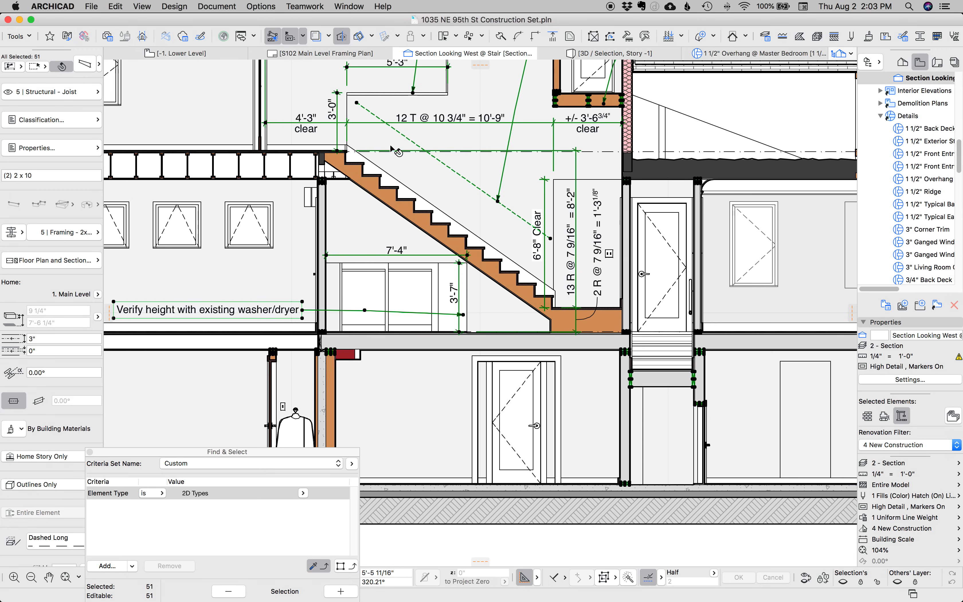
{"action": "scroll", "scroll_direction": "up", "scroll_amount": 3}
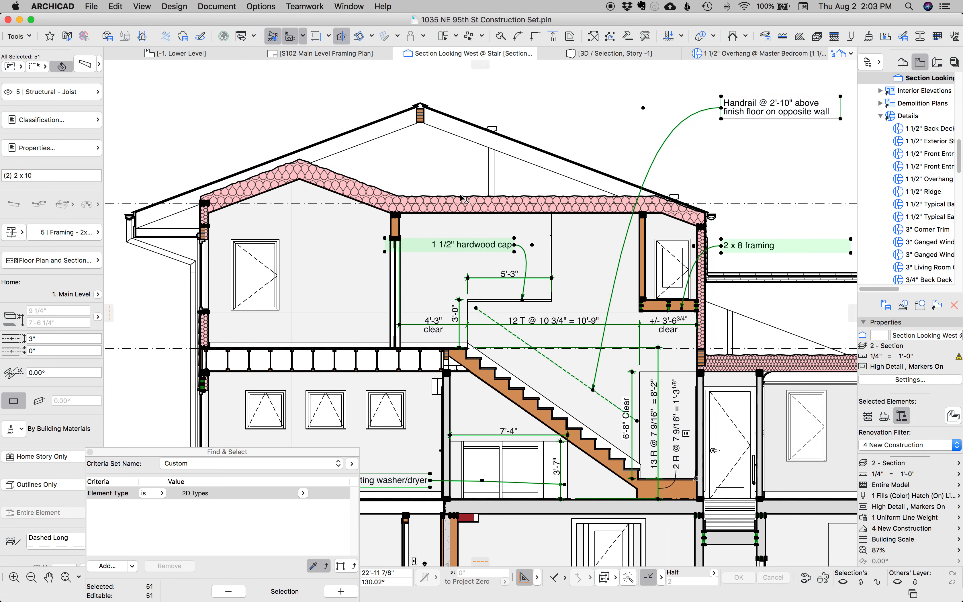
{"action": "mouse_move", "coordinate": [441, 238]}
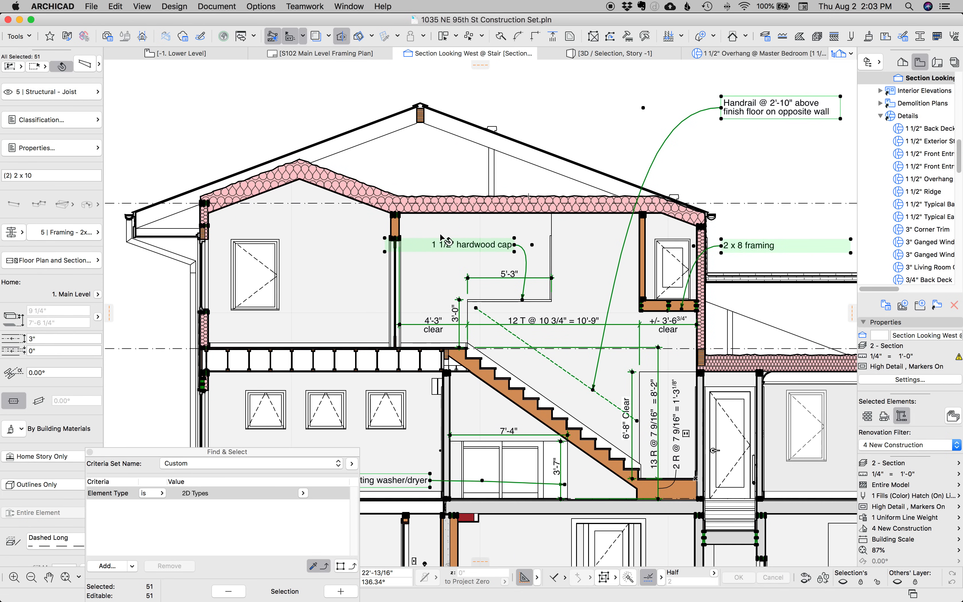
{"action": "mouse_move", "coordinate": [645, 239]}
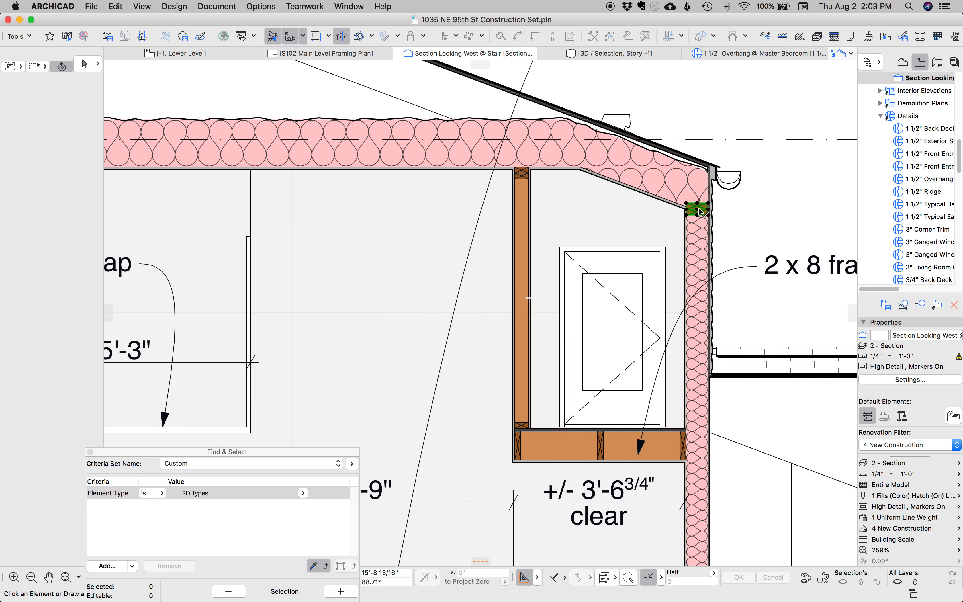
Open the settings of the doubled 2x6 framing lumber stud at the eave wall top.
{"action": "double_click", "coordinate": [699, 207]}
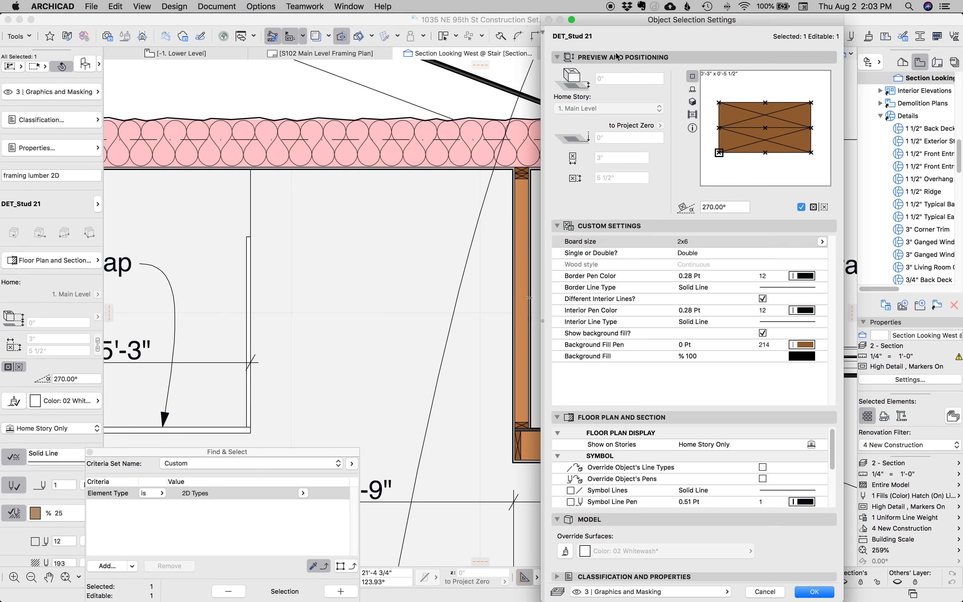
{"action": "mouse_move", "coordinate": [785, 582]}
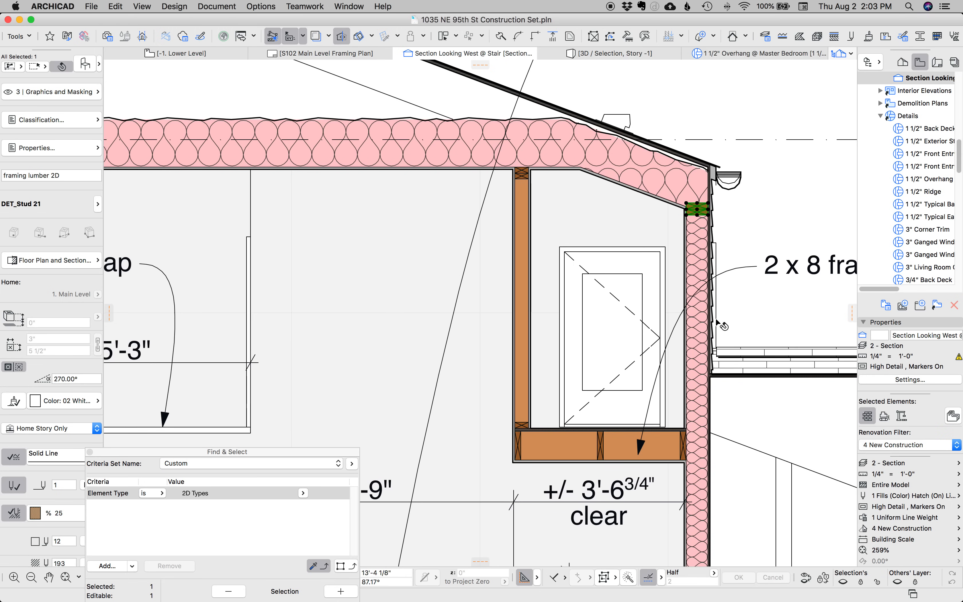
{"action": "mouse_move", "coordinate": [605, 457]}
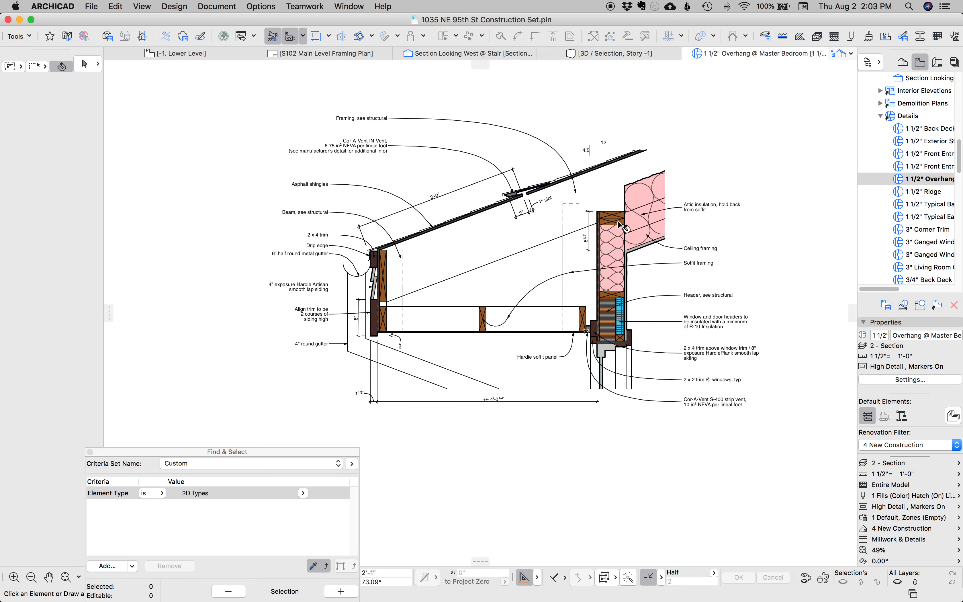
{"action": "mouse_move", "coordinate": [584, 332]}
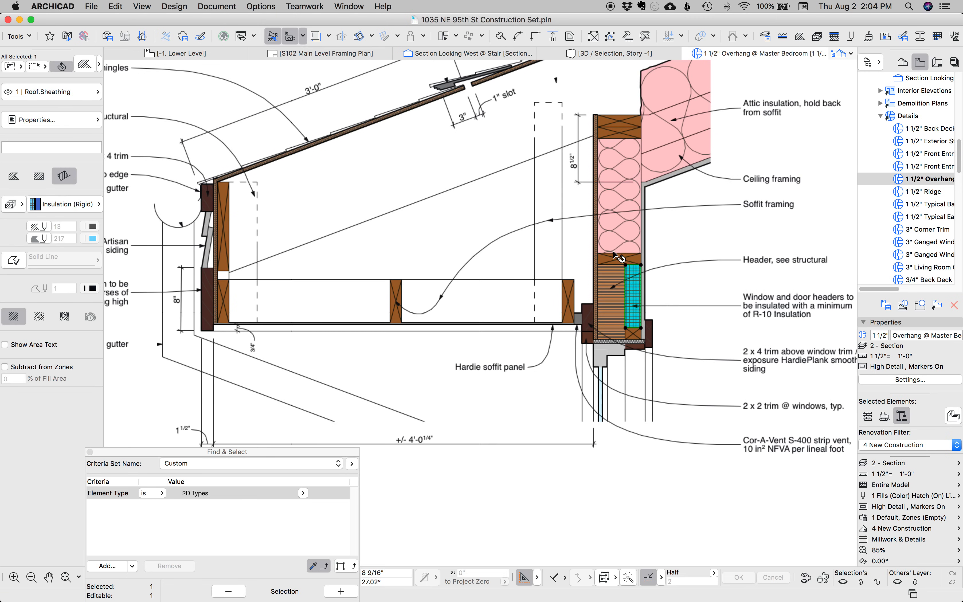
{"action": "left_click", "coordinate": [619, 259]}
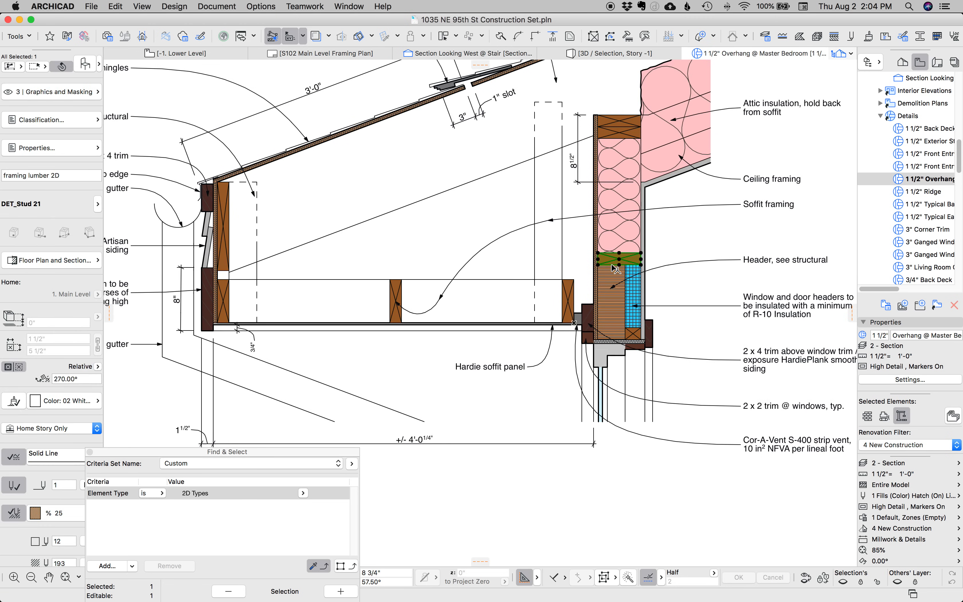
{"action": "scroll", "scroll_direction": "up", "scroll_amount": 3}
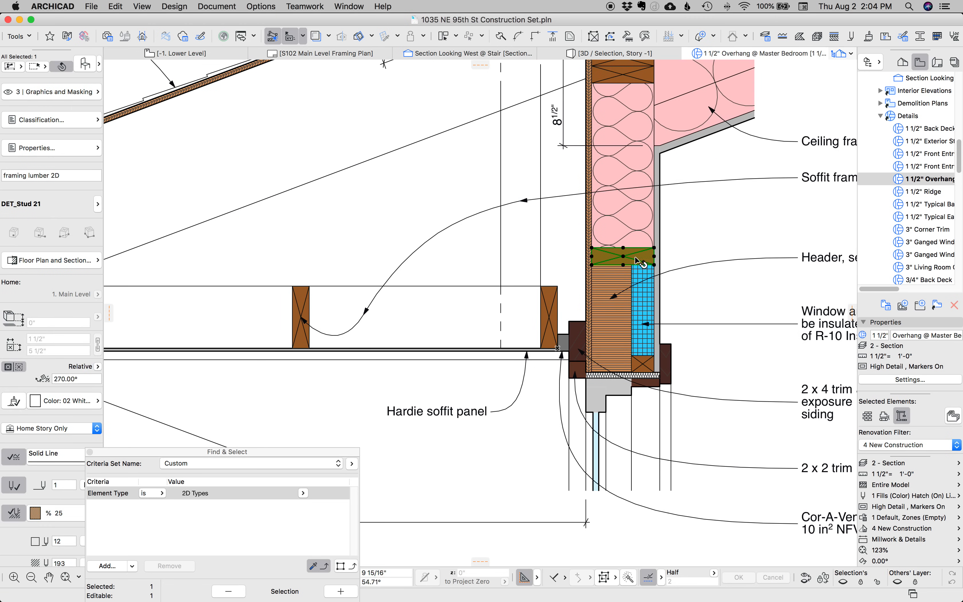
{"action": "mouse_move", "coordinate": [645, 255]}
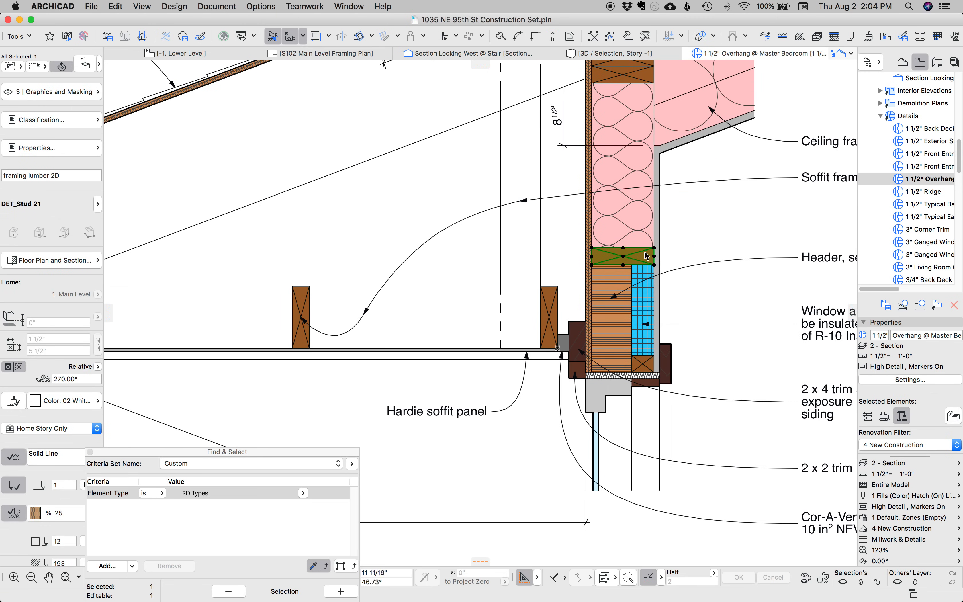
{"action": "mouse_move", "coordinate": [636, 258]}
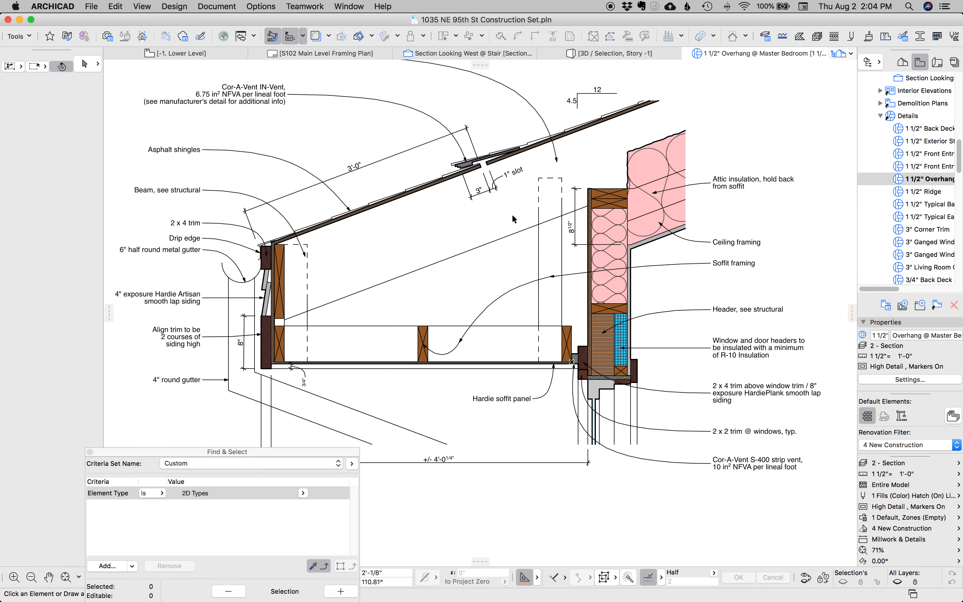
{"action": "scroll", "scroll_direction": "down", "scroll_amount": 3}
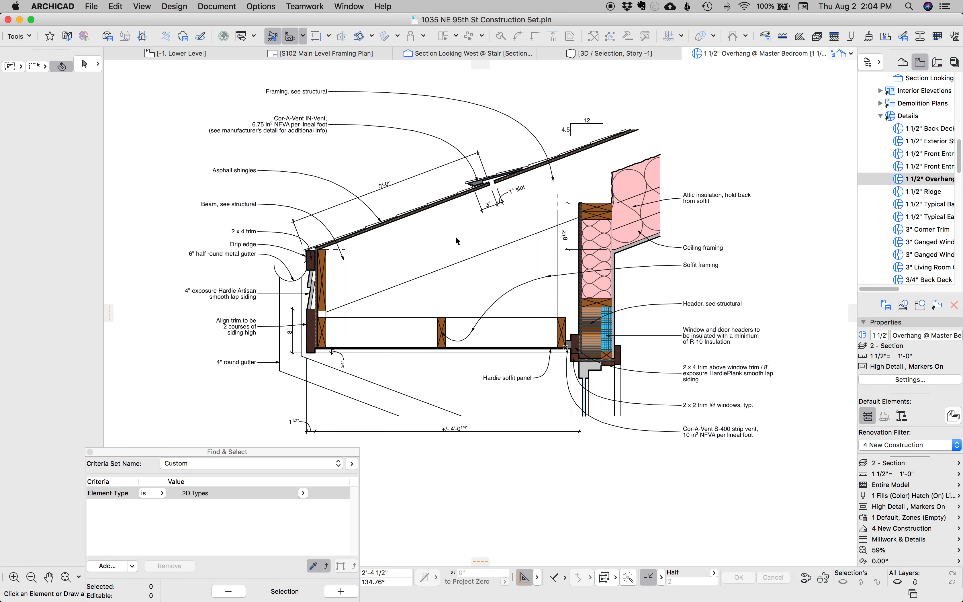
{"action": "mouse_move", "coordinate": [465, 241]}
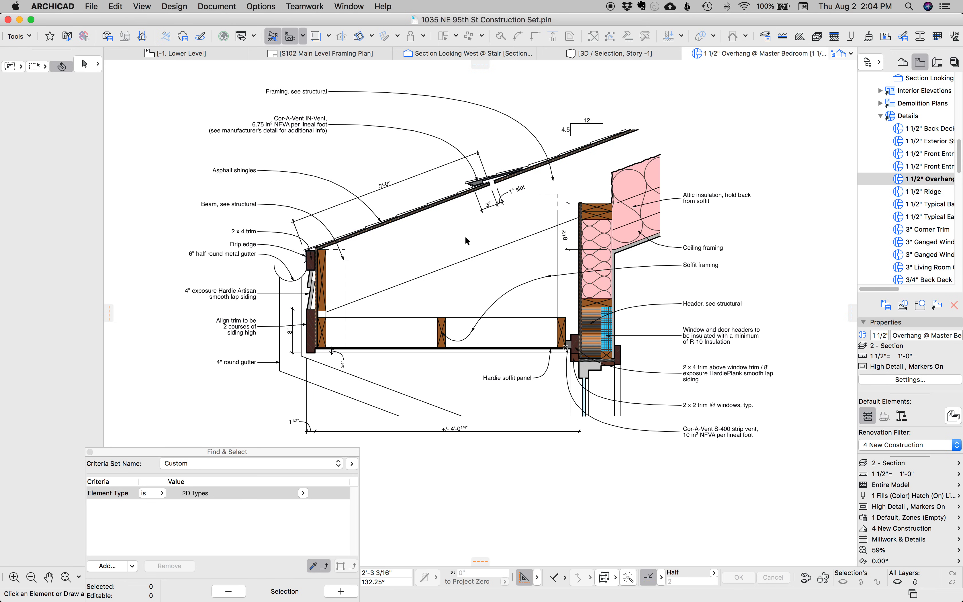
{"action": "left_click", "coordinate": [632, 191]}
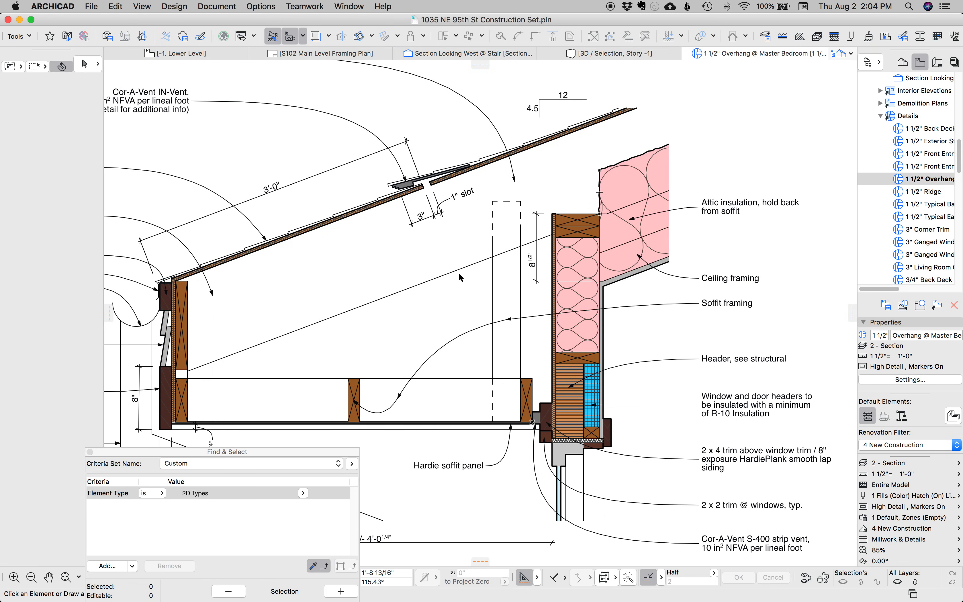
{"action": "mouse_move", "coordinate": [609, 581]}
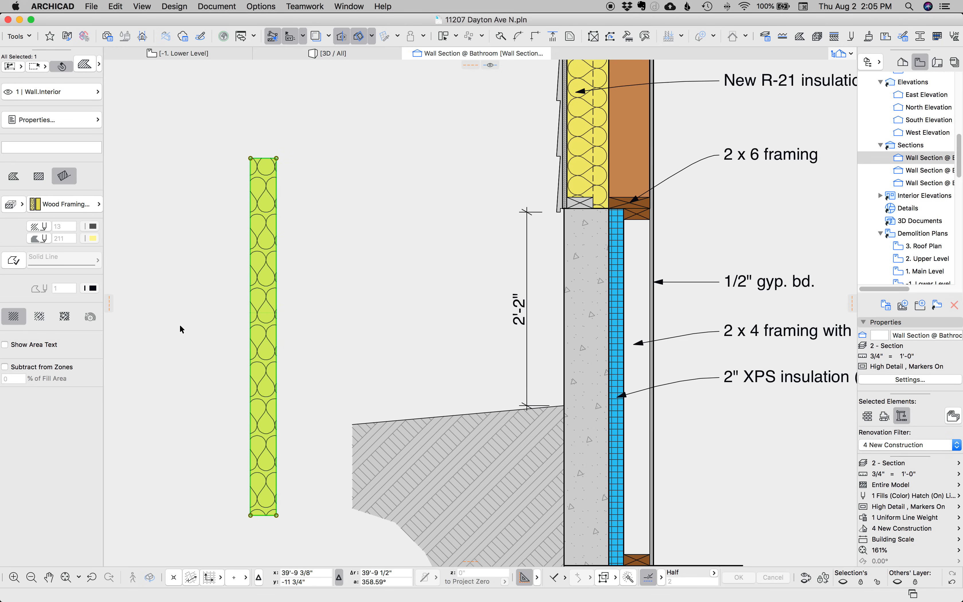
{"action": "mouse_move", "coordinate": [308, 333]}
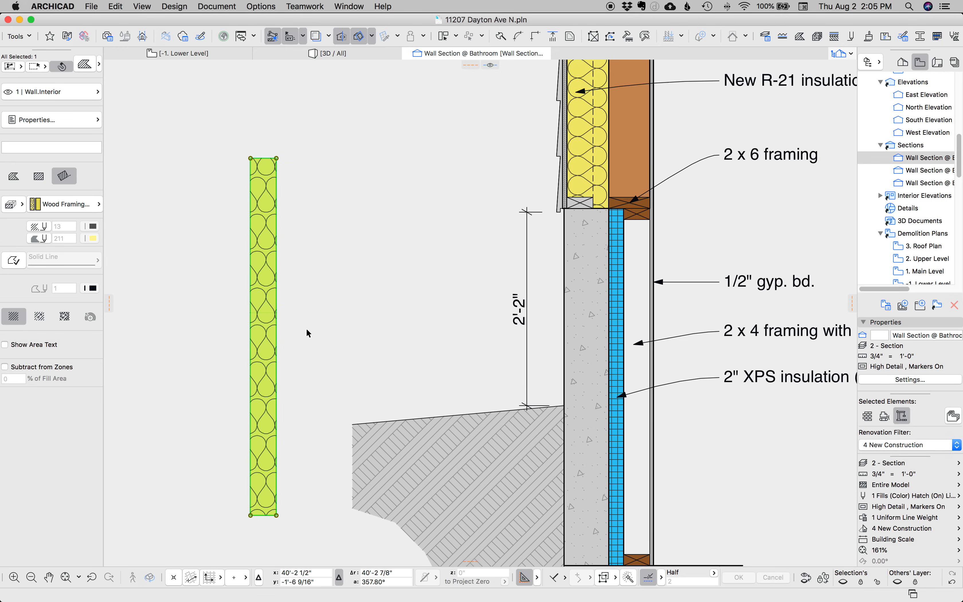
{"action": "mouse_move", "coordinate": [295, 329]}
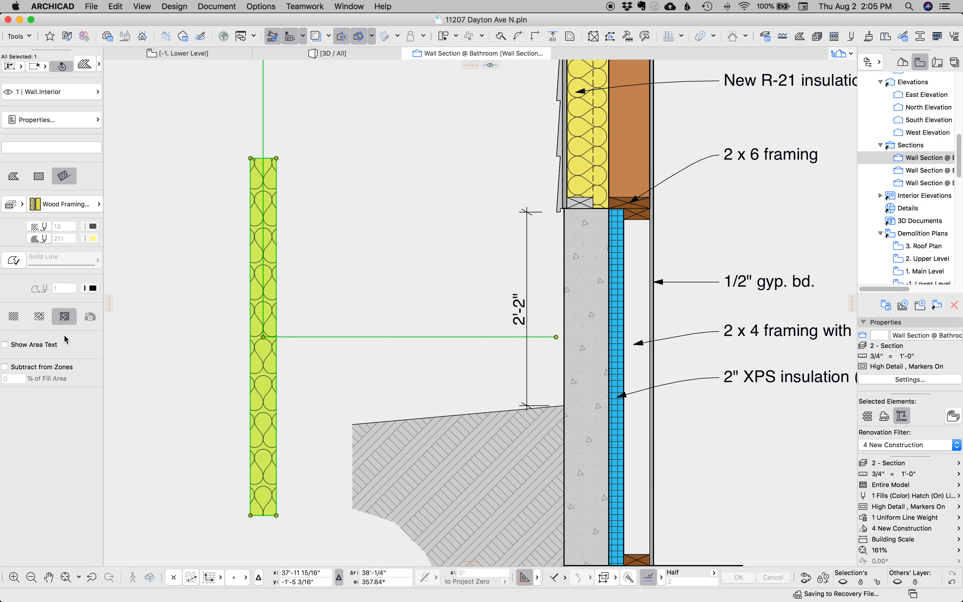
Undo the last change to the batt insulation fill orientation with cmd+z.
{"action": "key", "text": "cmd+z"}
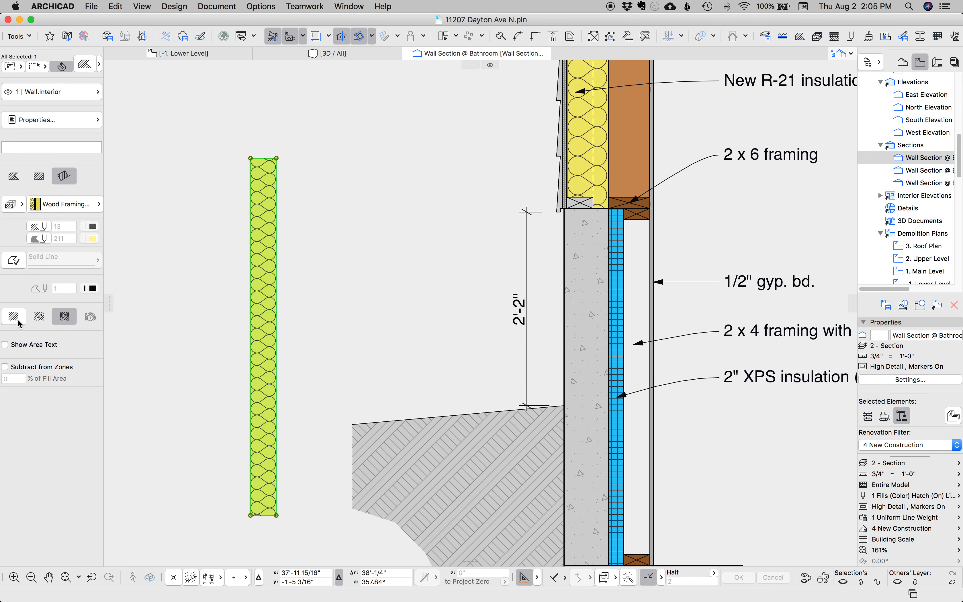
{"action": "mouse_move", "coordinate": [39, 316]}
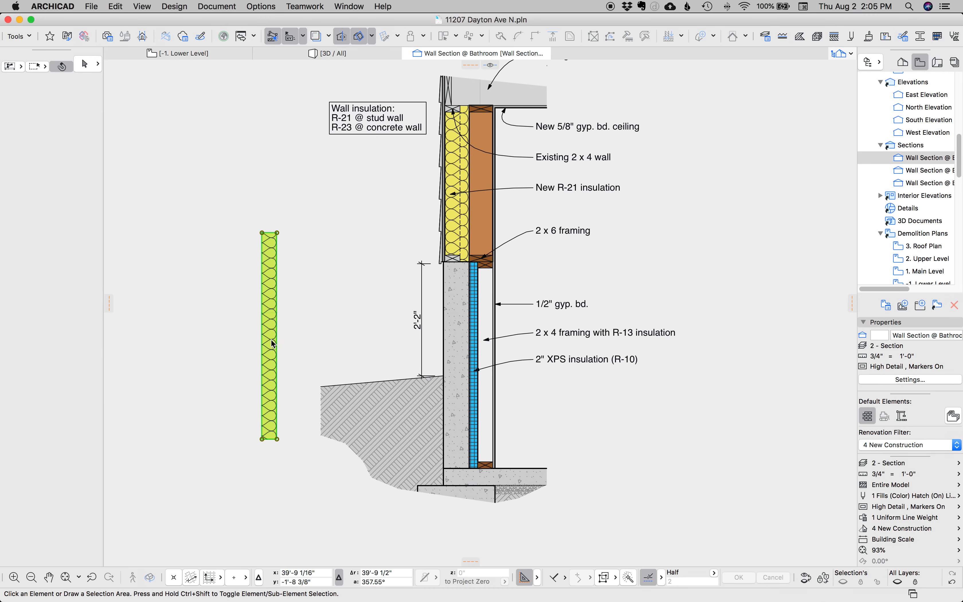
Rotate and move the loose batt insulation fill into the 2x4 framing cavity beside the XPS layer.
{"action": "left_click", "coordinate": [268, 336]}
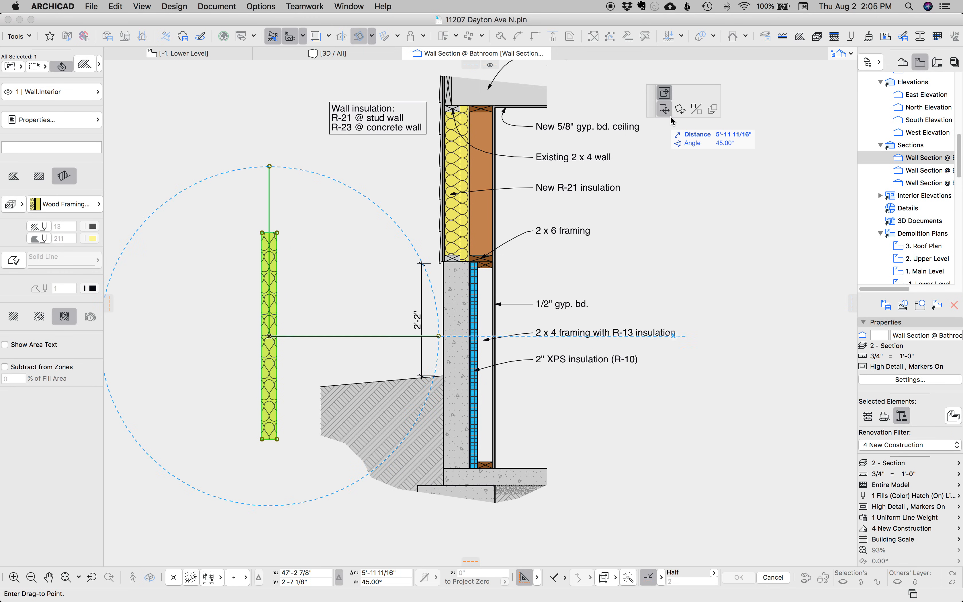
{"action": "left_click", "coordinate": [679, 109]}
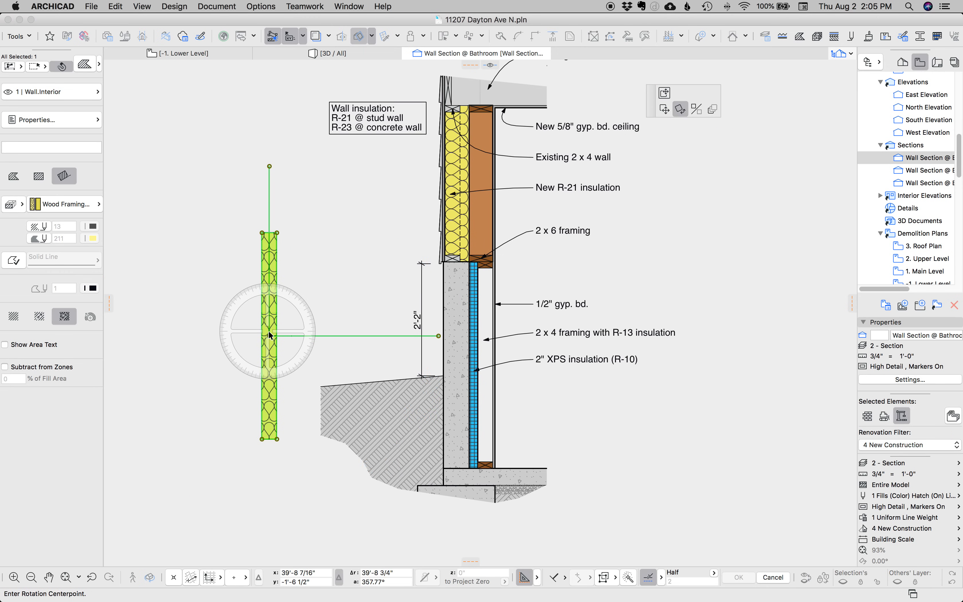
{"action": "mouse_move", "coordinate": [367, 240]}
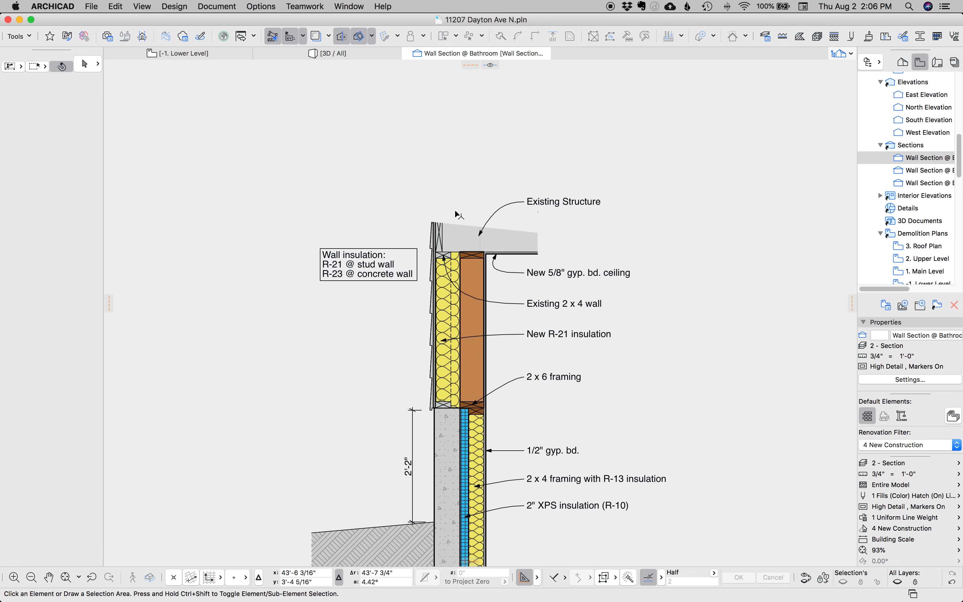
{"action": "left_click", "coordinate": [489, 232]}
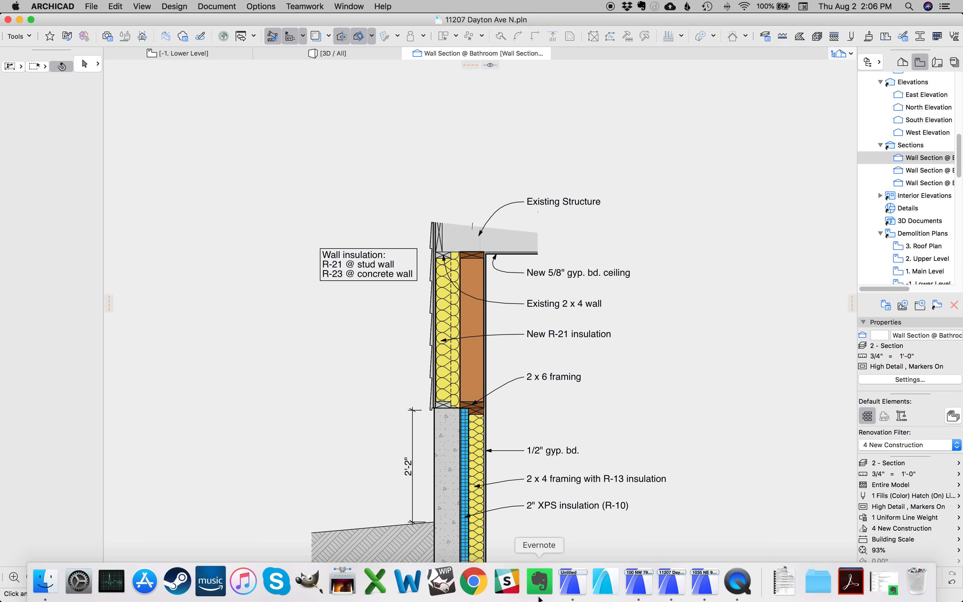
{"action": "left_click", "coordinate": [705, 580]}
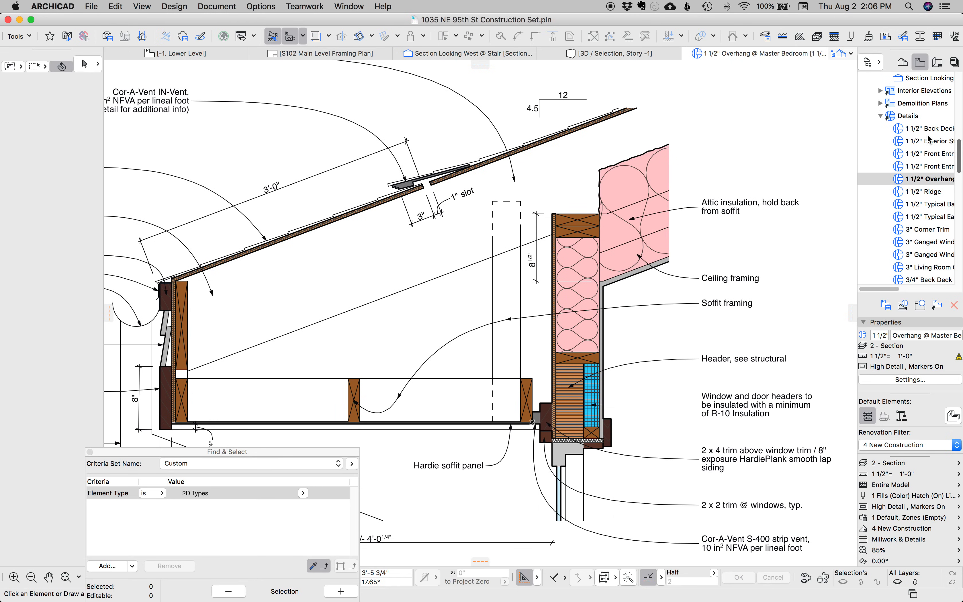
{"action": "left_click", "coordinate": [927, 140]}
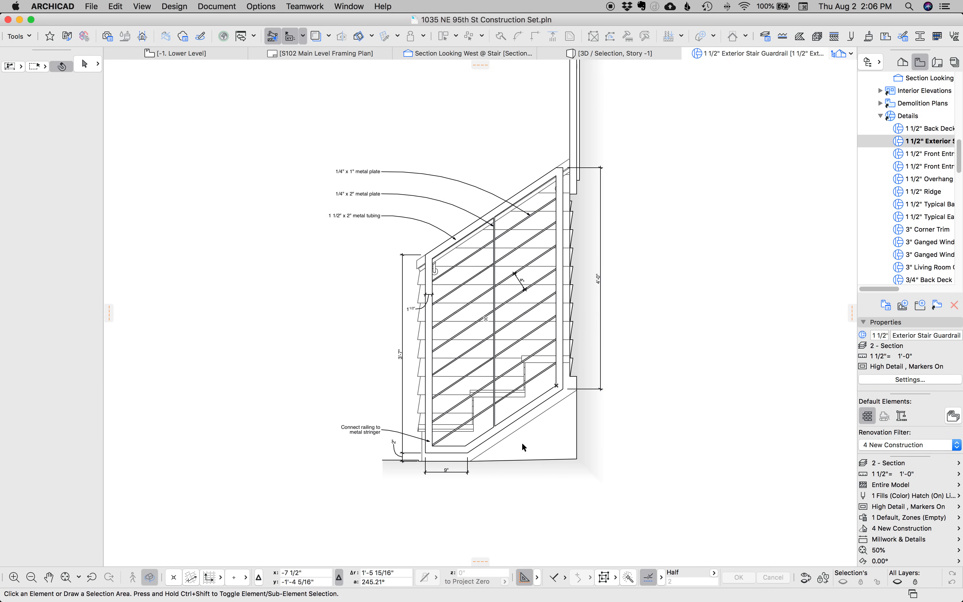
{"action": "mouse_move", "coordinate": [473, 425]}
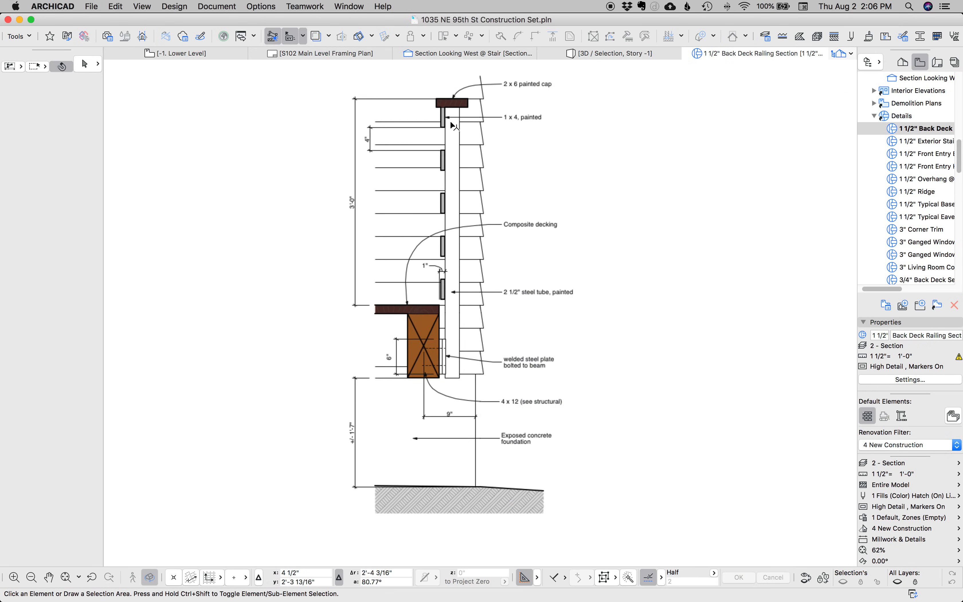
{"action": "scroll", "scroll_direction": "down", "scroll_amount": 3}
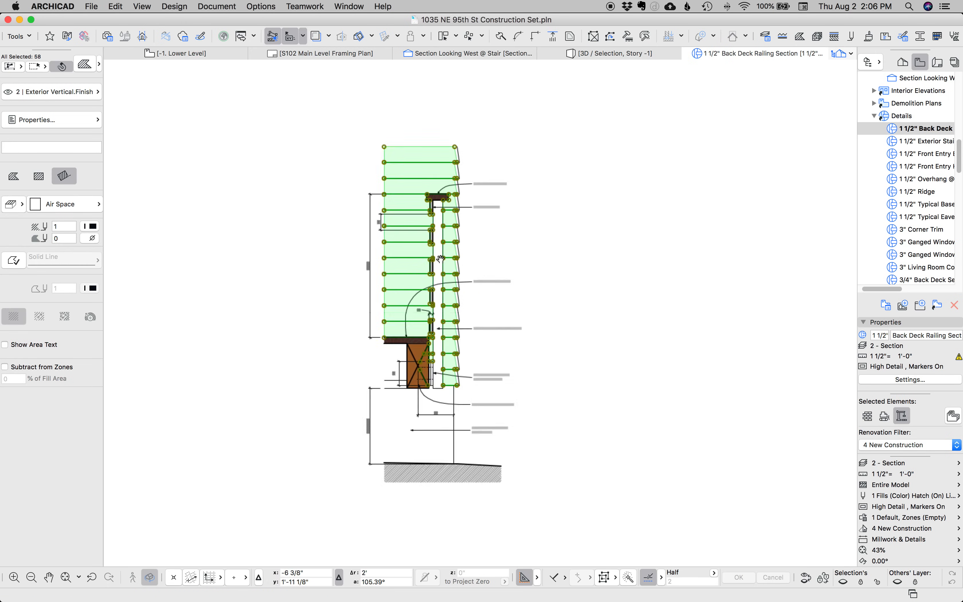
{"action": "scroll", "scroll_direction": "up", "scroll_amount": 3}
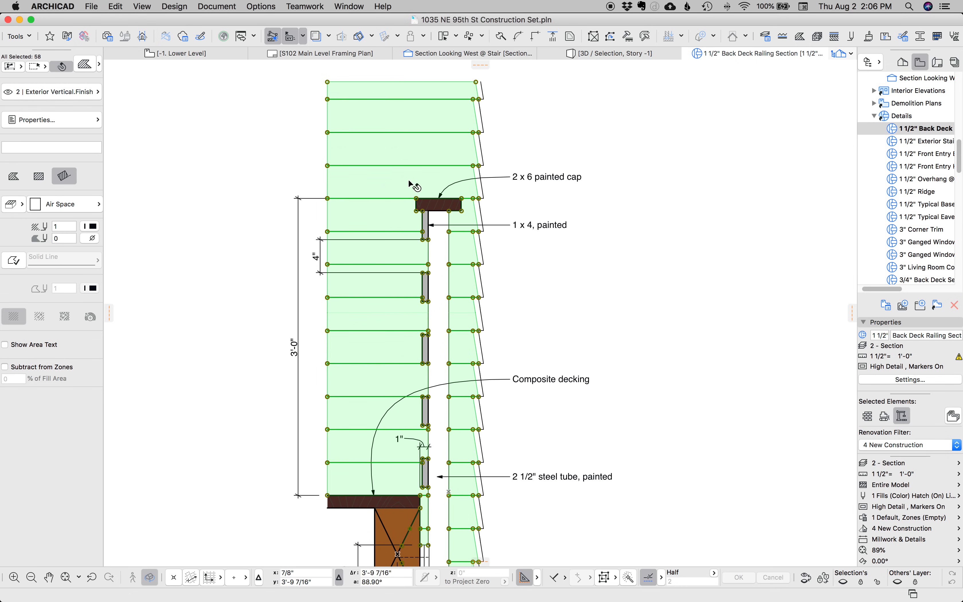
{"action": "mouse_move", "coordinate": [440, 188]}
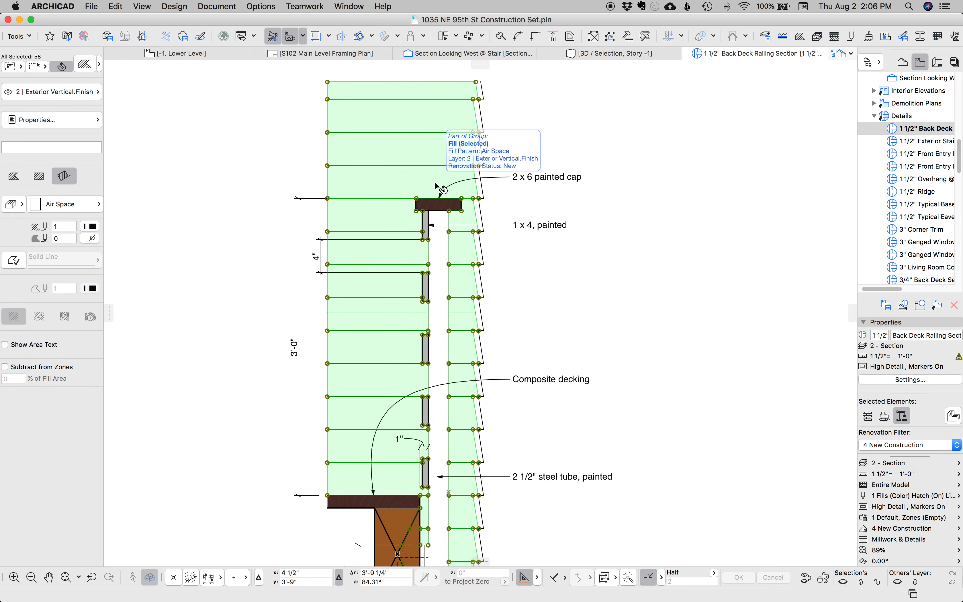
{"action": "mouse_move", "coordinate": [506, 210]}
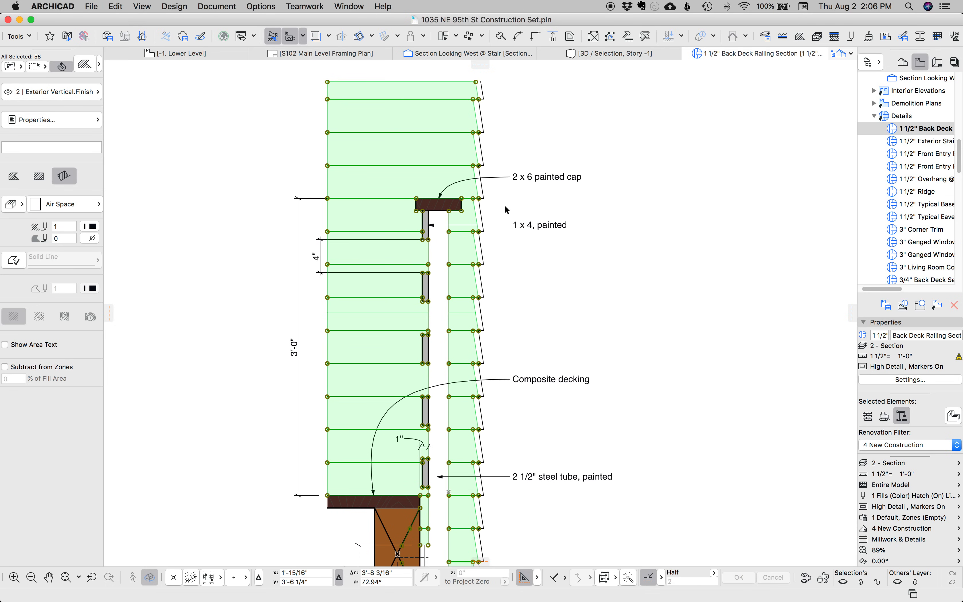
{"action": "mouse_move", "coordinate": [472, 187]}
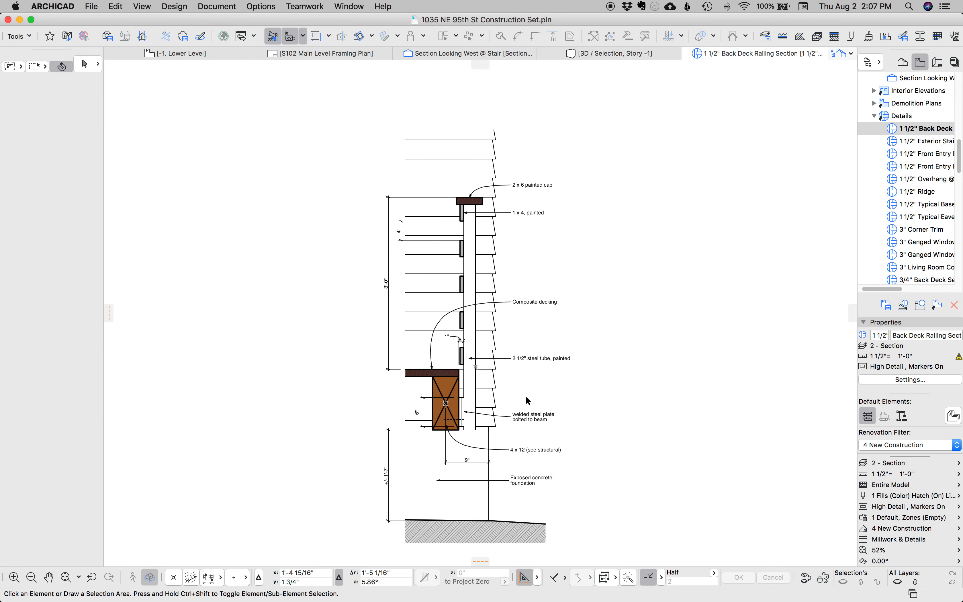
{"action": "left_click", "coordinate": [532, 471]}
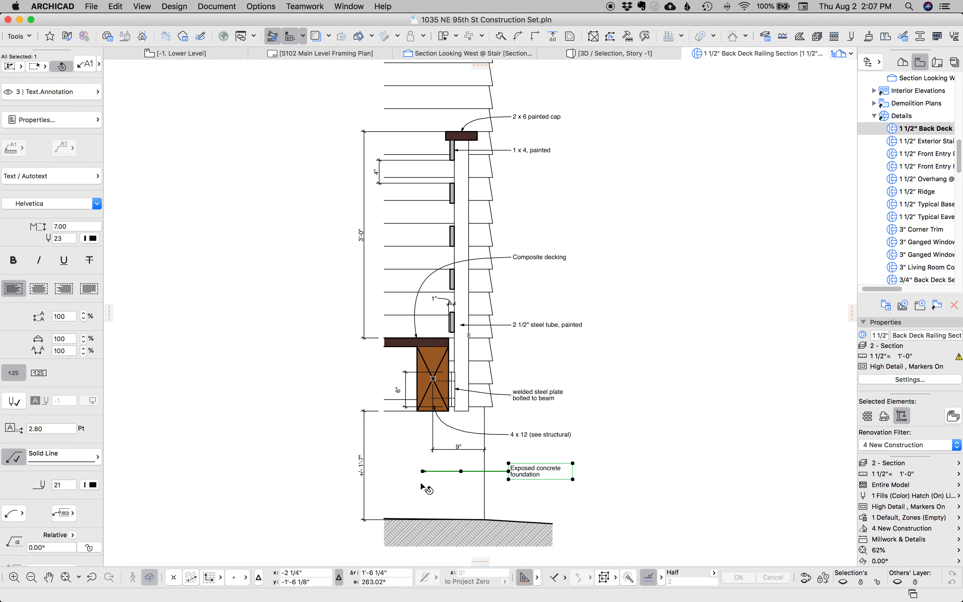
{"action": "mouse_move", "coordinate": [476, 497]}
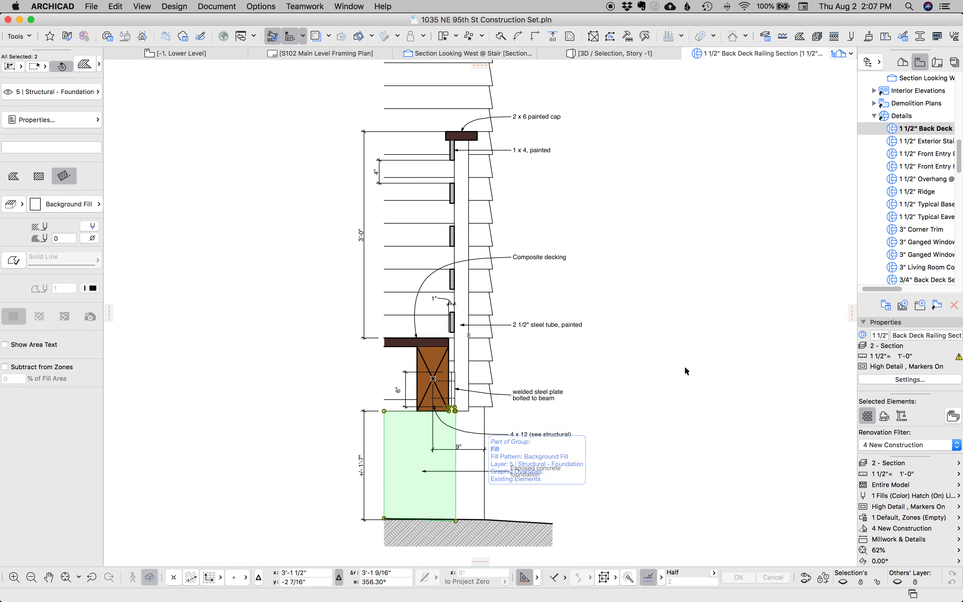
{"action": "mouse_move", "coordinate": [713, 315]}
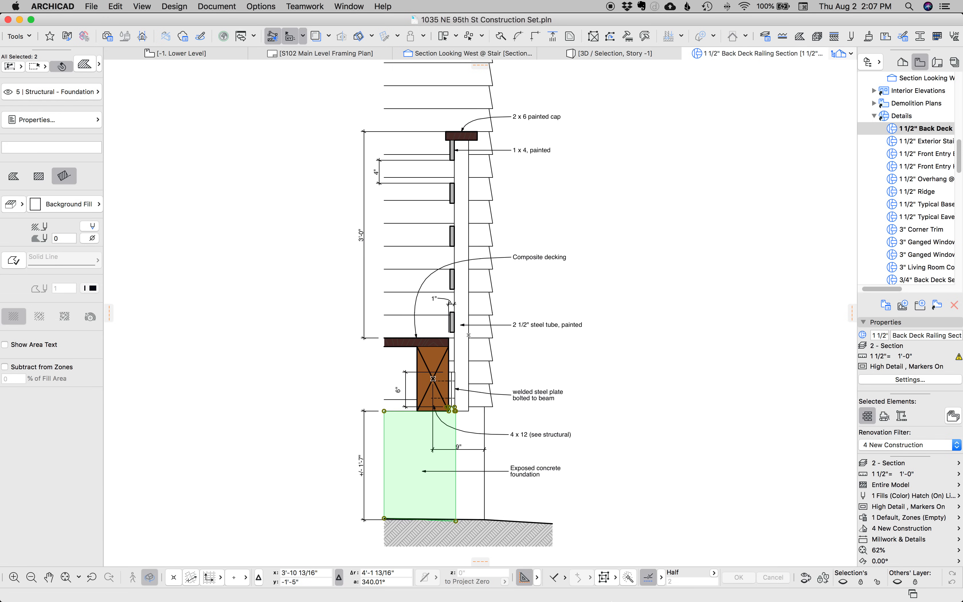
{"action": "mouse_move", "coordinate": [620, 471]}
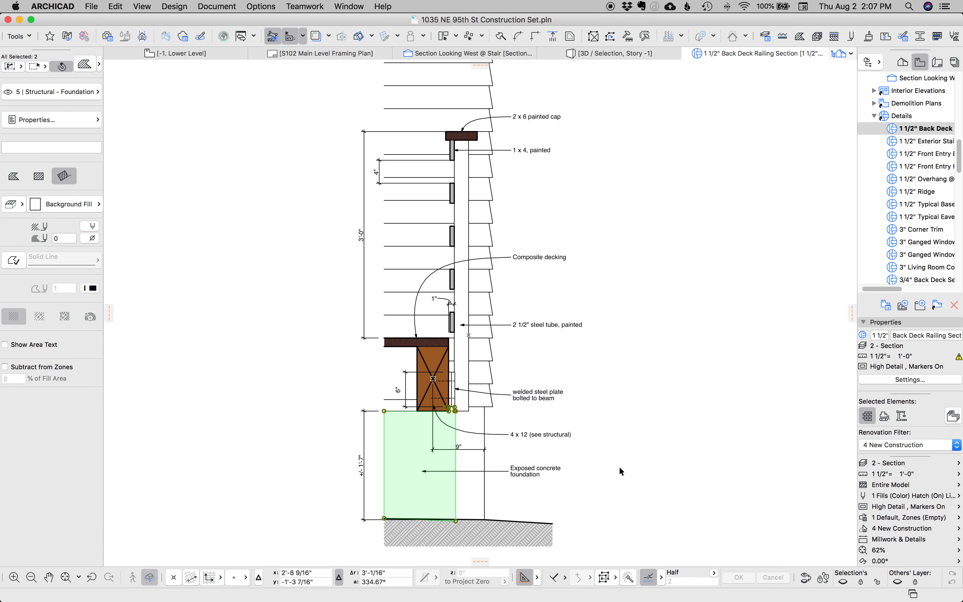